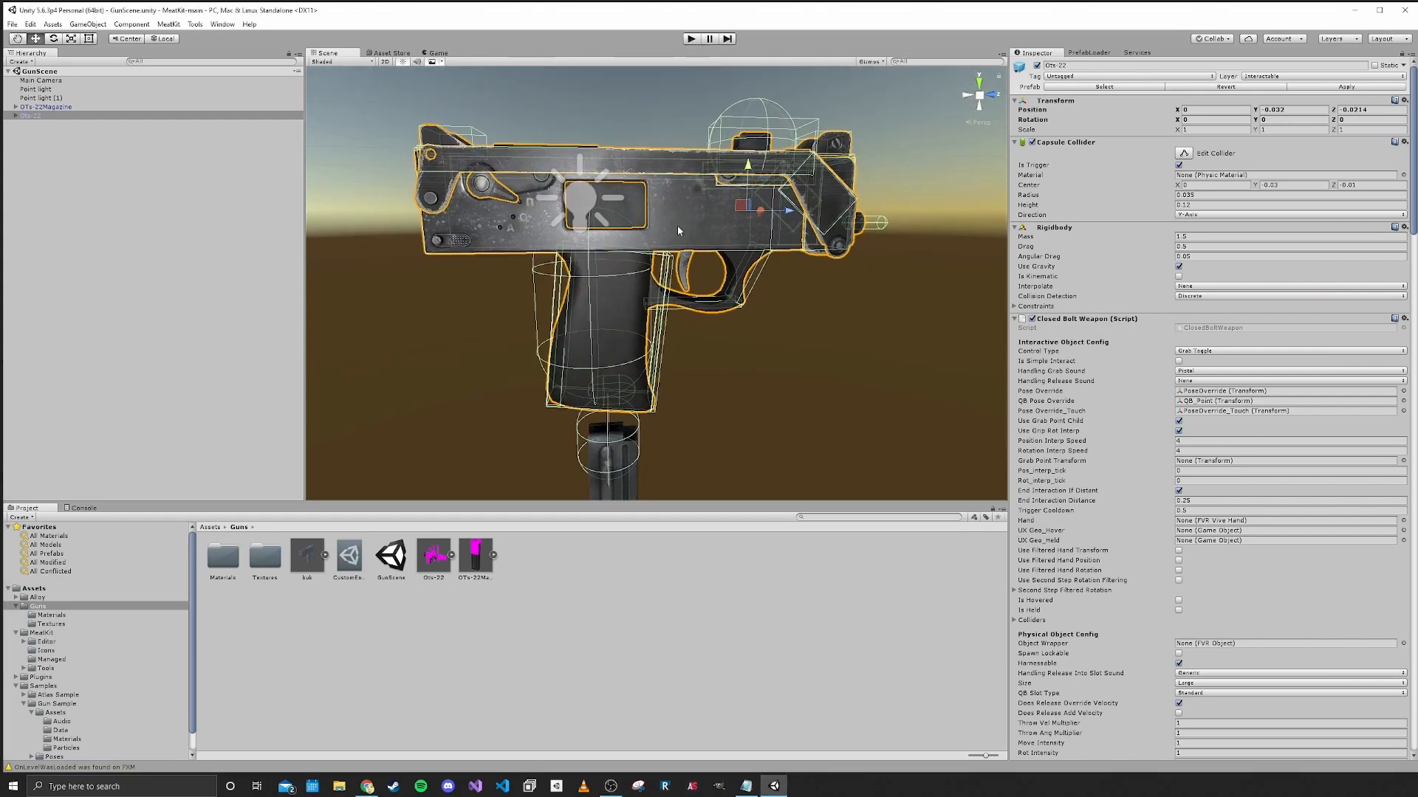
{"action": "mouse_move", "coordinate": [669, 224]}
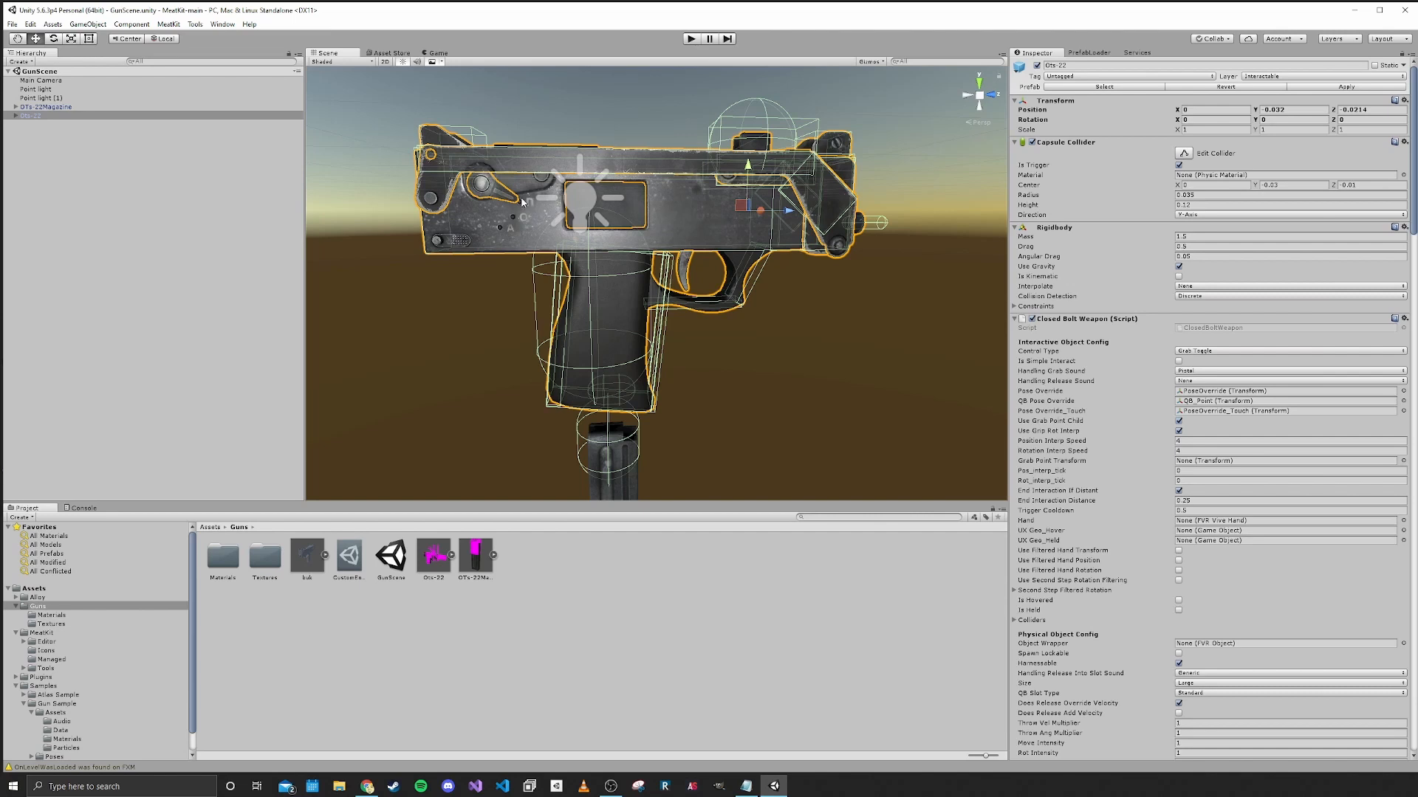
{"action": "mouse_move", "coordinate": [521, 215]}
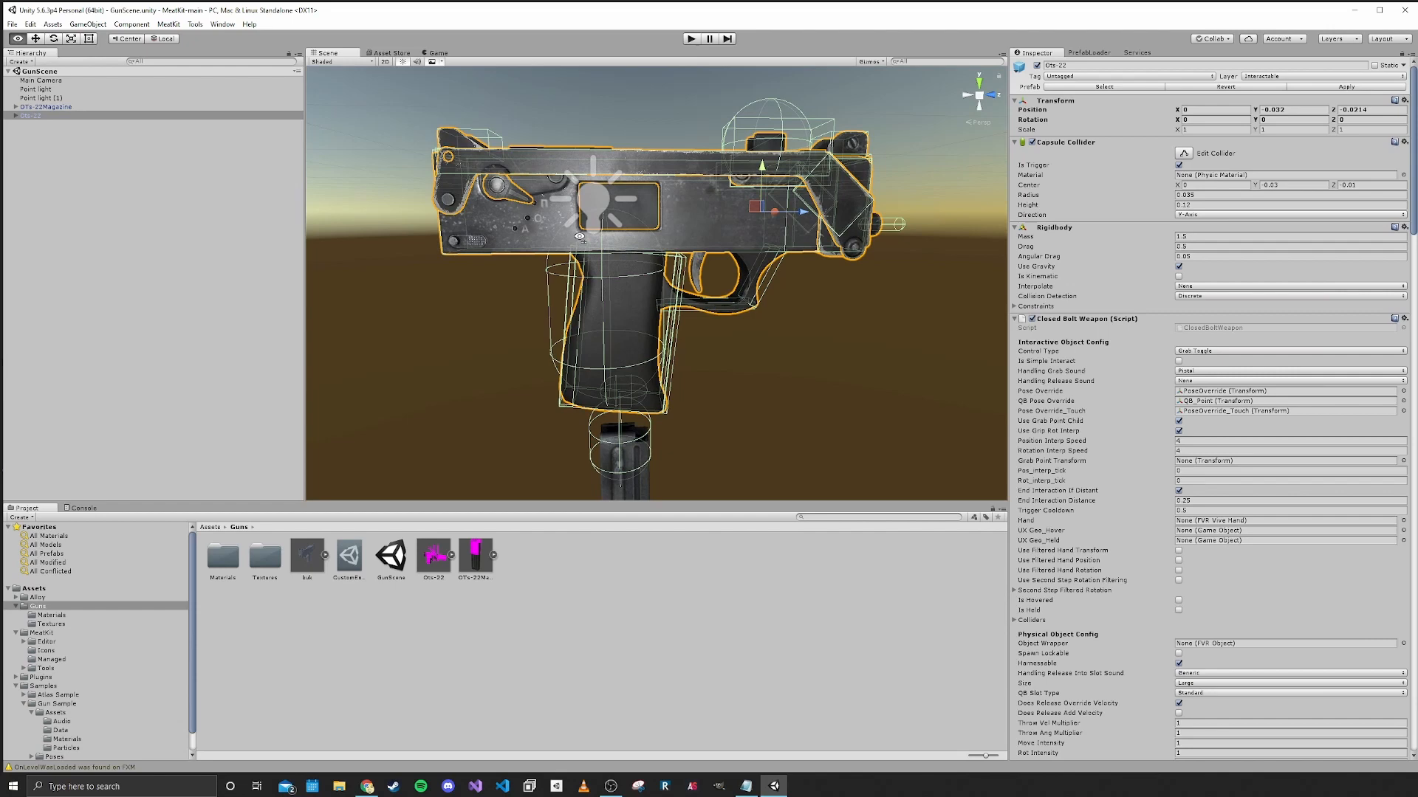
Deselect and reselect the Otz-22 gun in the Hierarchy
{"action": "left_click", "coordinate": [27, 116]}
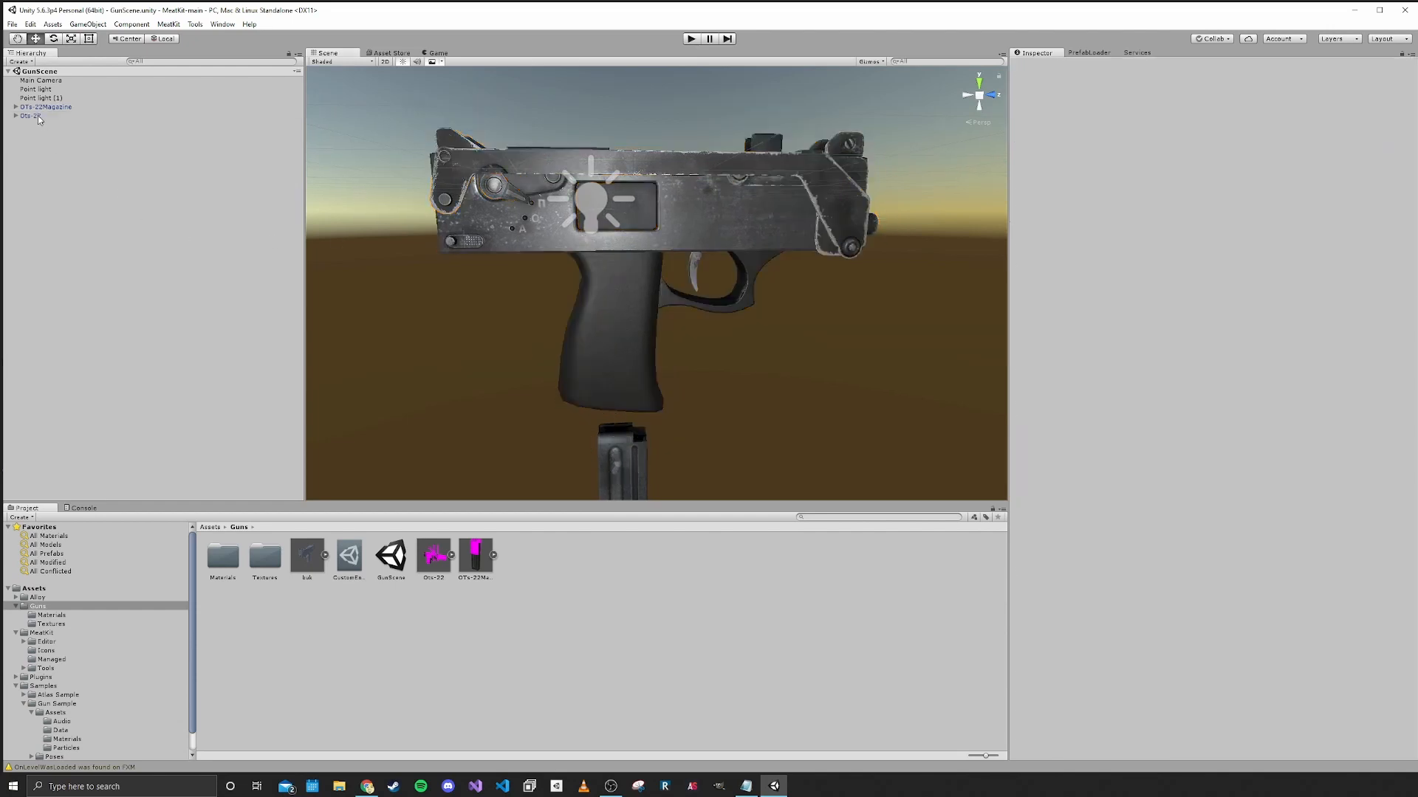
{"action": "left_click", "coordinate": [29, 116]}
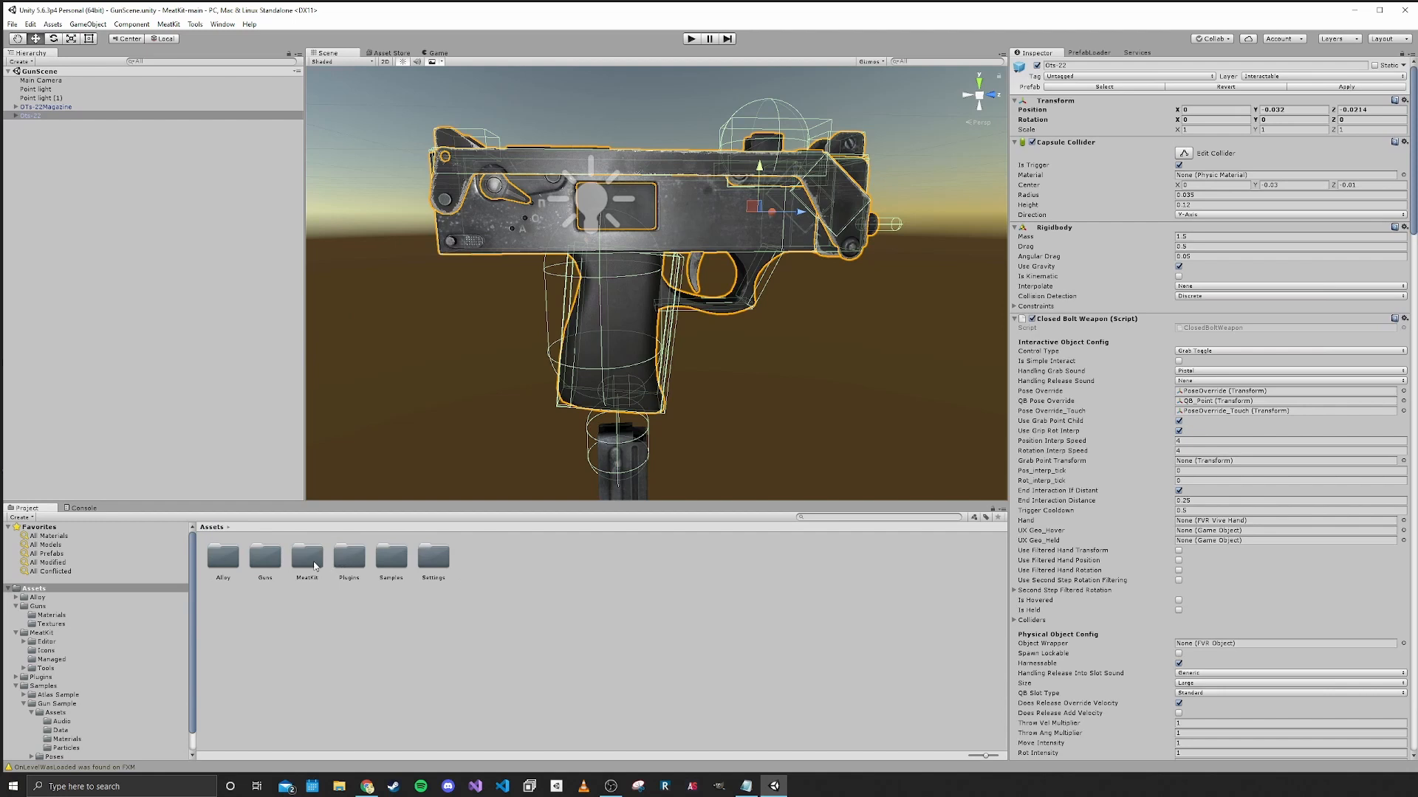
Browse into Samples > Gun Sample > Particles, then reselect the Otz-22 gun
{"action": "double_click", "coordinate": [390, 559]}
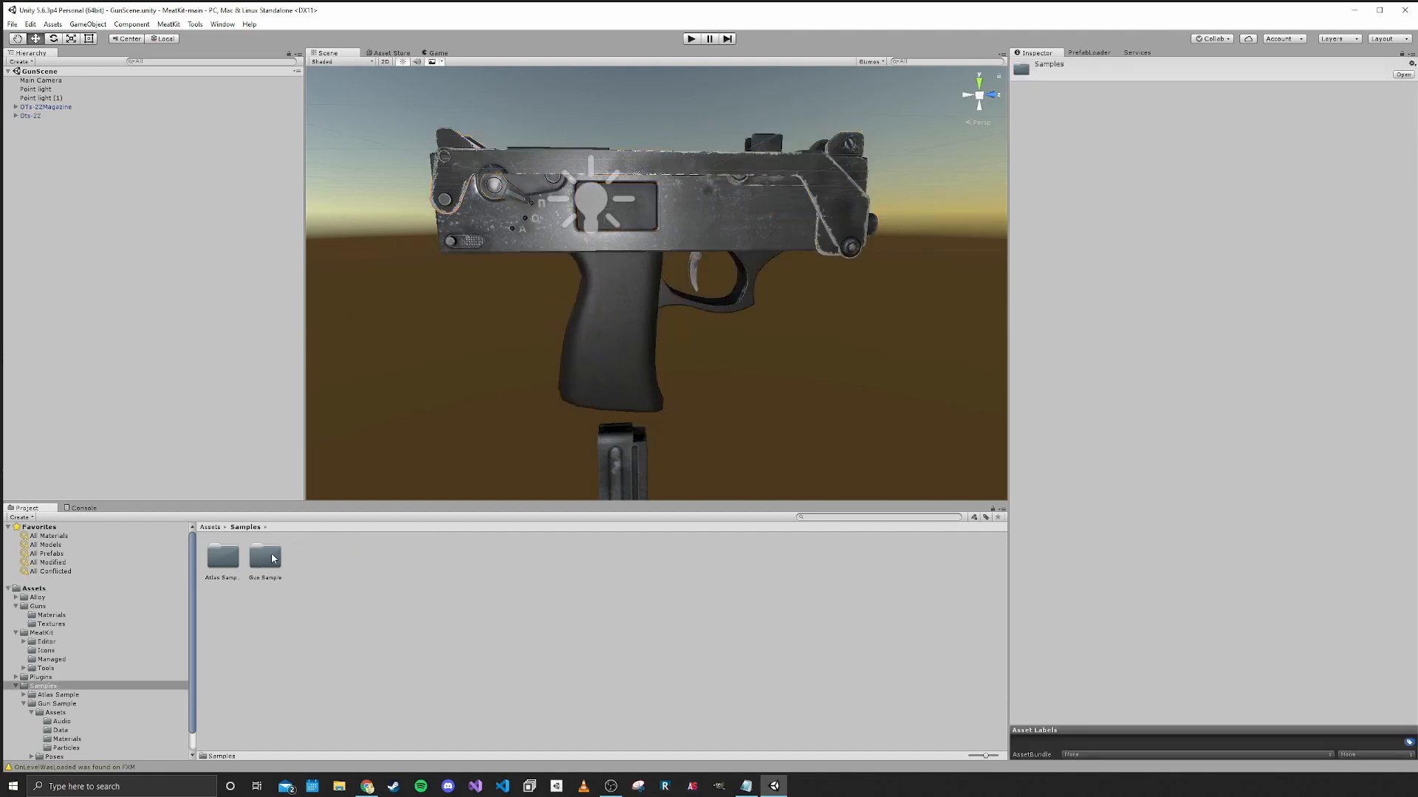
{"action": "double_click", "coordinate": [265, 556]}
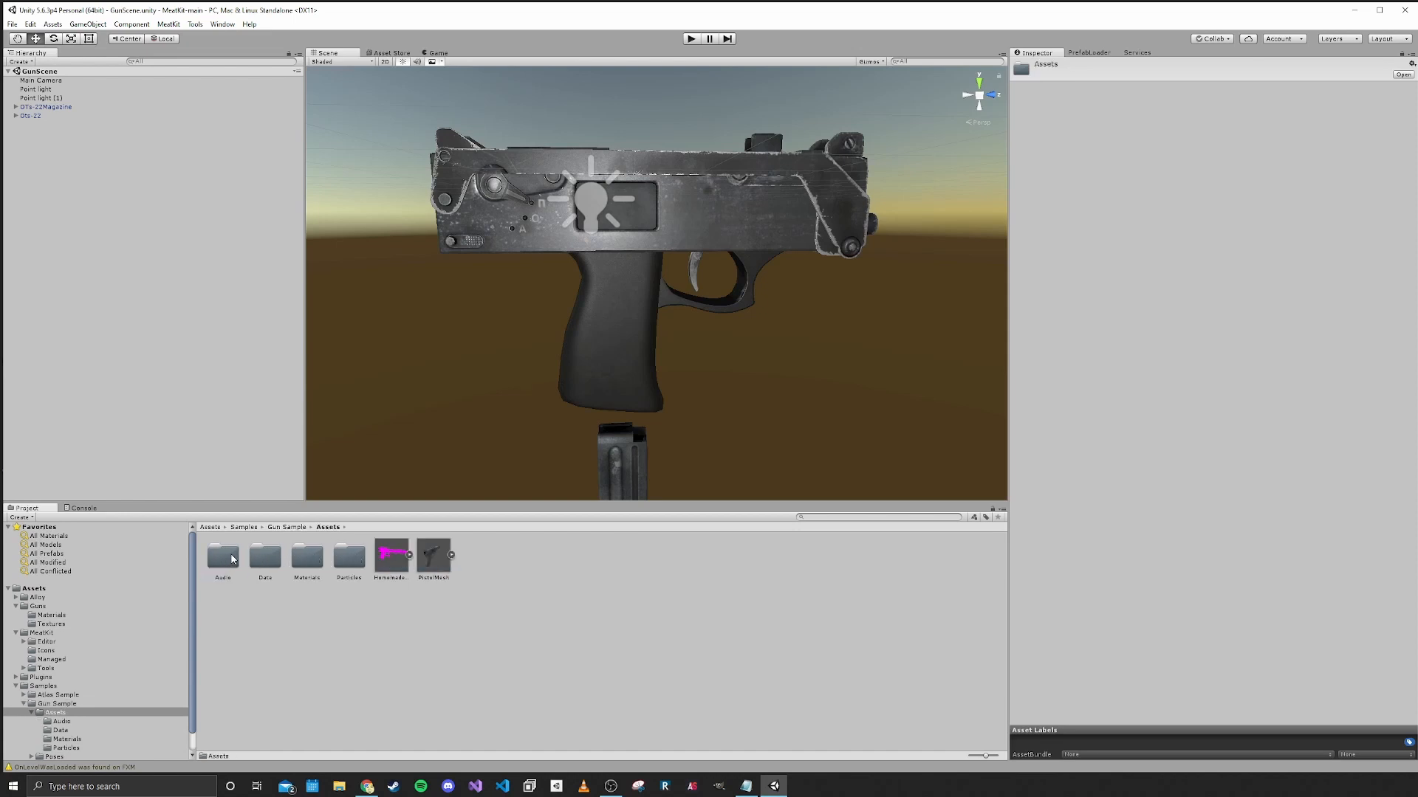
{"action": "double_click", "coordinate": [348, 555]}
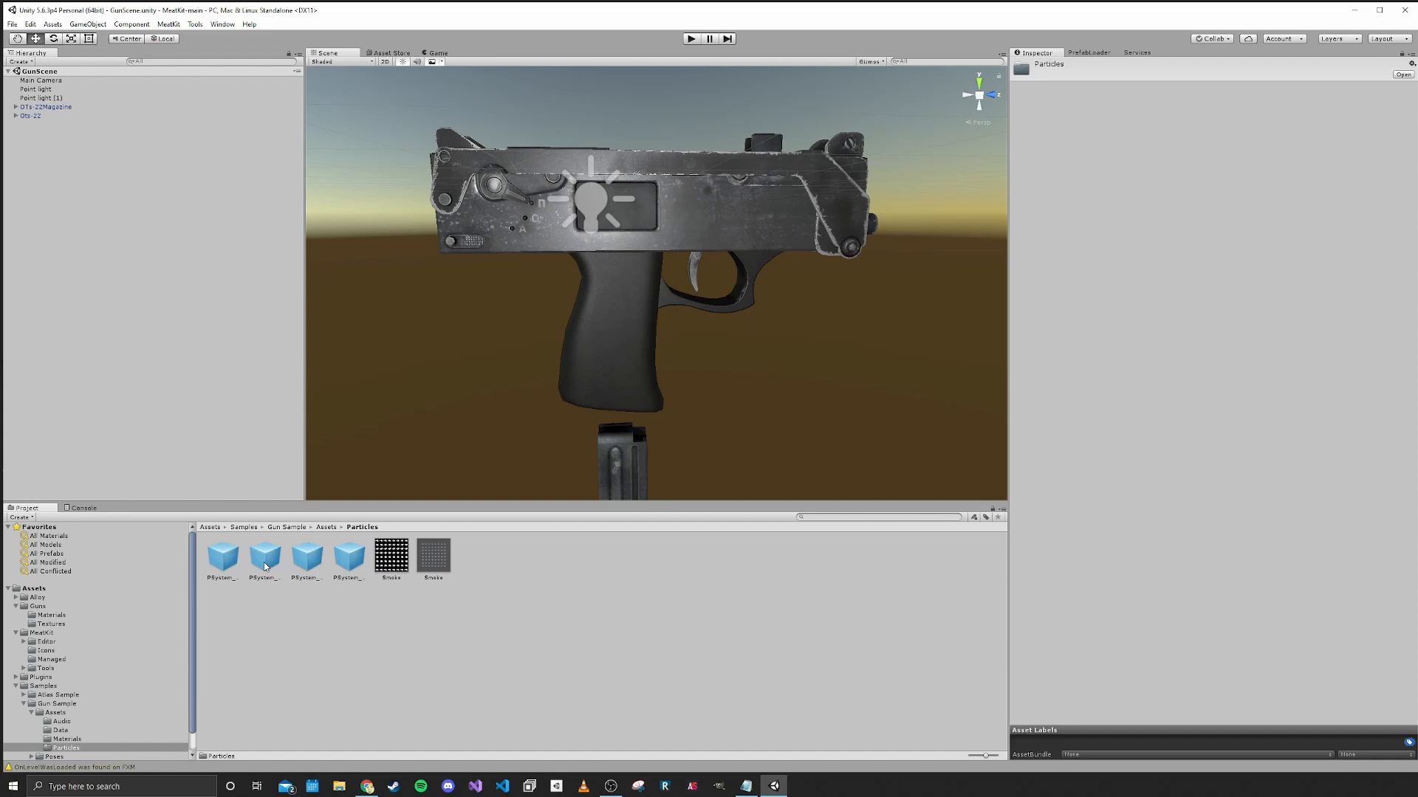
{"action": "mouse_move", "coordinate": [325, 565]}
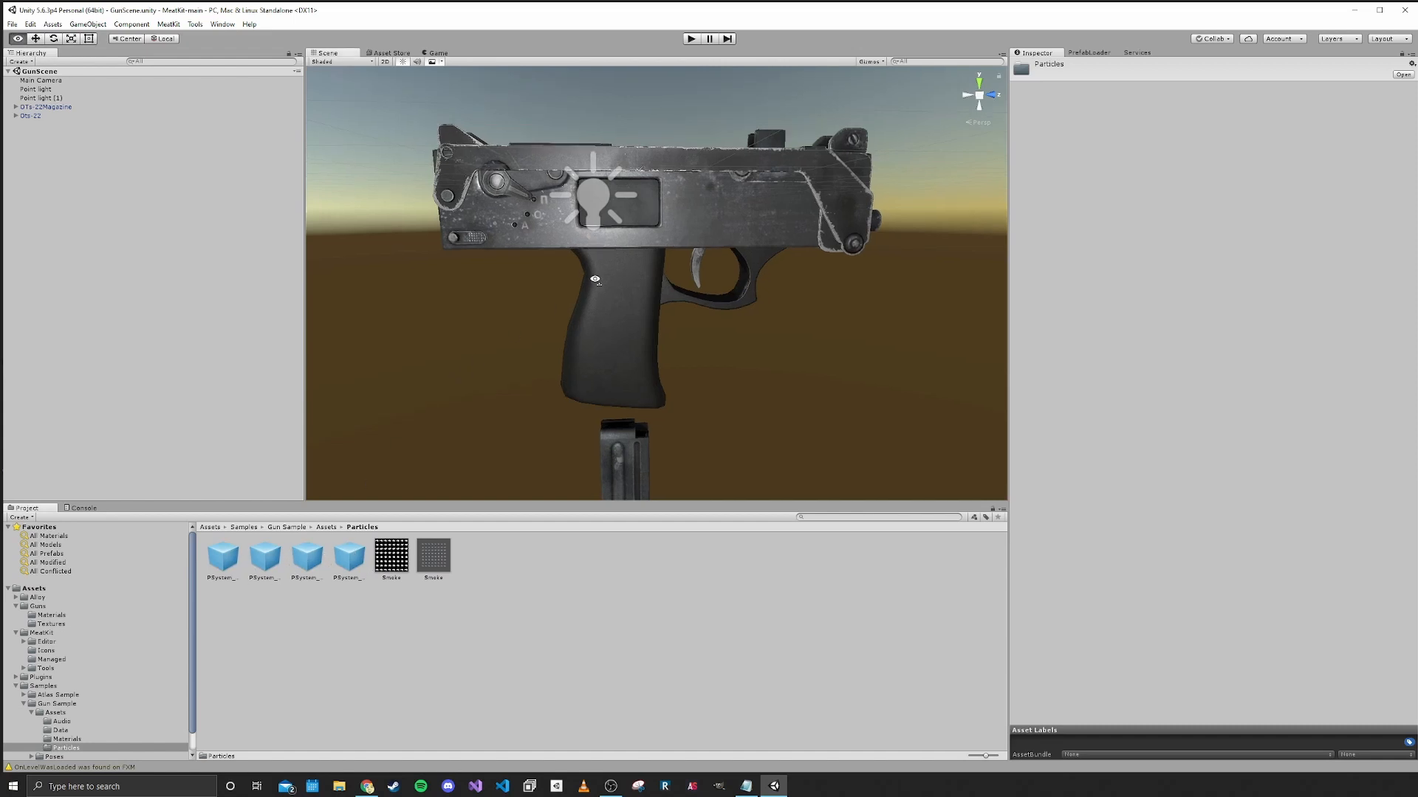
{"action": "left_click", "coordinate": [29, 116]}
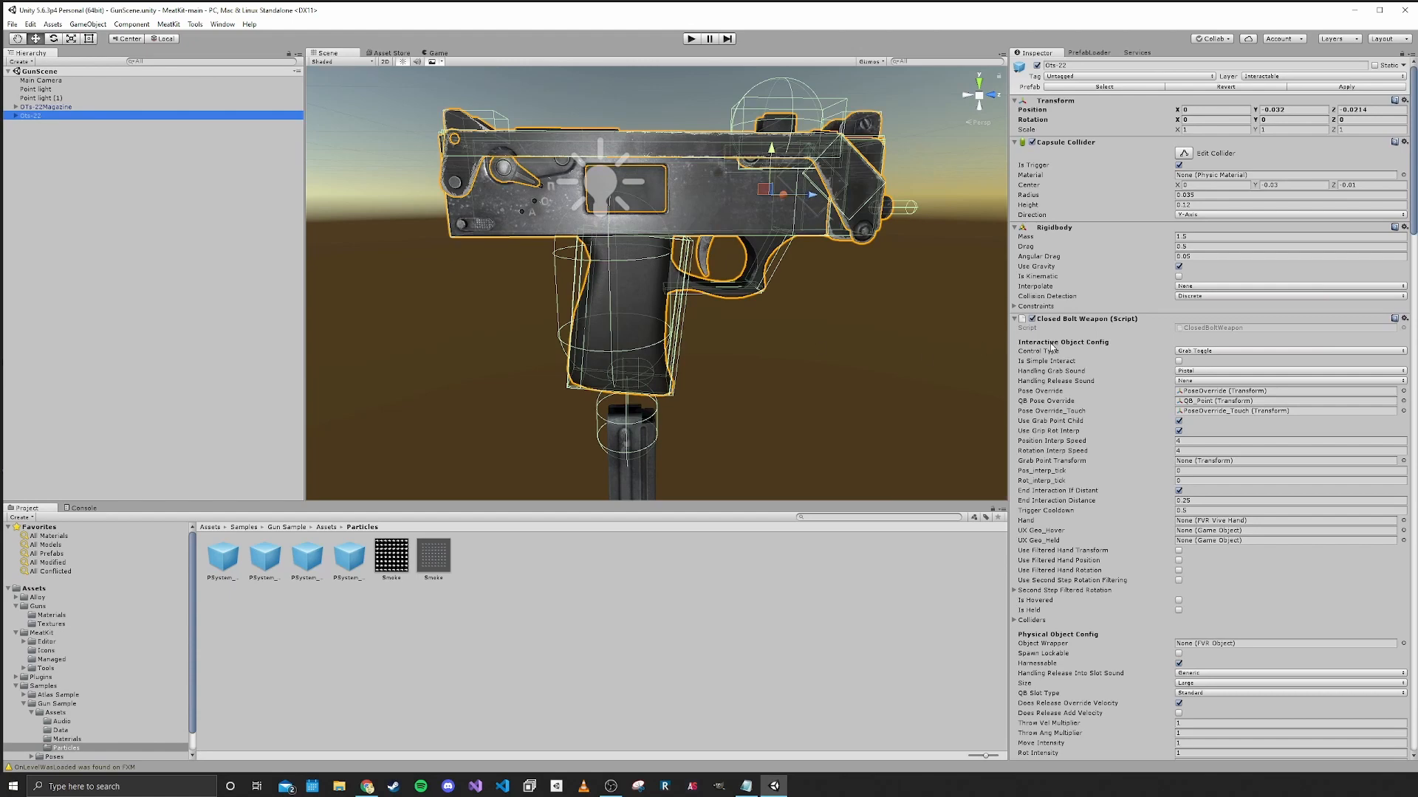
Scroll the Otz-22 Inspector to Muzzle Smoke Params and expand Gas Out Effects and its elements
{"action": "scroll", "scroll_direction": "down", "scroll_amount": 3}
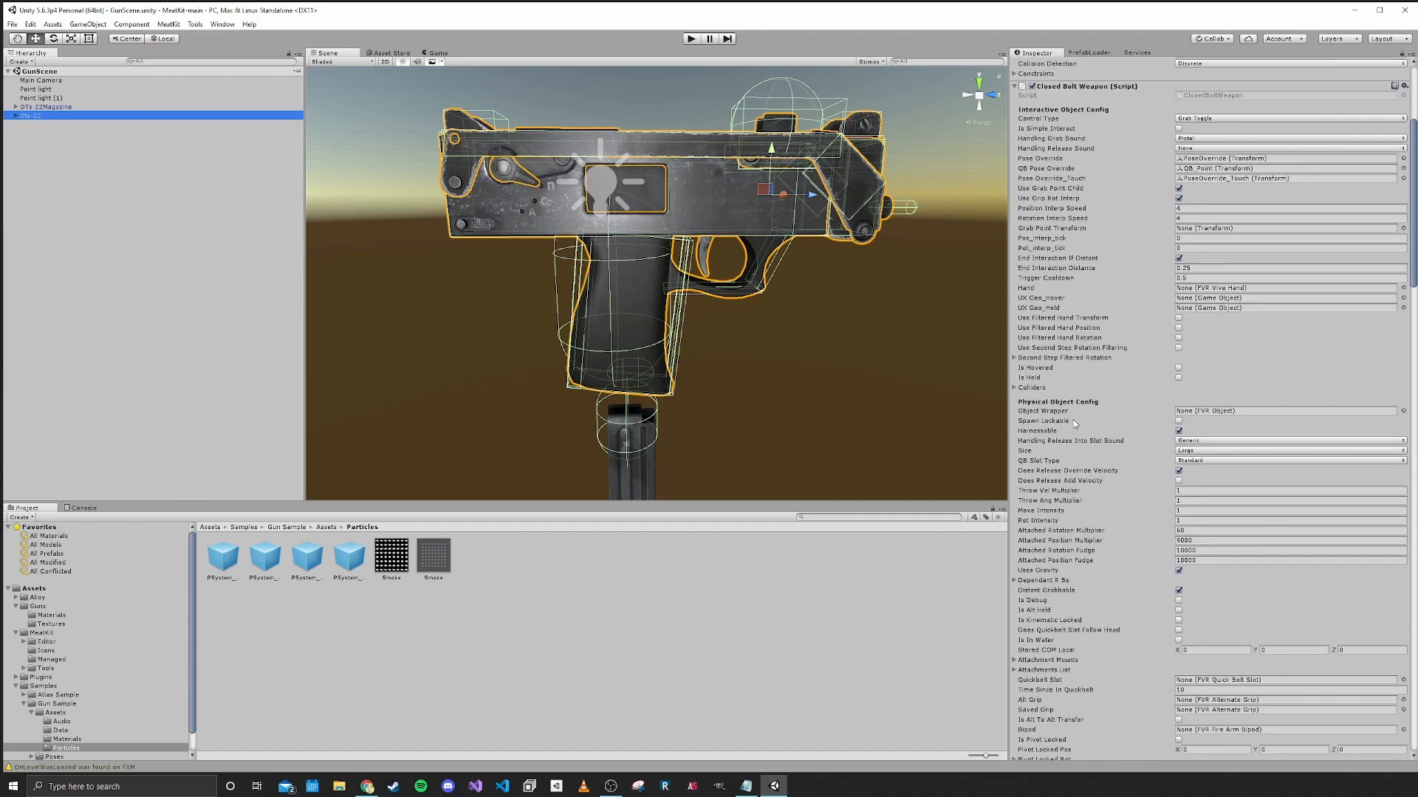
{"action": "scroll", "scroll_direction": "down", "scroll_amount": 3}
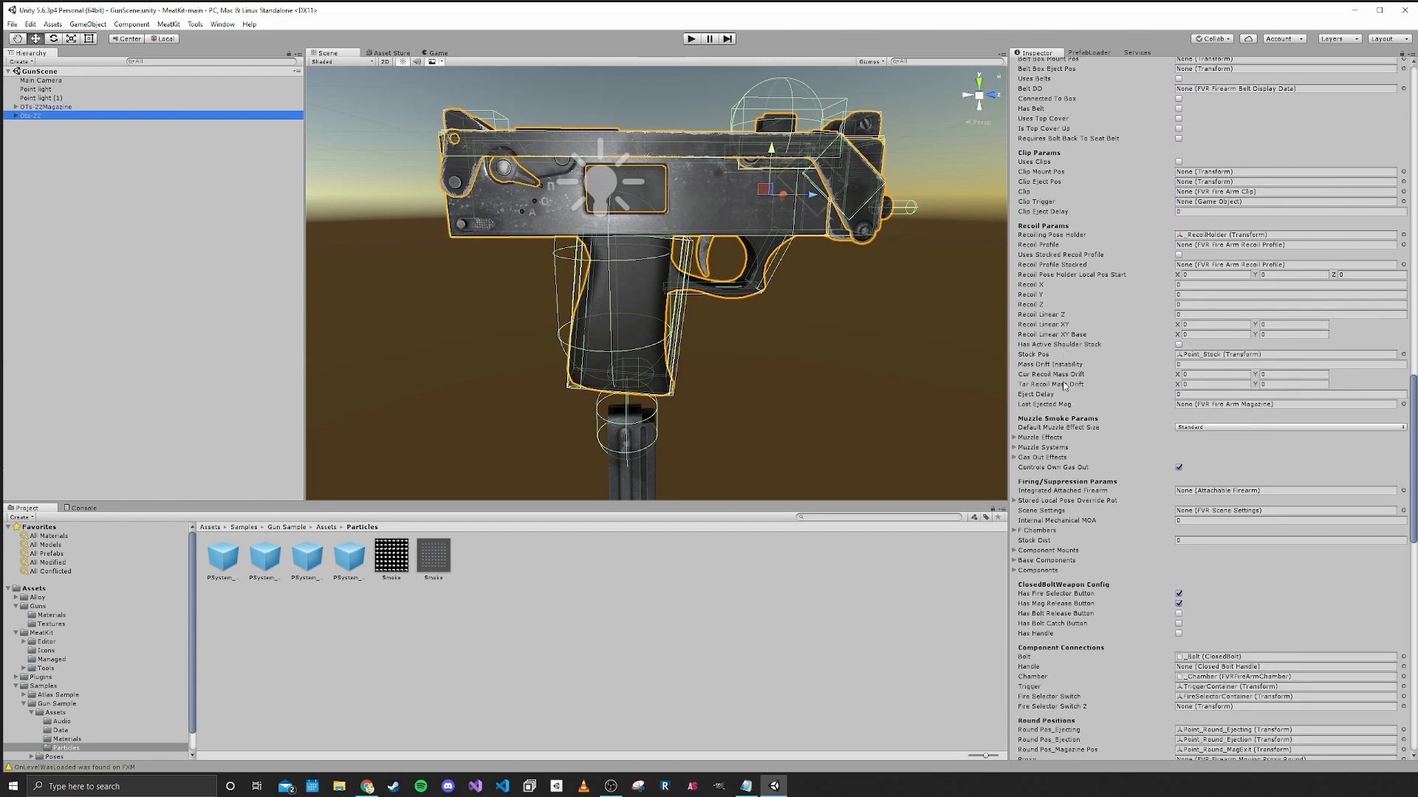
{"action": "scroll", "scroll_direction": "down", "scroll_amount": 3}
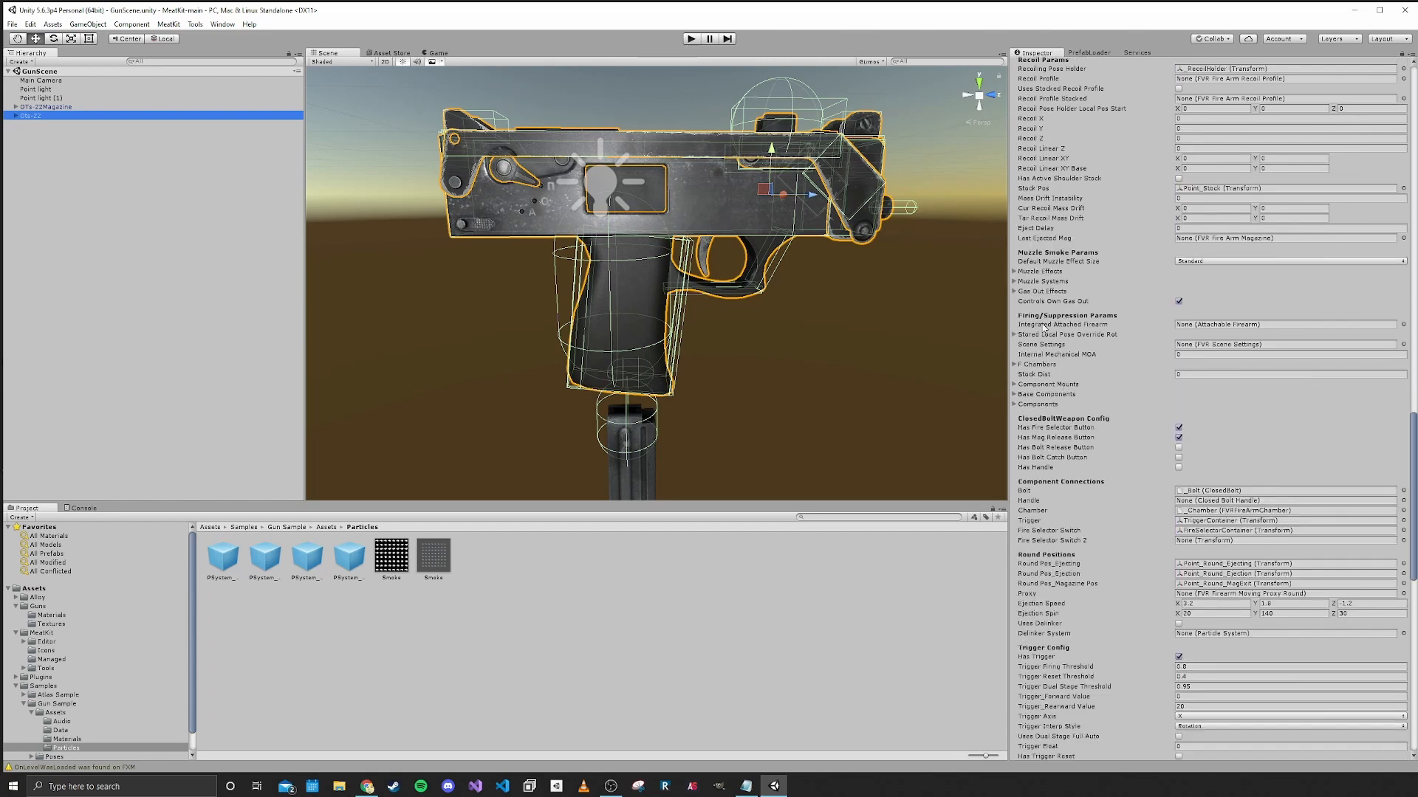
{"action": "left_click", "coordinate": [1015, 291]}
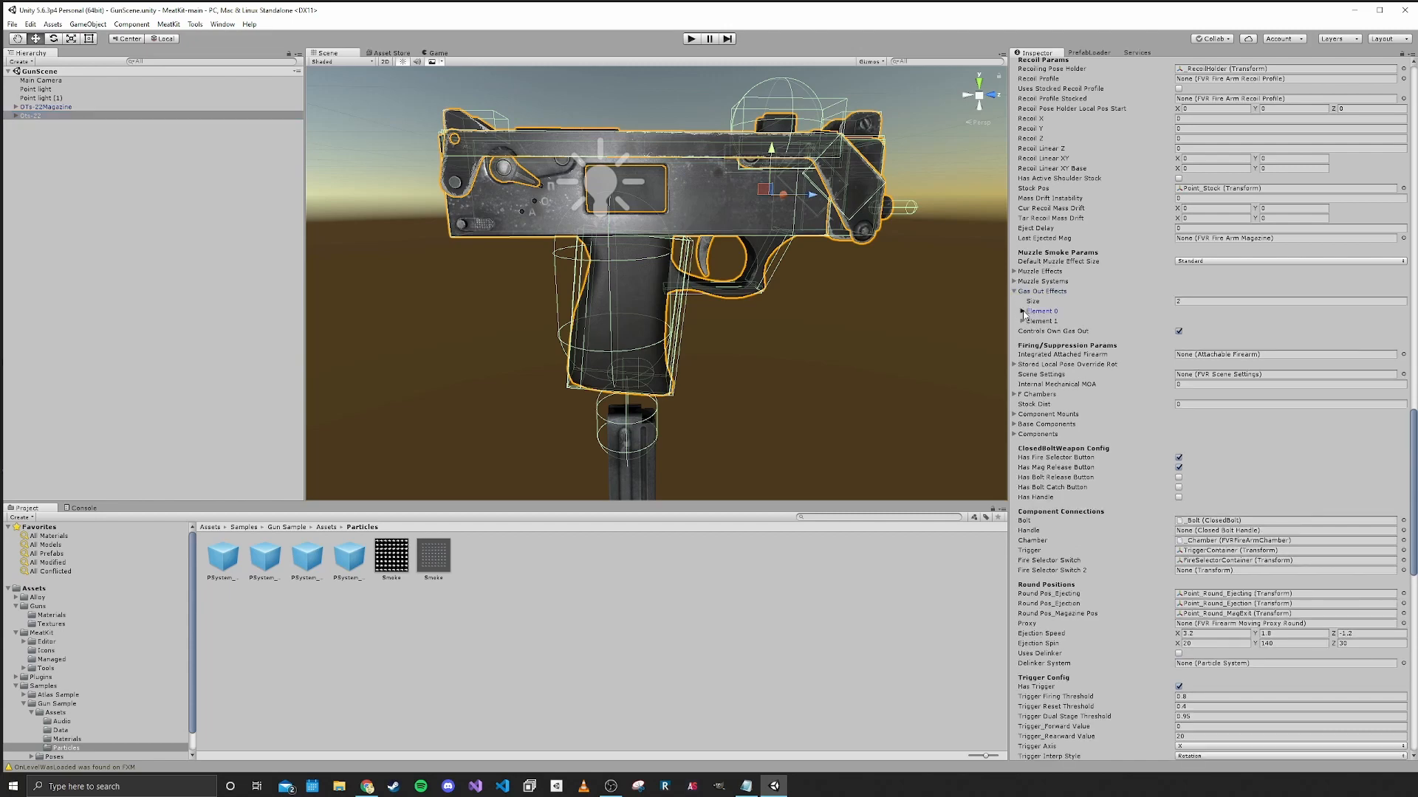
{"action": "left_click", "coordinate": [1024, 310]}
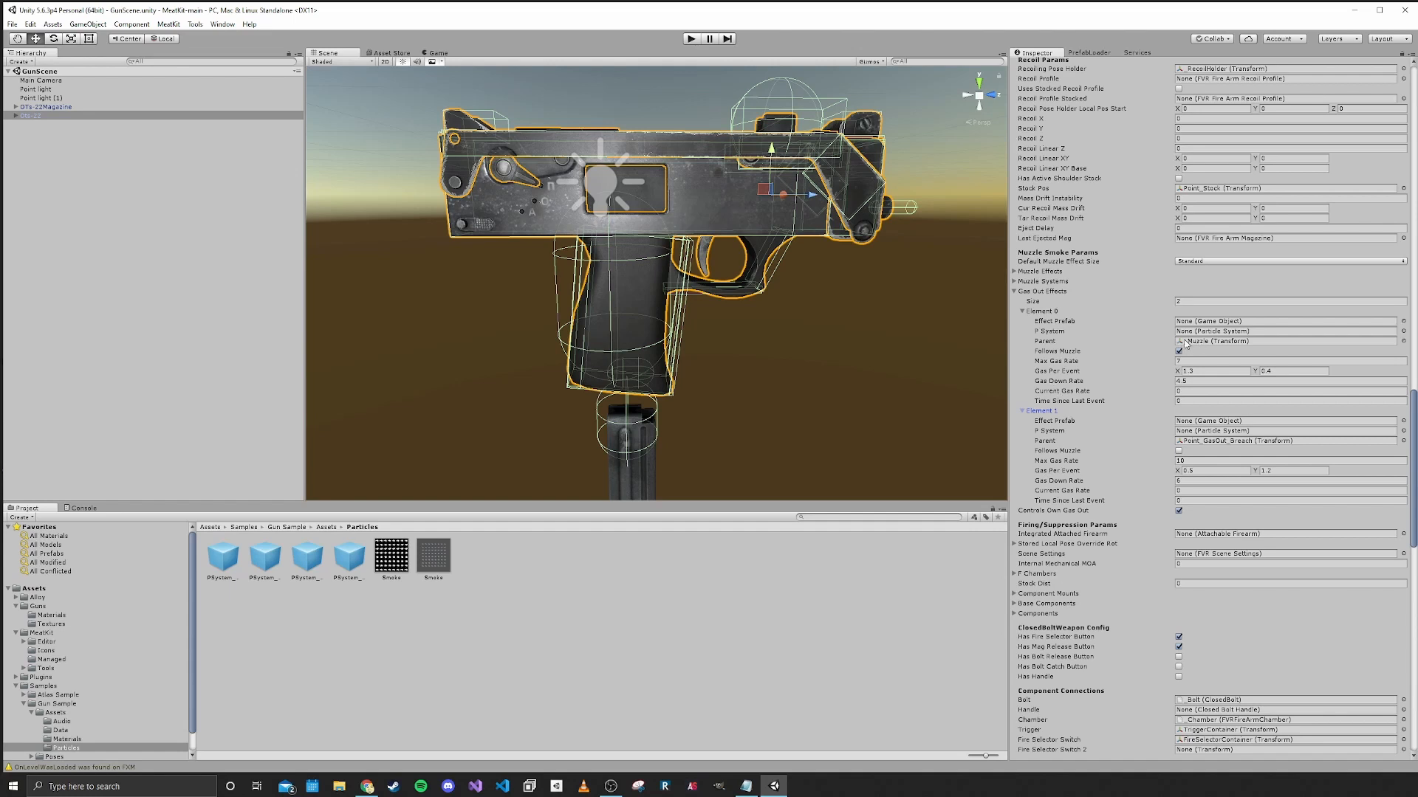
Assign PSystem_GasOut_Barrel_Handgun to Element 0 and PSystem_GasOut_BreachHiGas to Element 1
{"action": "left_click", "coordinate": [265, 553]}
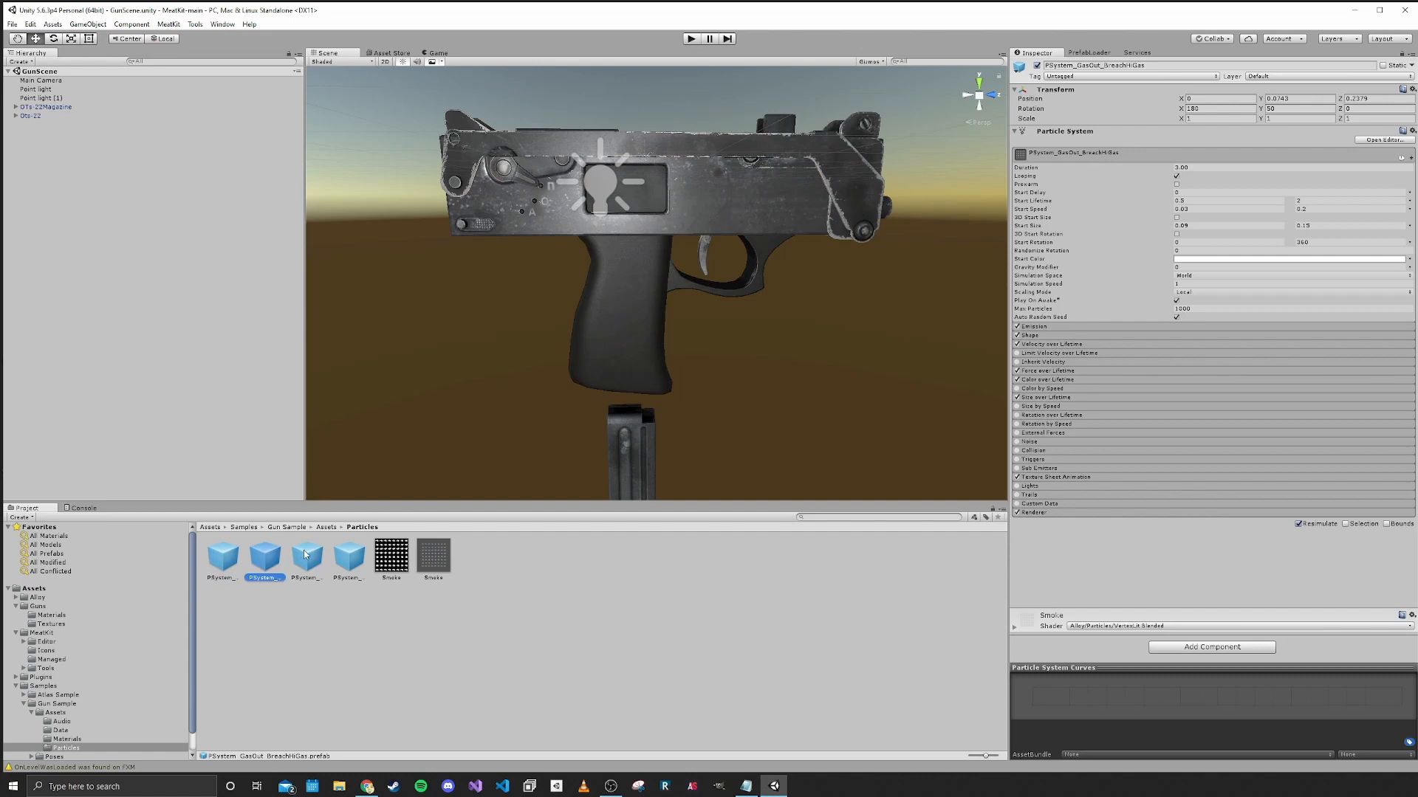
{"action": "left_click", "coordinate": [348, 556]}
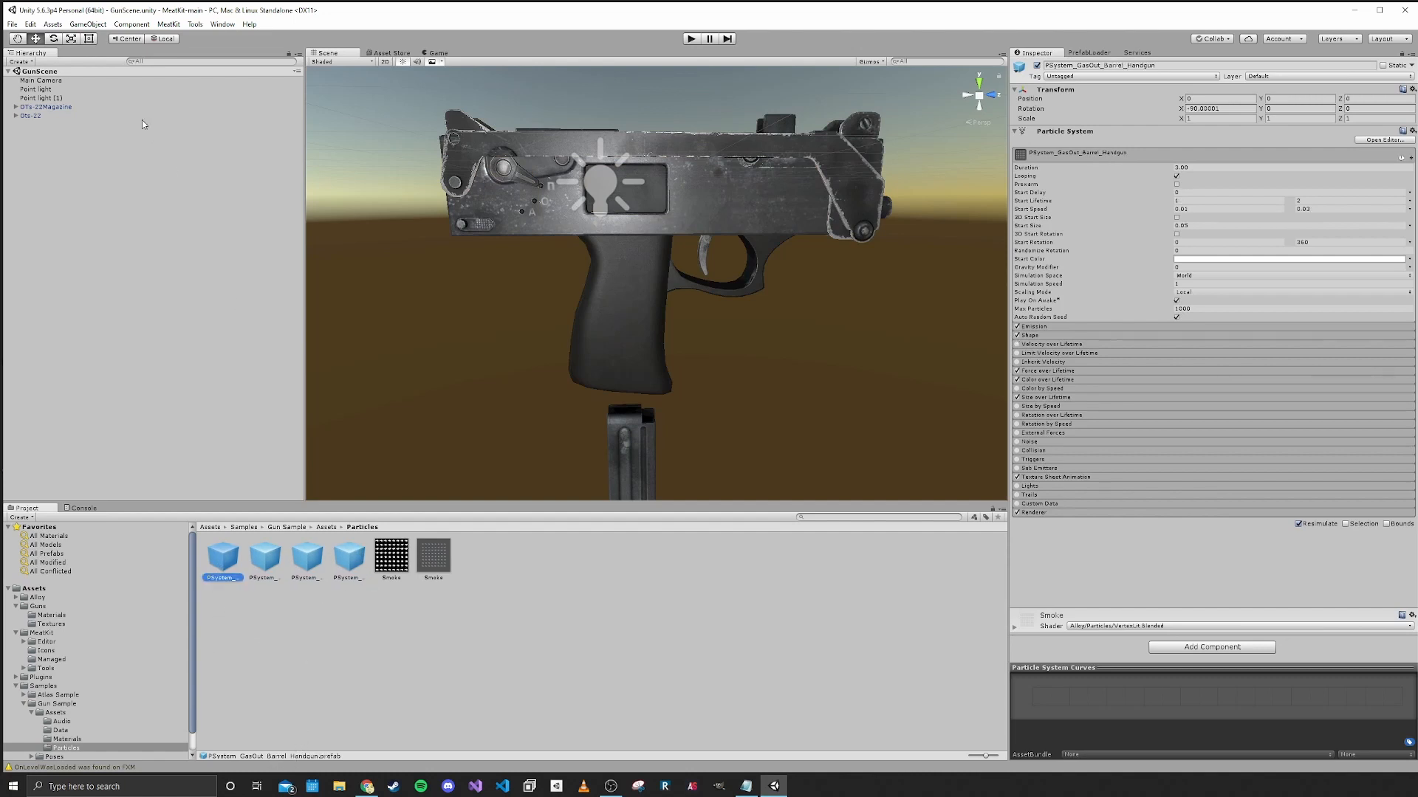
{"action": "left_click", "coordinate": [29, 115]}
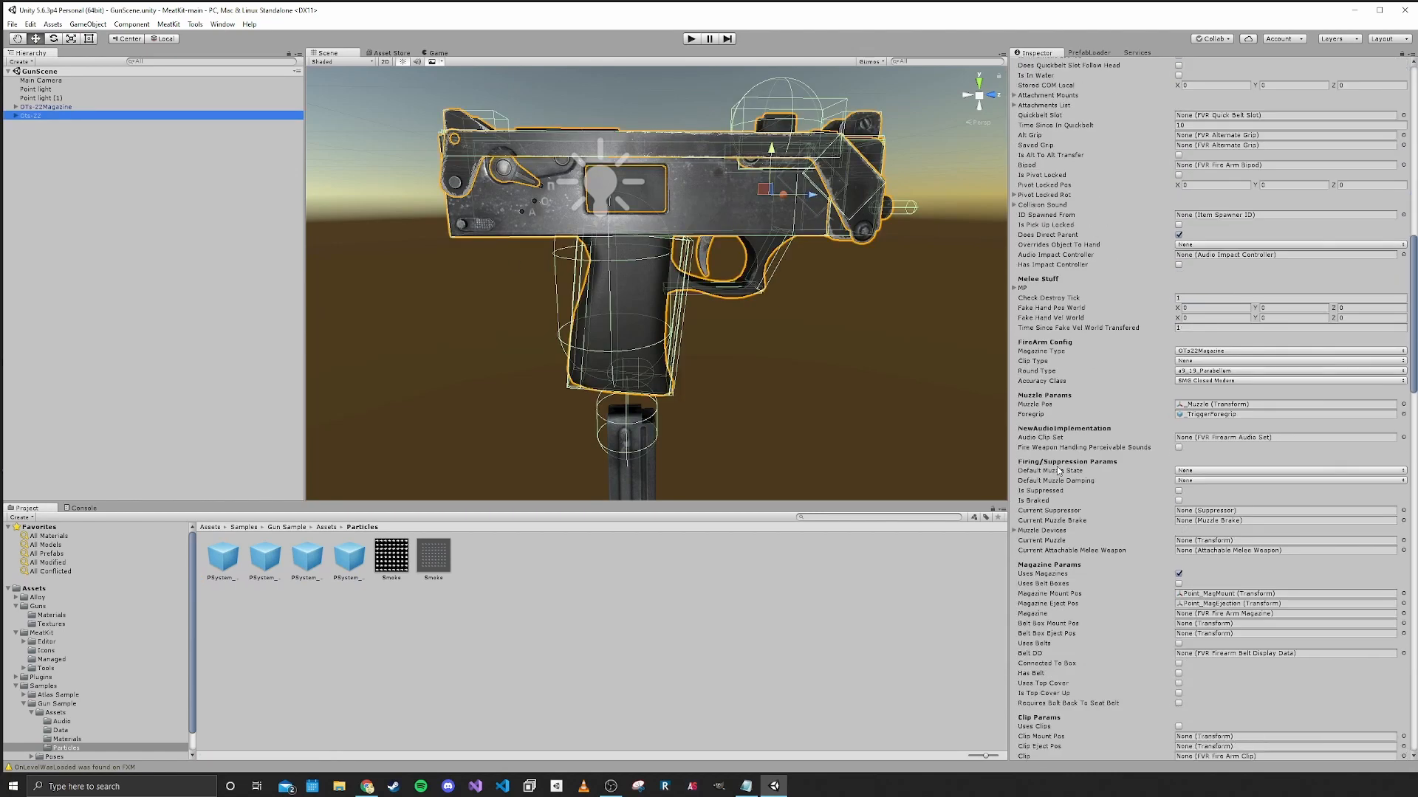
{"action": "scroll", "scroll_direction": "down", "scroll_amount": 3}
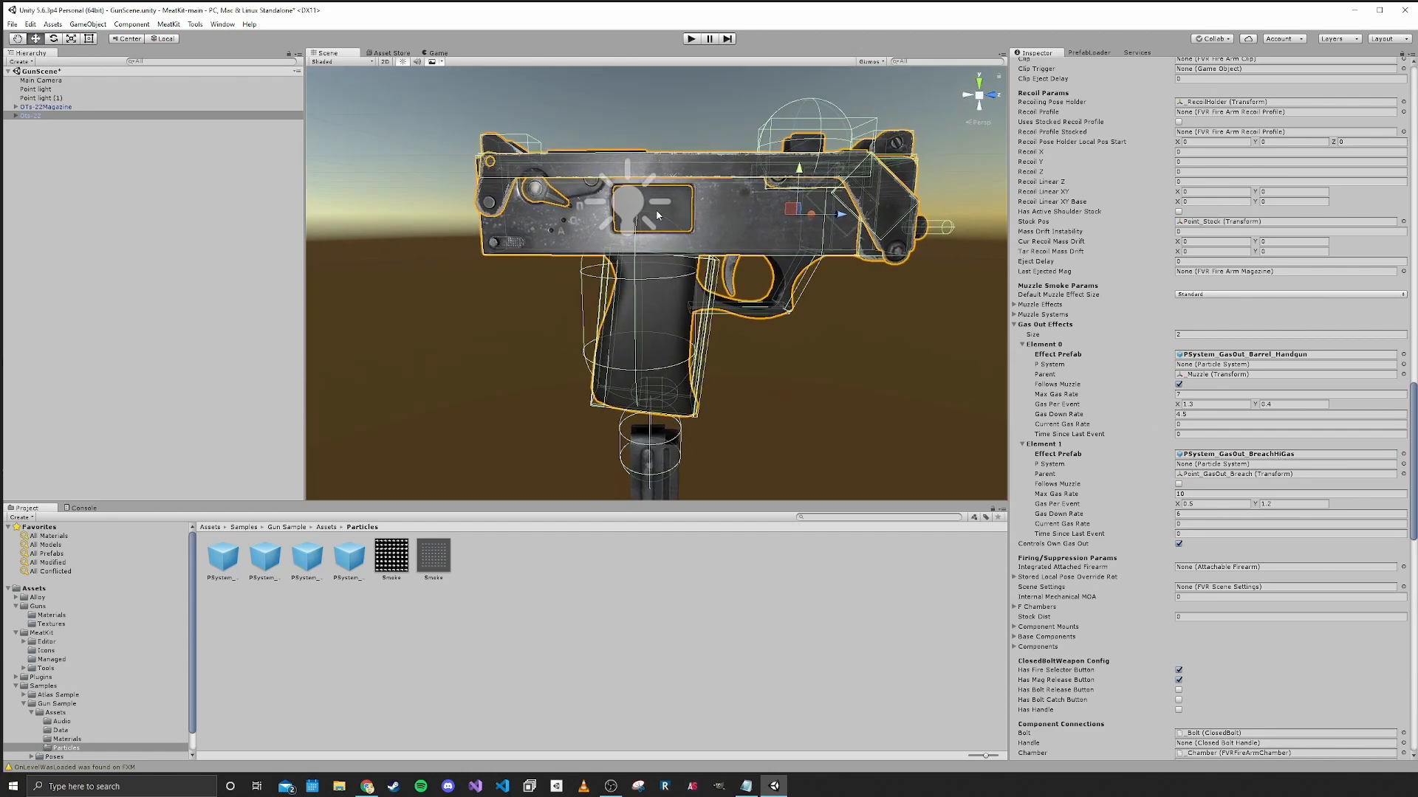
{"action": "mouse_move", "coordinate": [804, 392]}
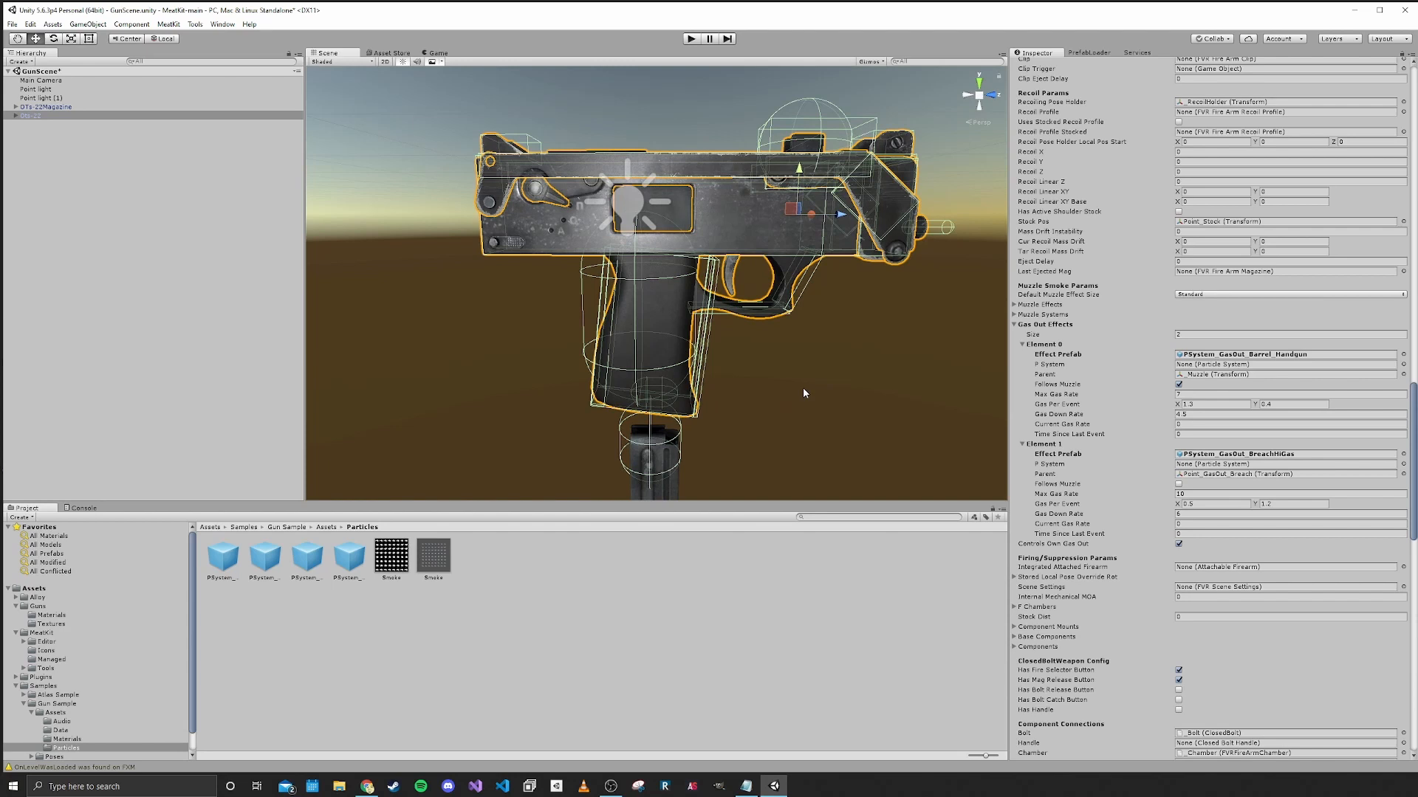
{"action": "mouse_move", "coordinate": [491, 296]}
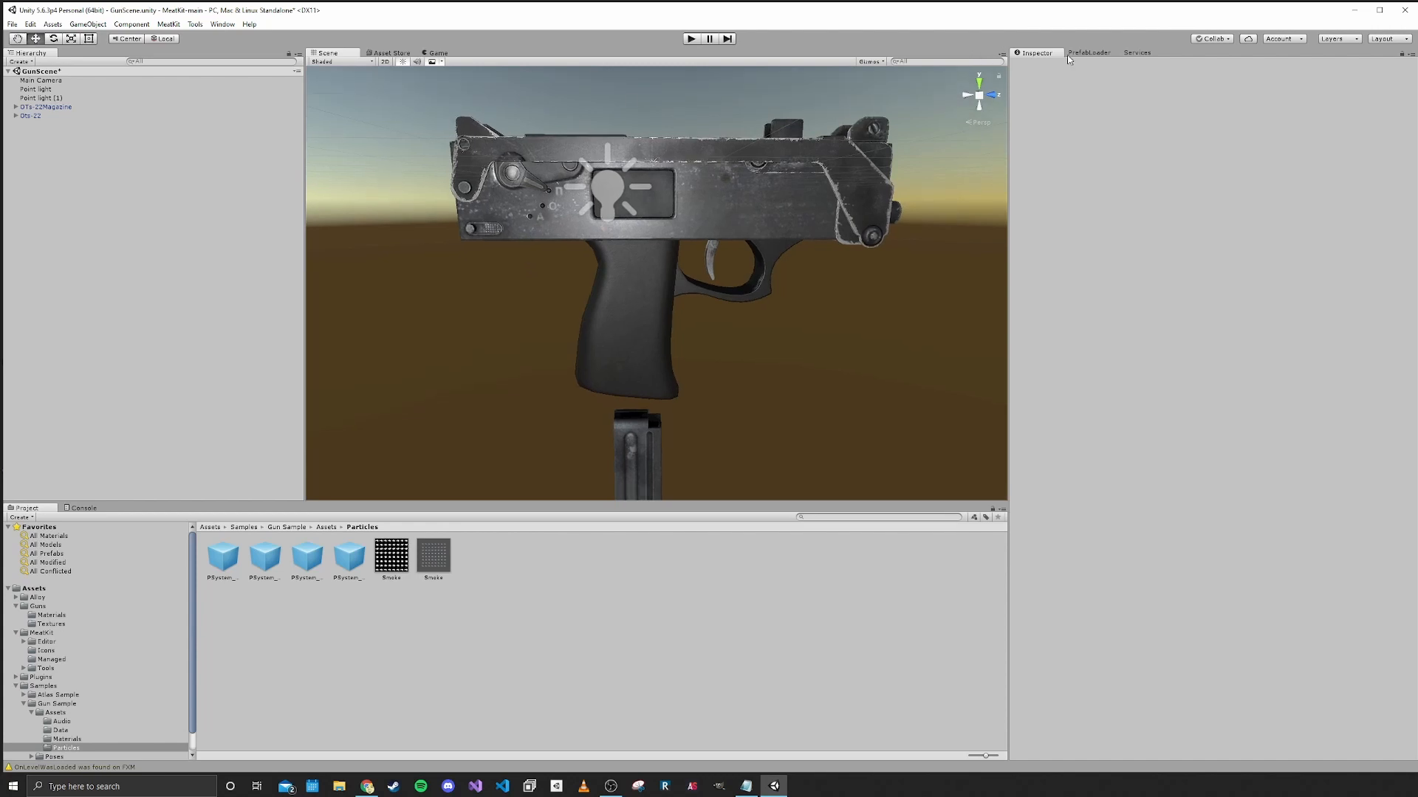
Switch from the Inspector to the PrefabLoader panel
{"action": "left_click", "coordinate": [1088, 51]}
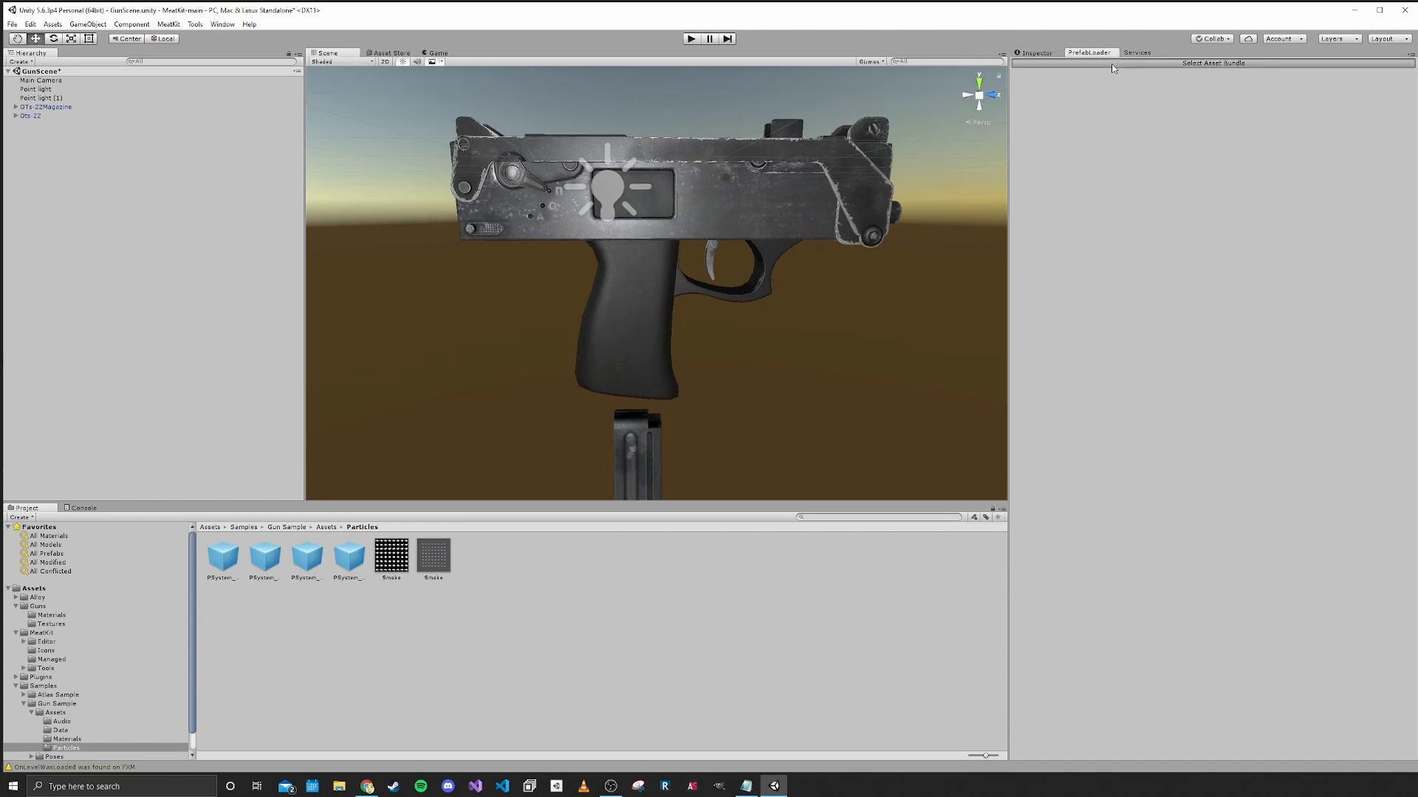
Load an asset bundle and choose pp91.prefab from weaponry/smgclosedbolt
{"action": "left_click", "coordinate": [1212, 62]}
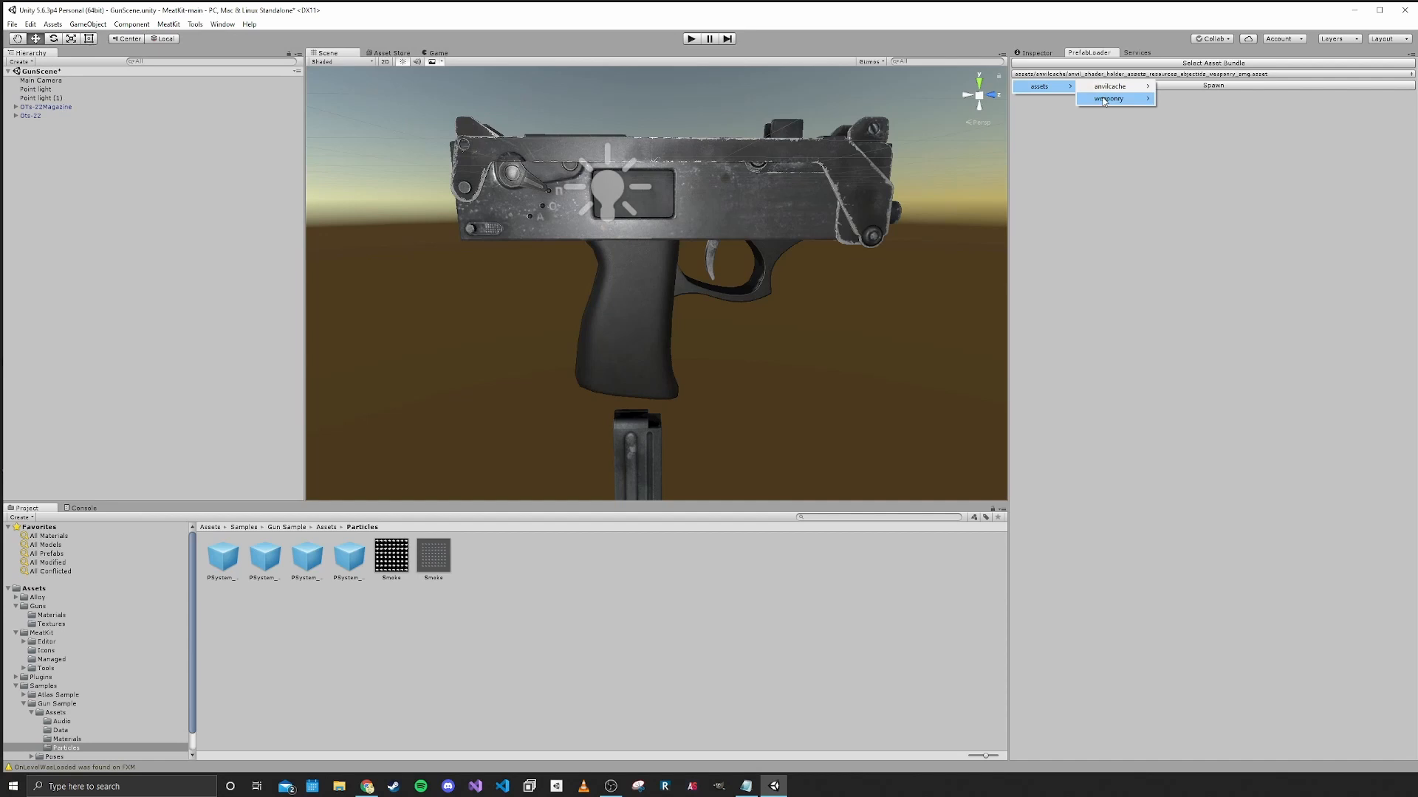
{"action": "mouse_move", "coordinate": [1108, 97]}
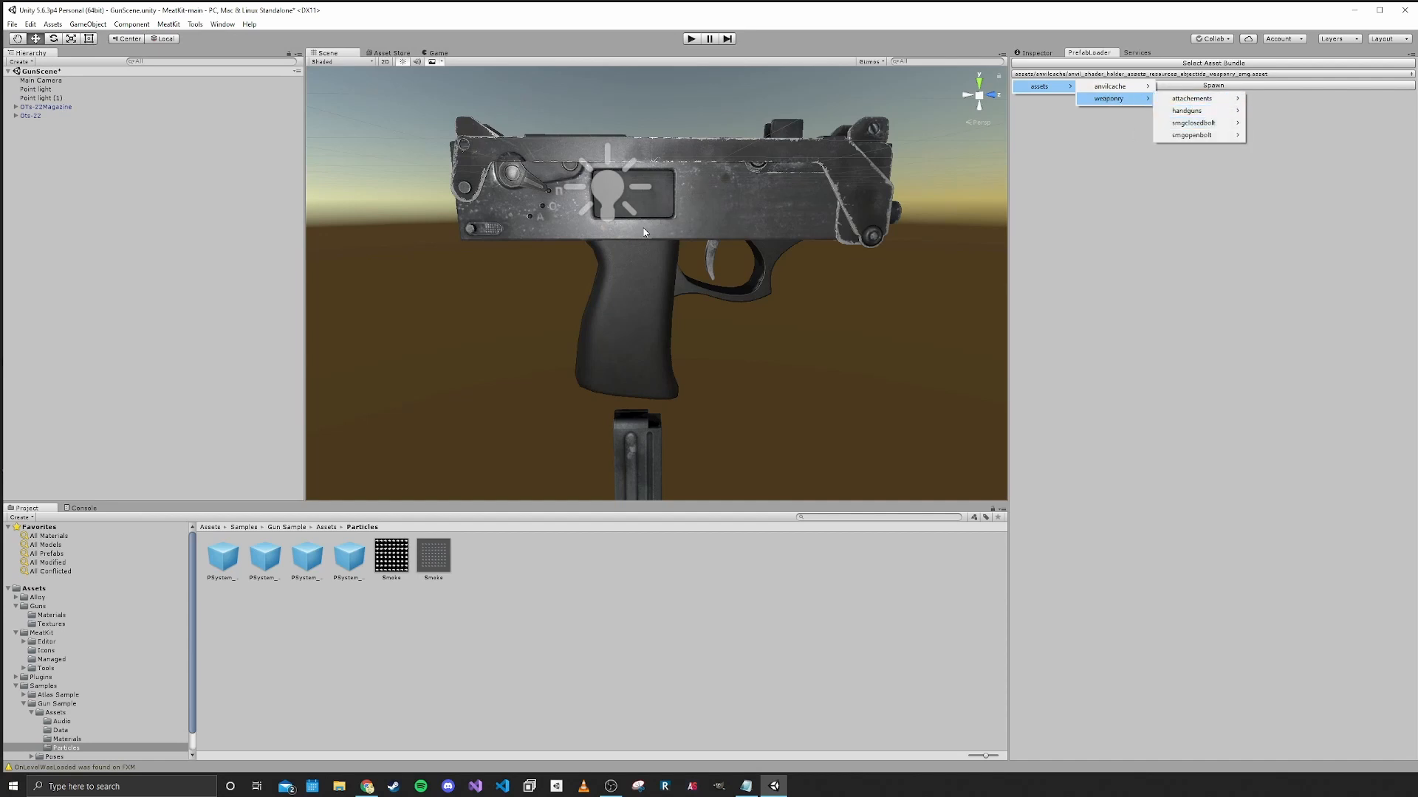
{"action": "mouse_move", "coordinate": [547, 168]}
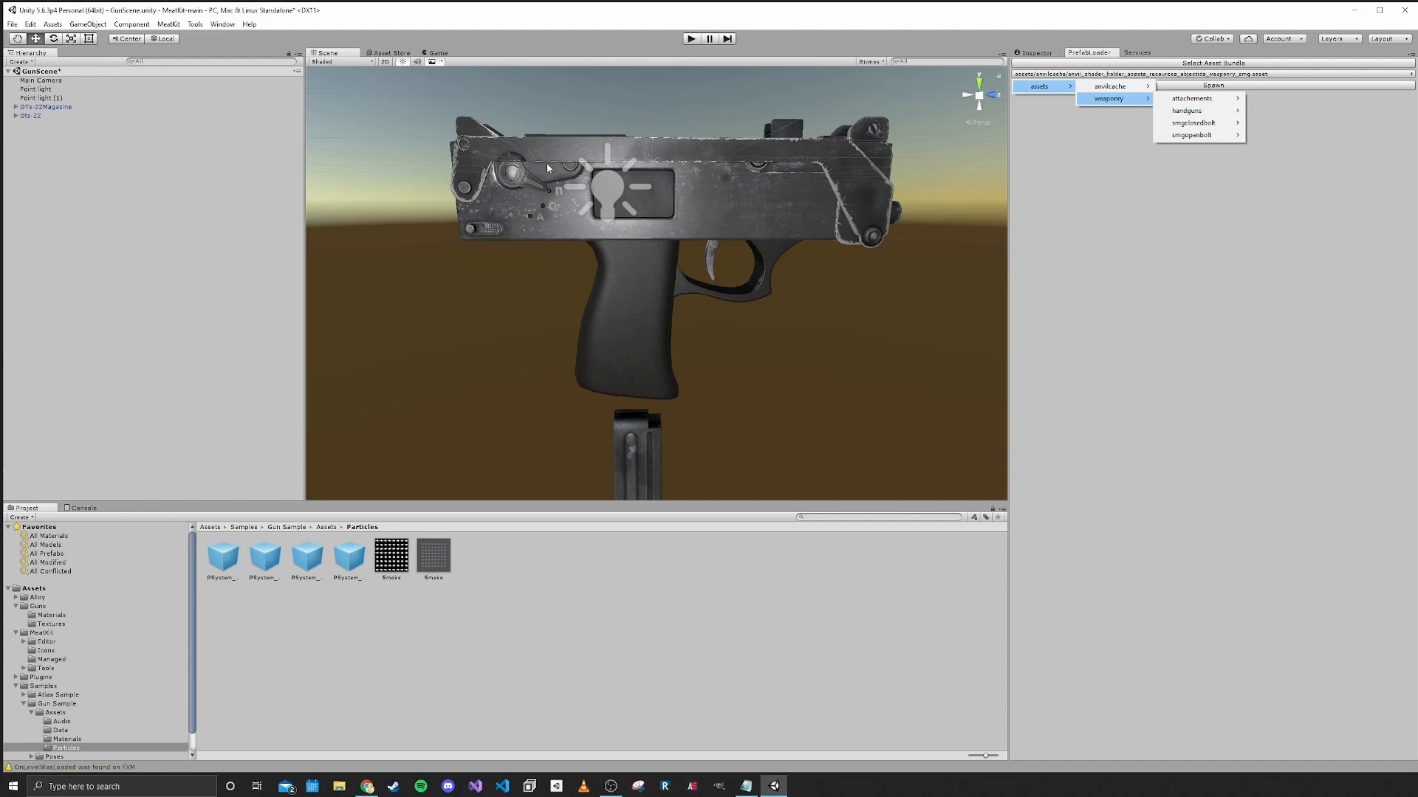
{"action": "mouse_move", "coordinate": [1188, 110]}
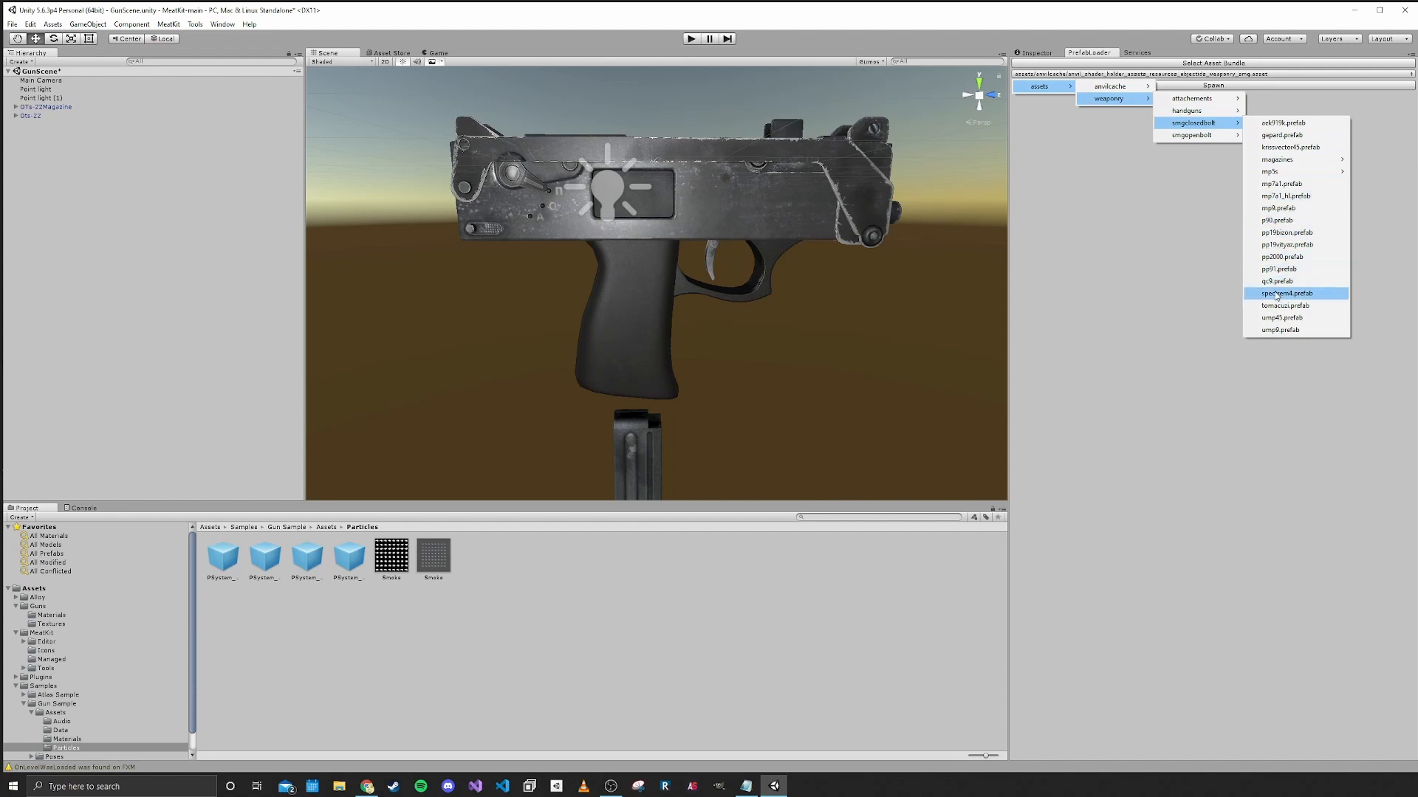
{"action": "mouse_move", "coordinate": [1281, 257]}
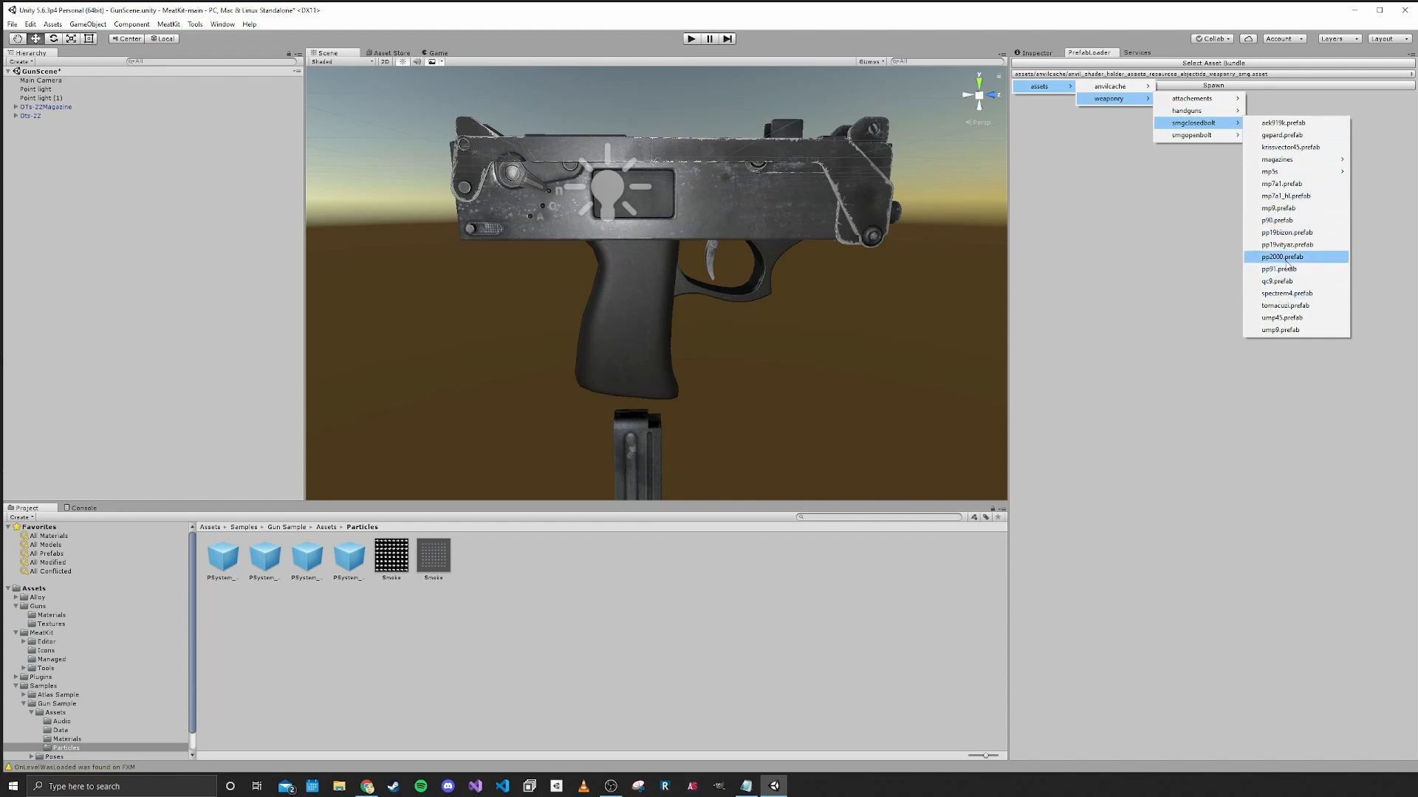
{"action": "mouse_move", "coordinate": [1281, 269]}
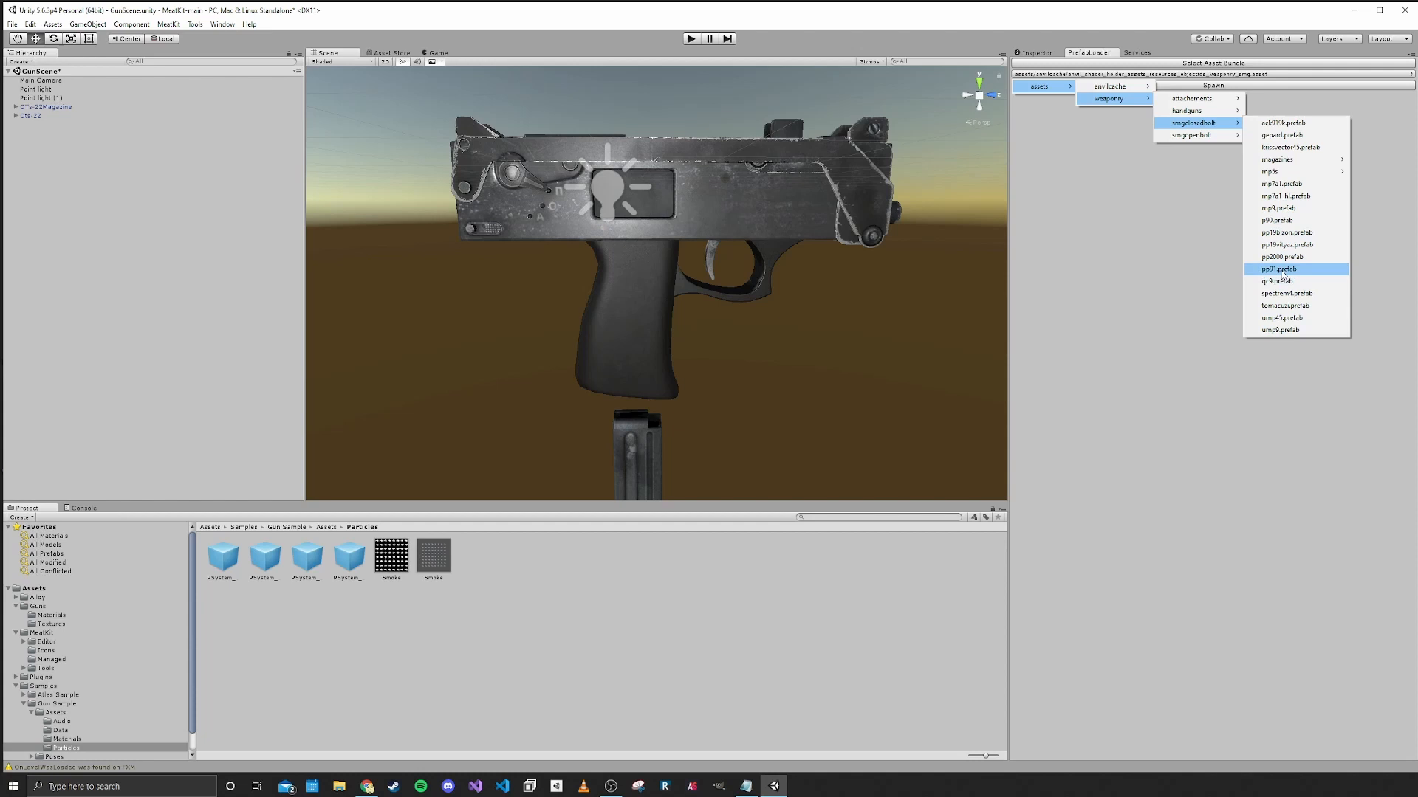
{"action": "left_click", "coordinate": [1278, 268]}
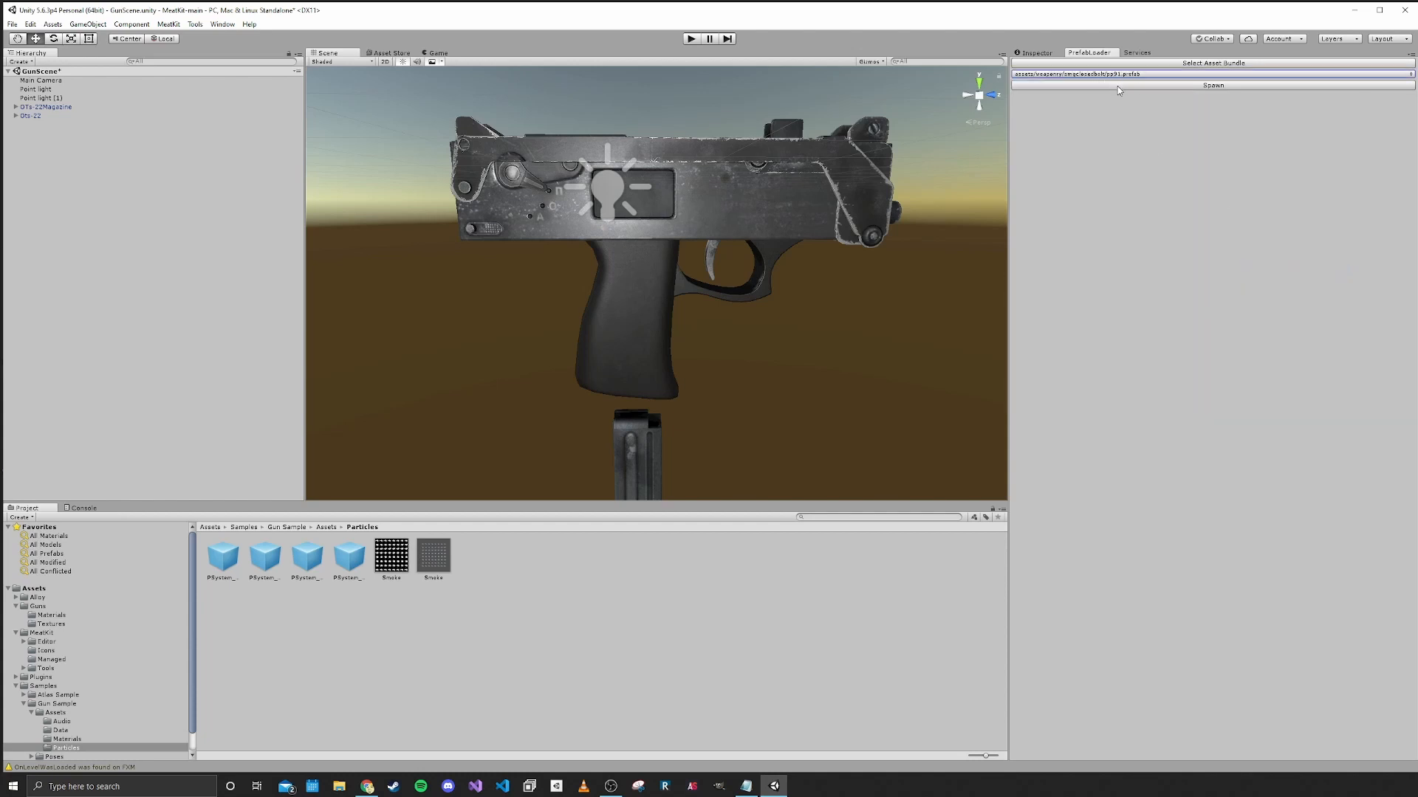
Spawn the PP91 prefab into the scene and inspect the PP91(Clone)
{"action": "left_click", "coordinate": [1213, 85]}
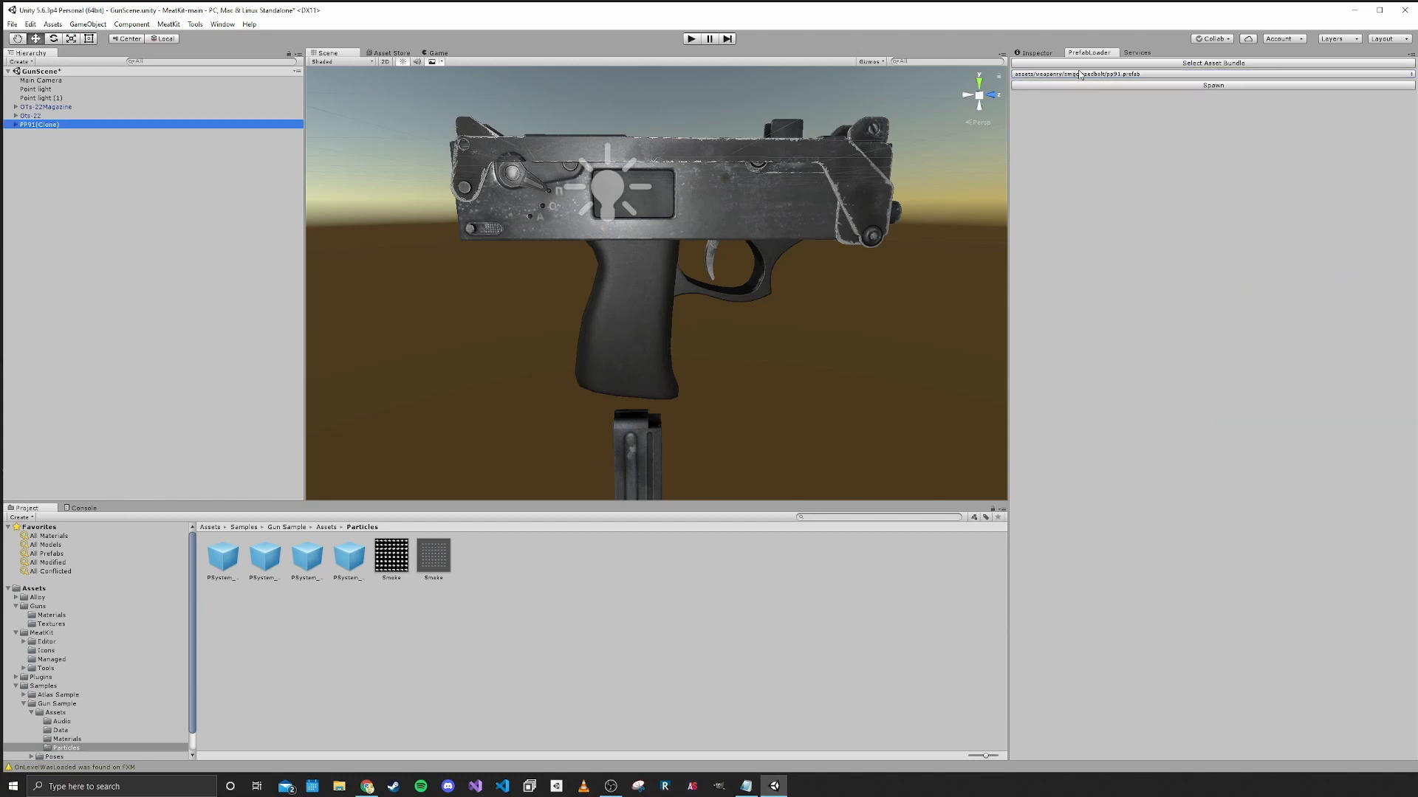
{"action": "left_click", "coordinate": [1031, 52]}
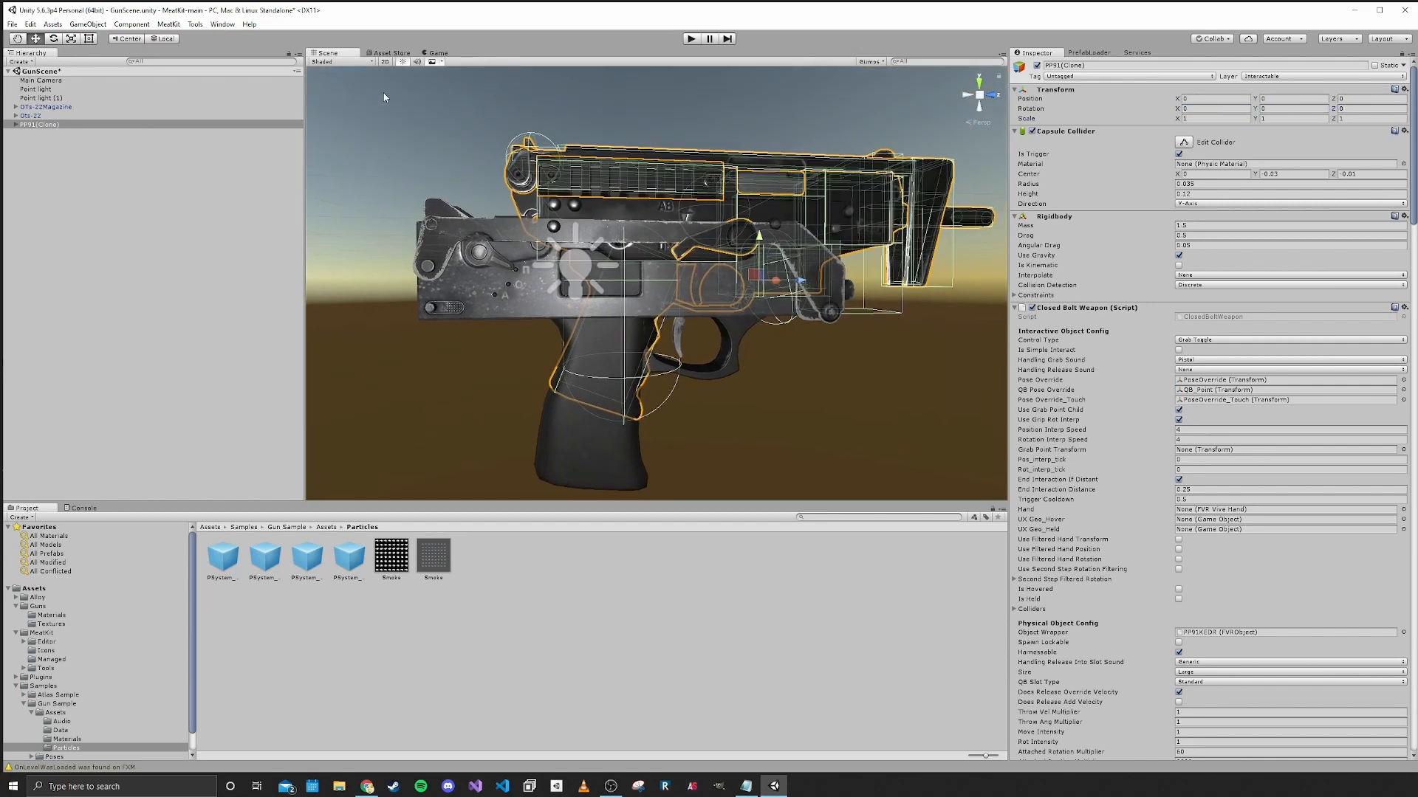
{"action": "left_click", "coordinate": [195, 23]}
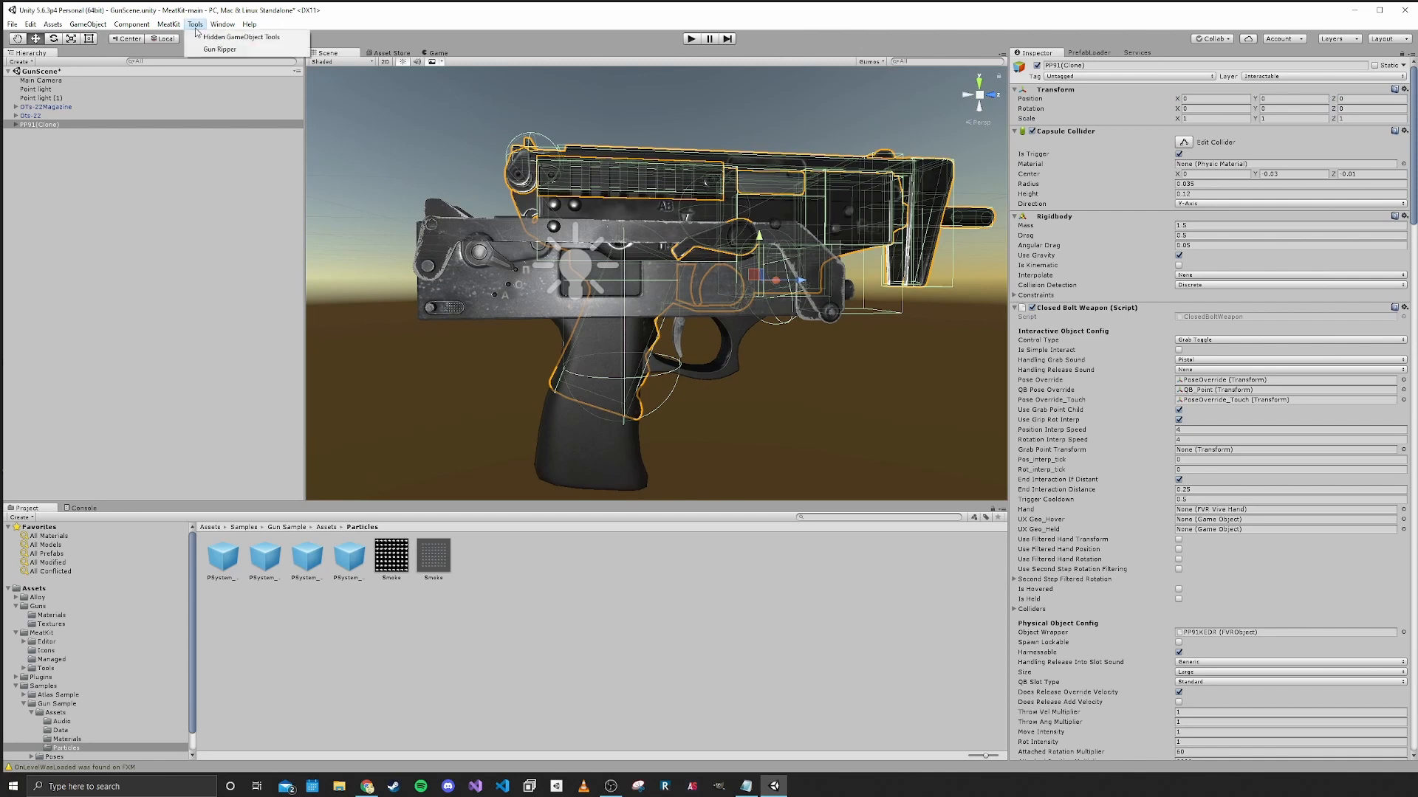
Open the Gun Ripper tool with PP91(Clone) as its target
{"action": "left_click", "coordinate": [218, 48]}
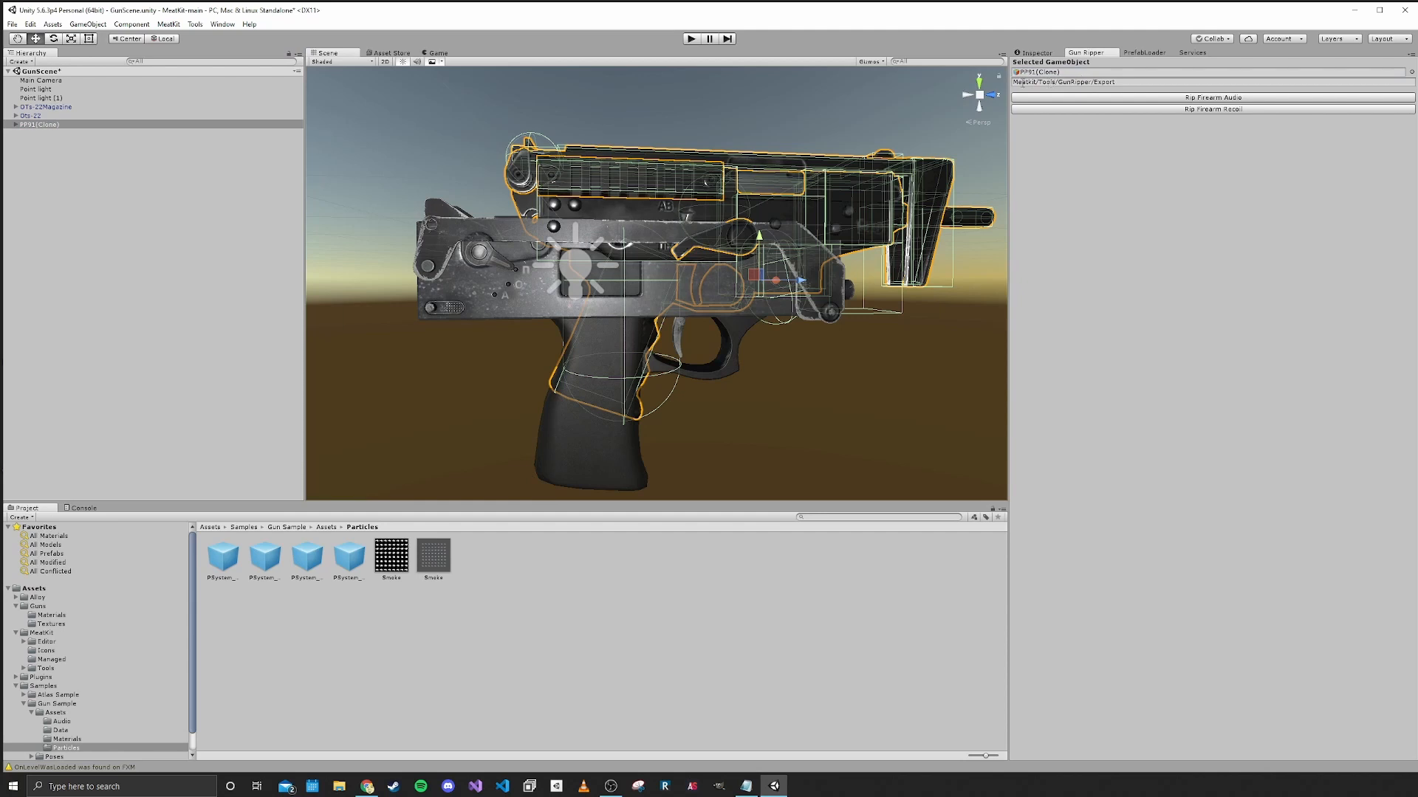
{"action": "mouse_move", "coordinate": [387, 467]}
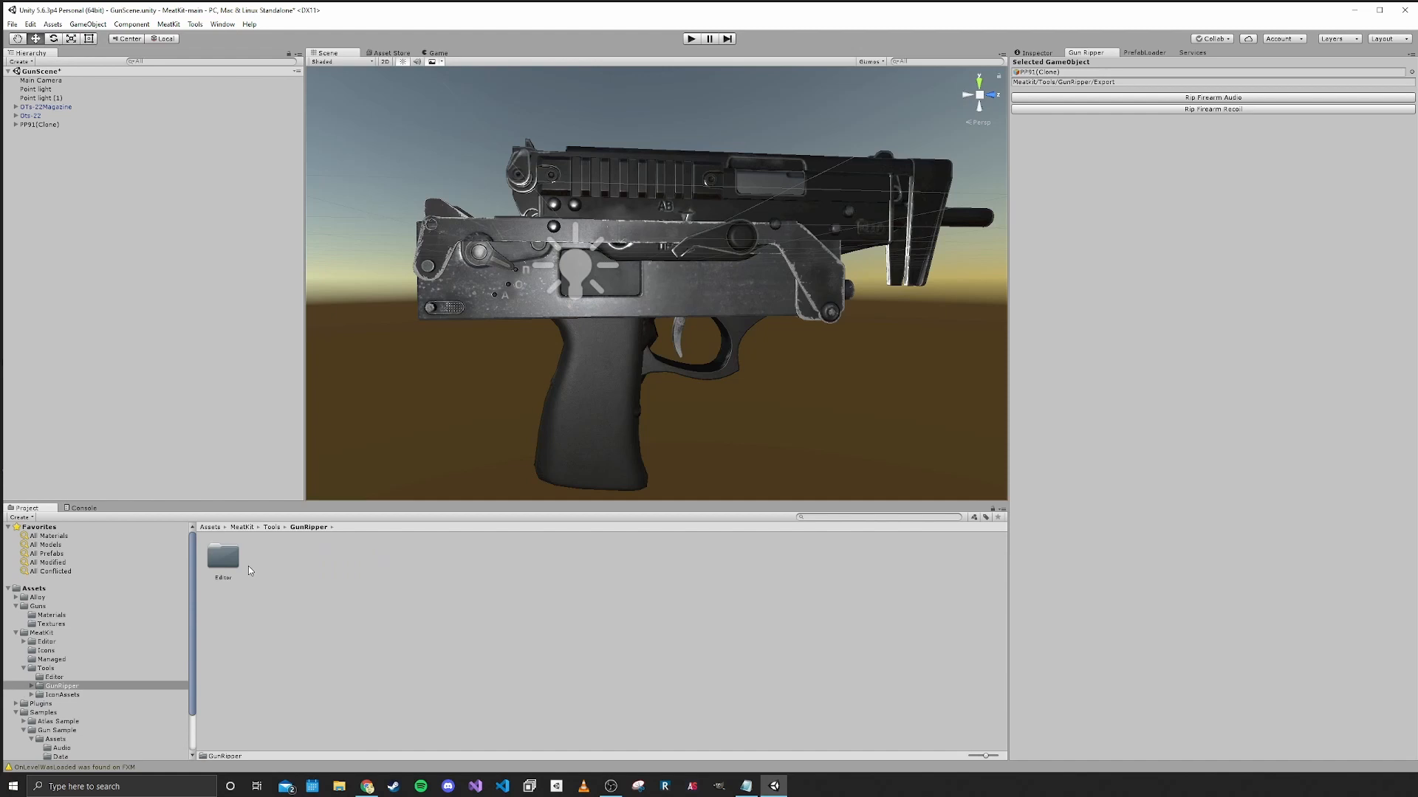
Create a new Export folder inside MeatKit/Tools/GunRipper and open it
{"action": "right_click", "coordinate": [249, 570]}
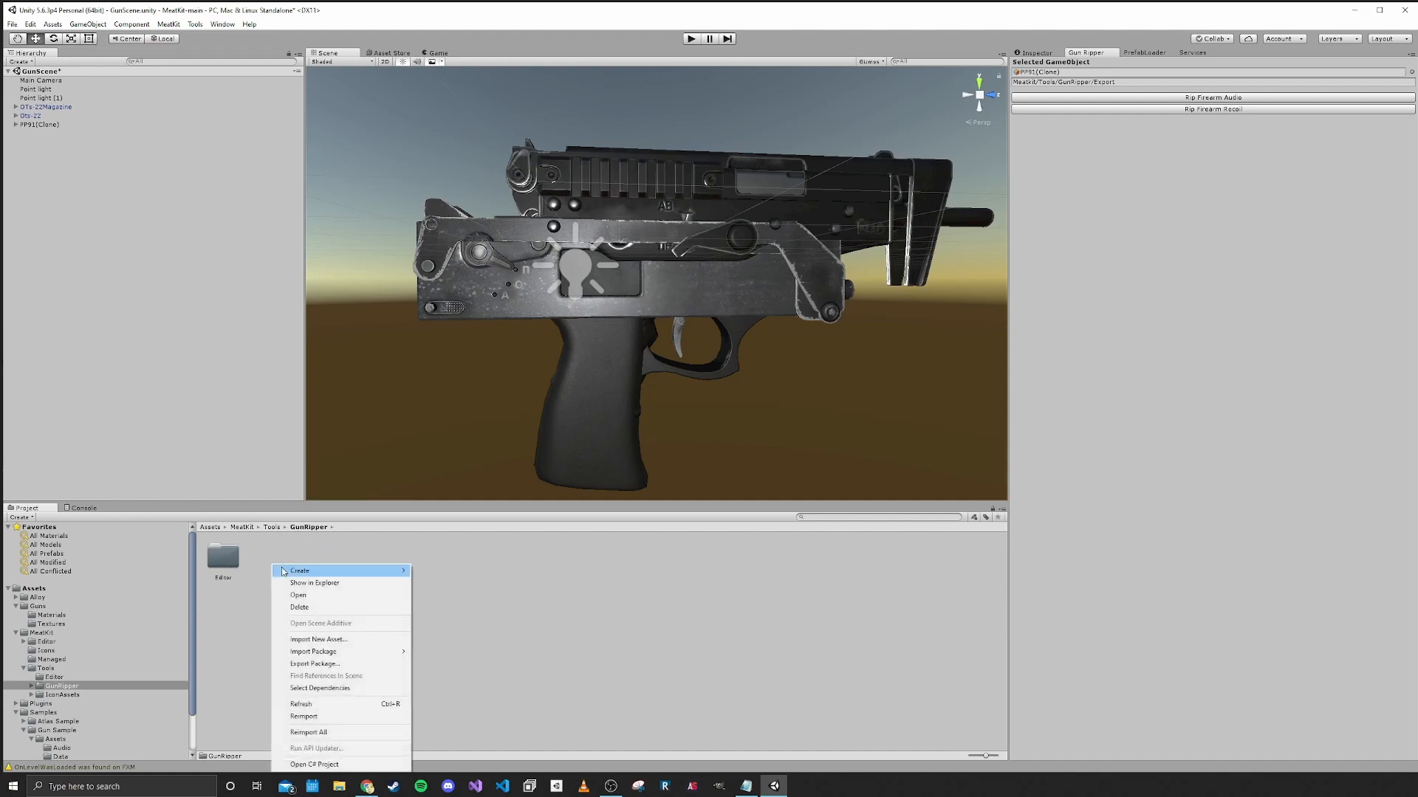
{"action": "left_click", "coordinate": [299, 571]}
{"action": "type", "text": "Export"}
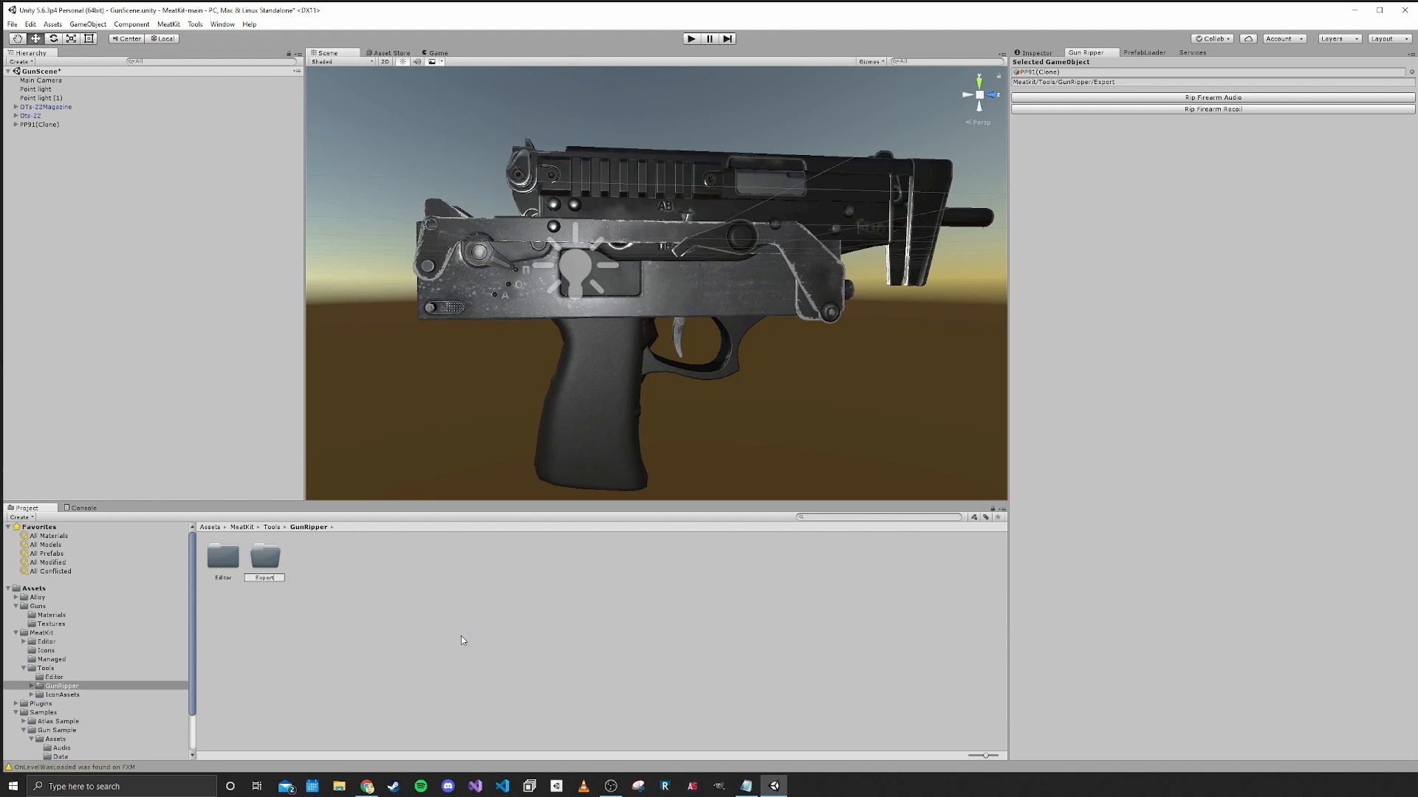
{"action": "double_click", "coordinate": [265, 555]}
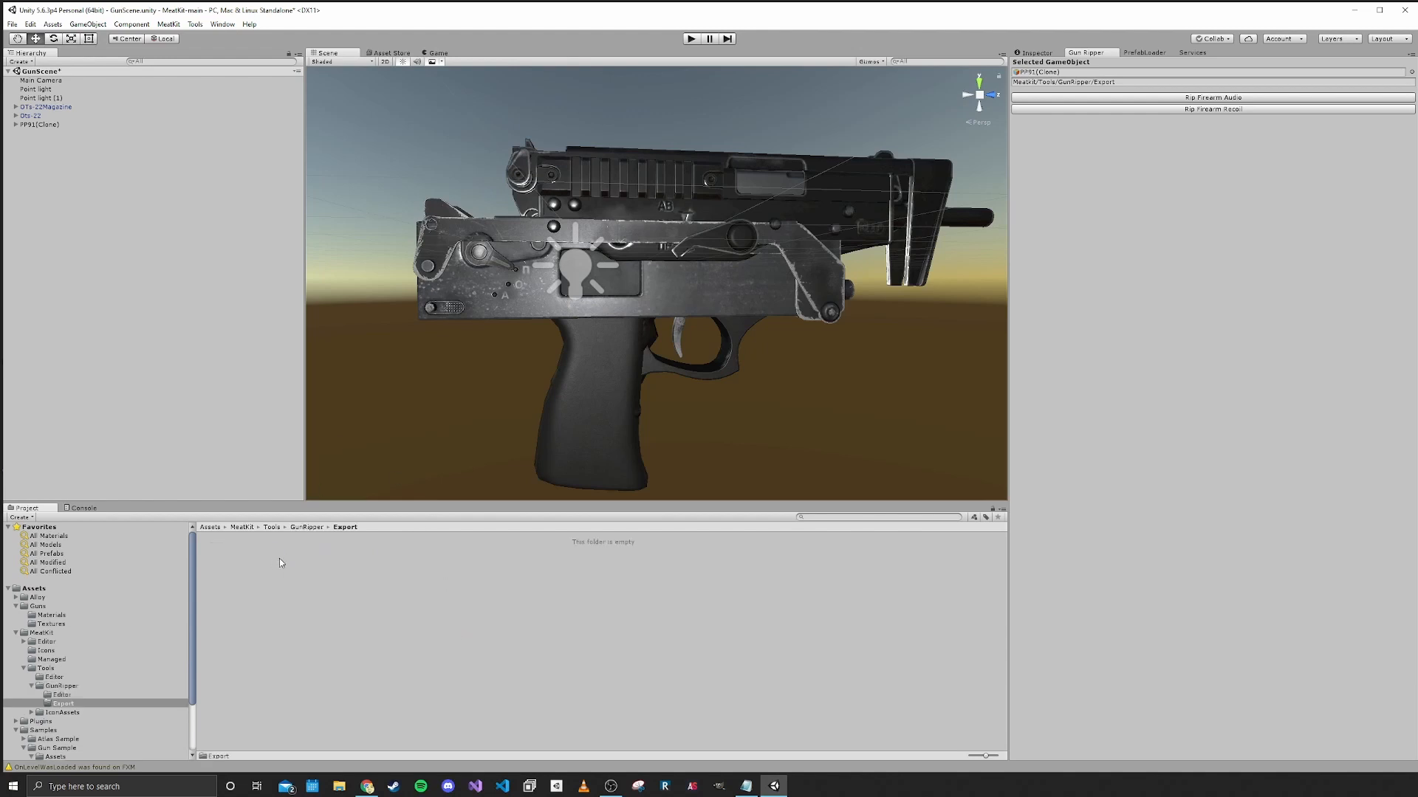
{"action": "mouse_move", "coordinate": [1145, 98]}
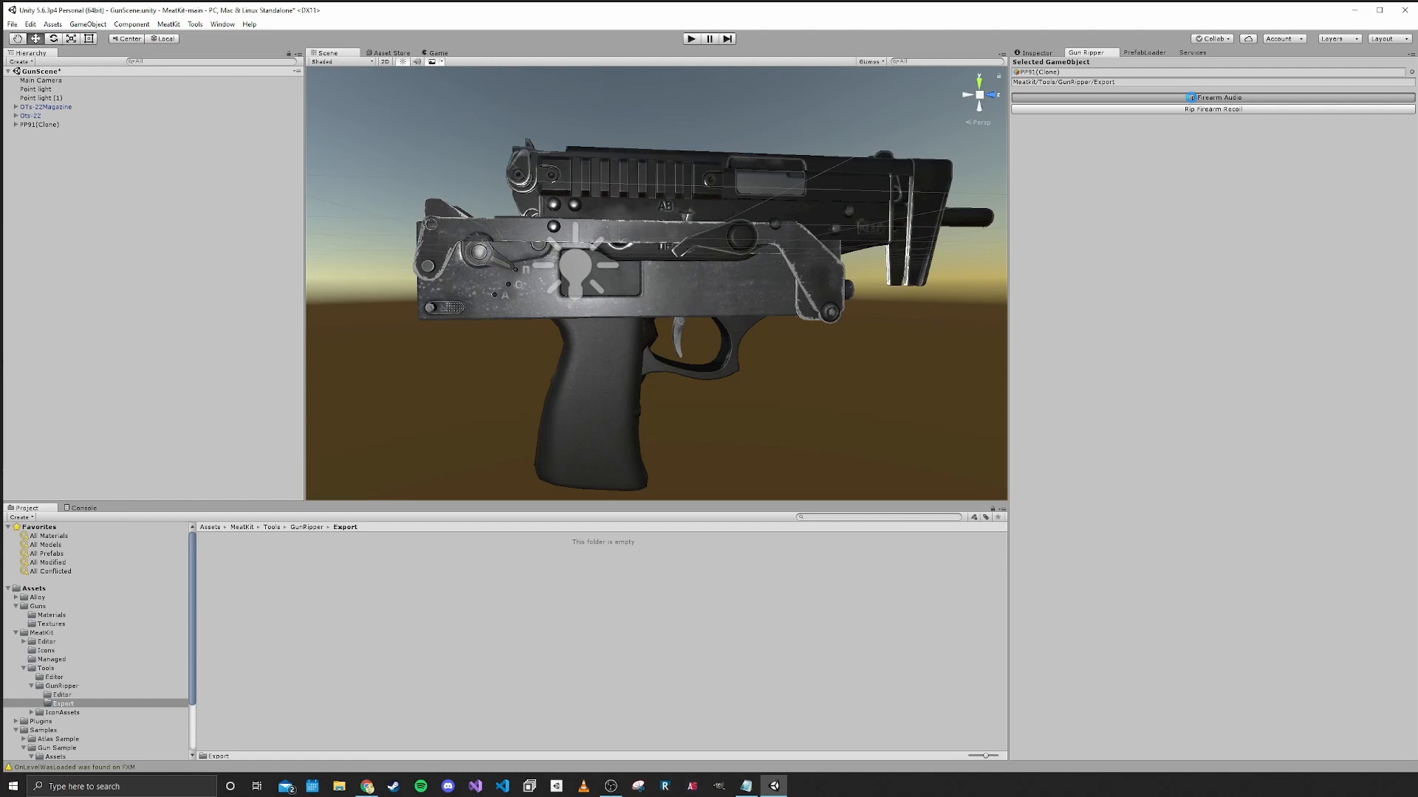
Rip the PP91 clone's audio set and recoil profile, inspect both, then select Otv-22
{"action": "left_click", "coordinate": [1212, 109]}
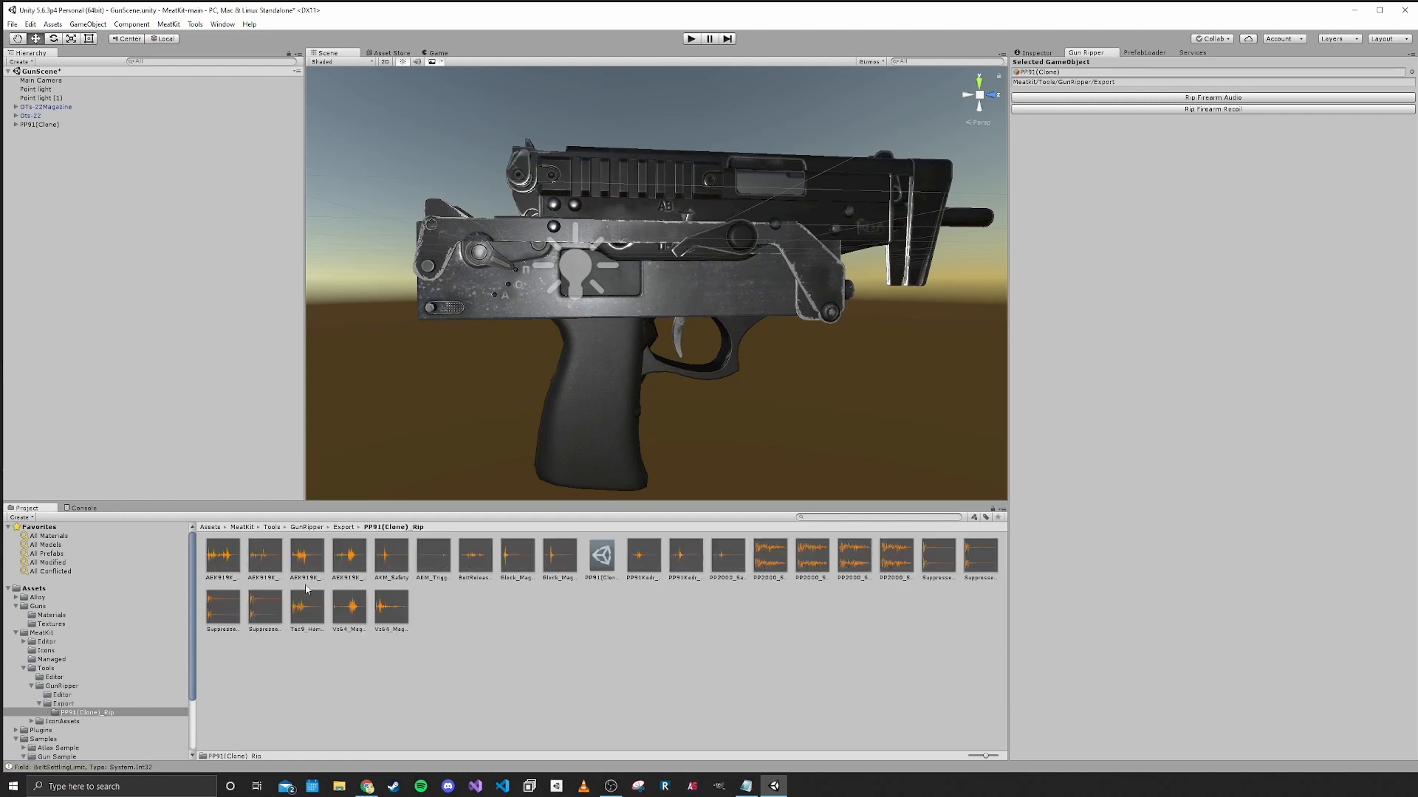
{"action": "left_click", "coordinate": [600, 559]}
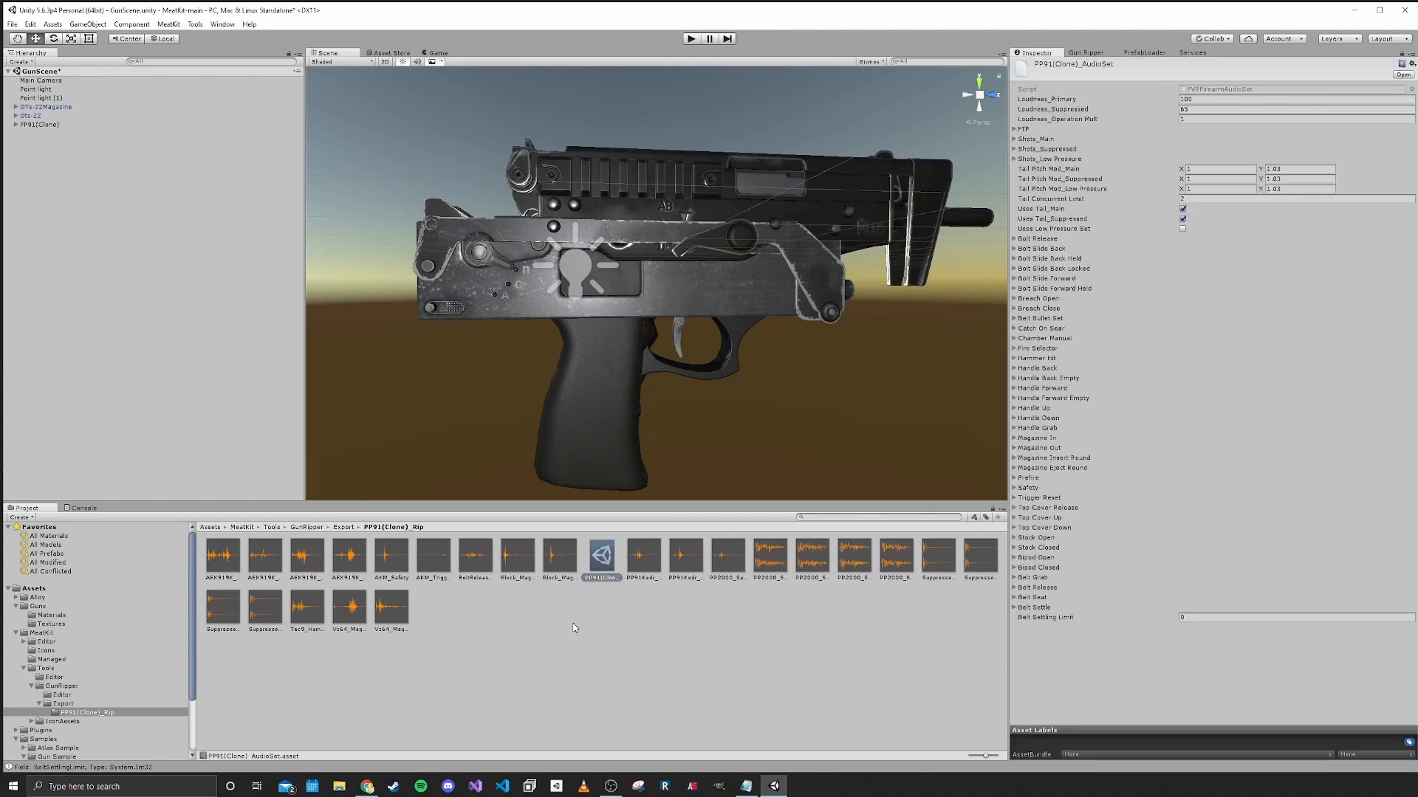
{"action": "left_click", "coordinate": [1087, 52]}
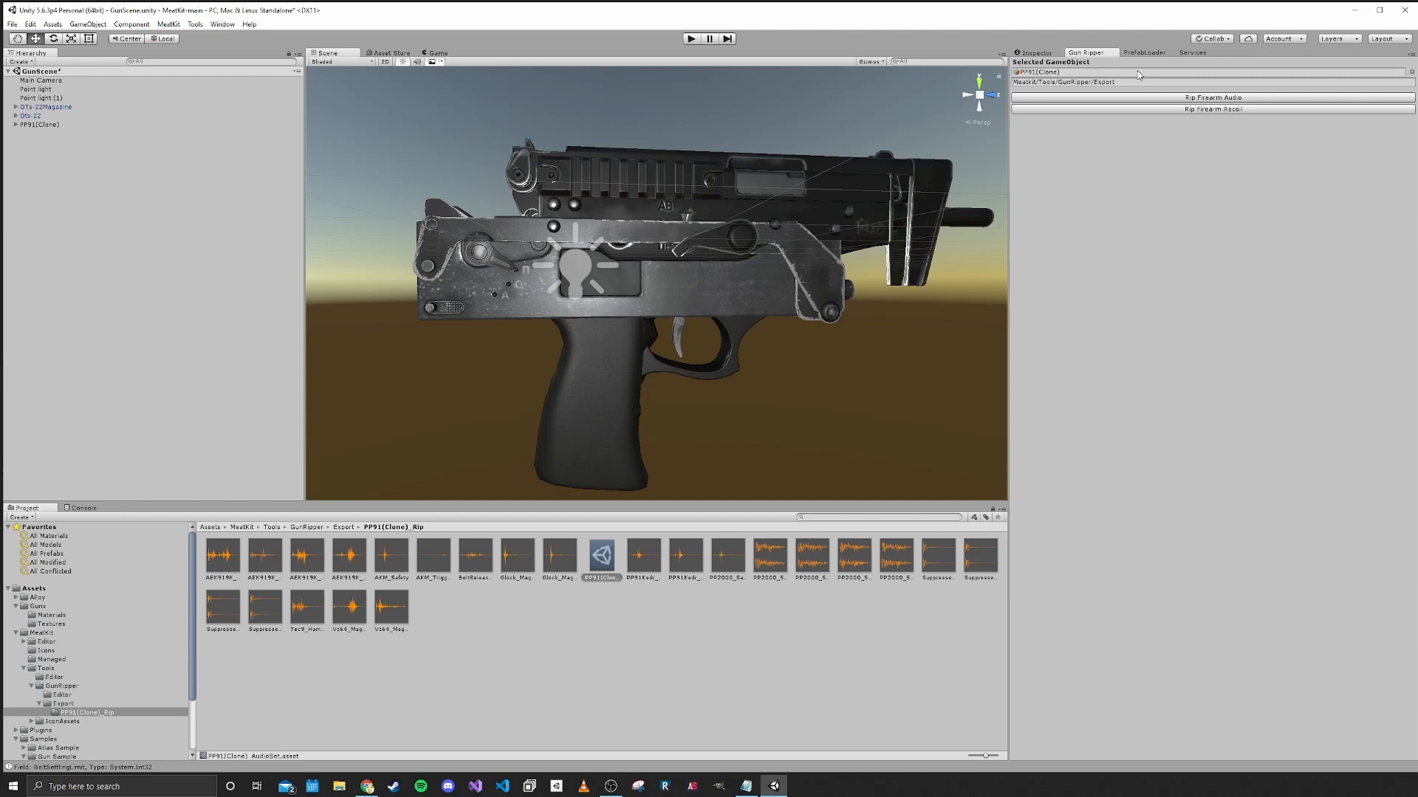
{"action": "mouse_move", "coordinate": [1218, 114]}
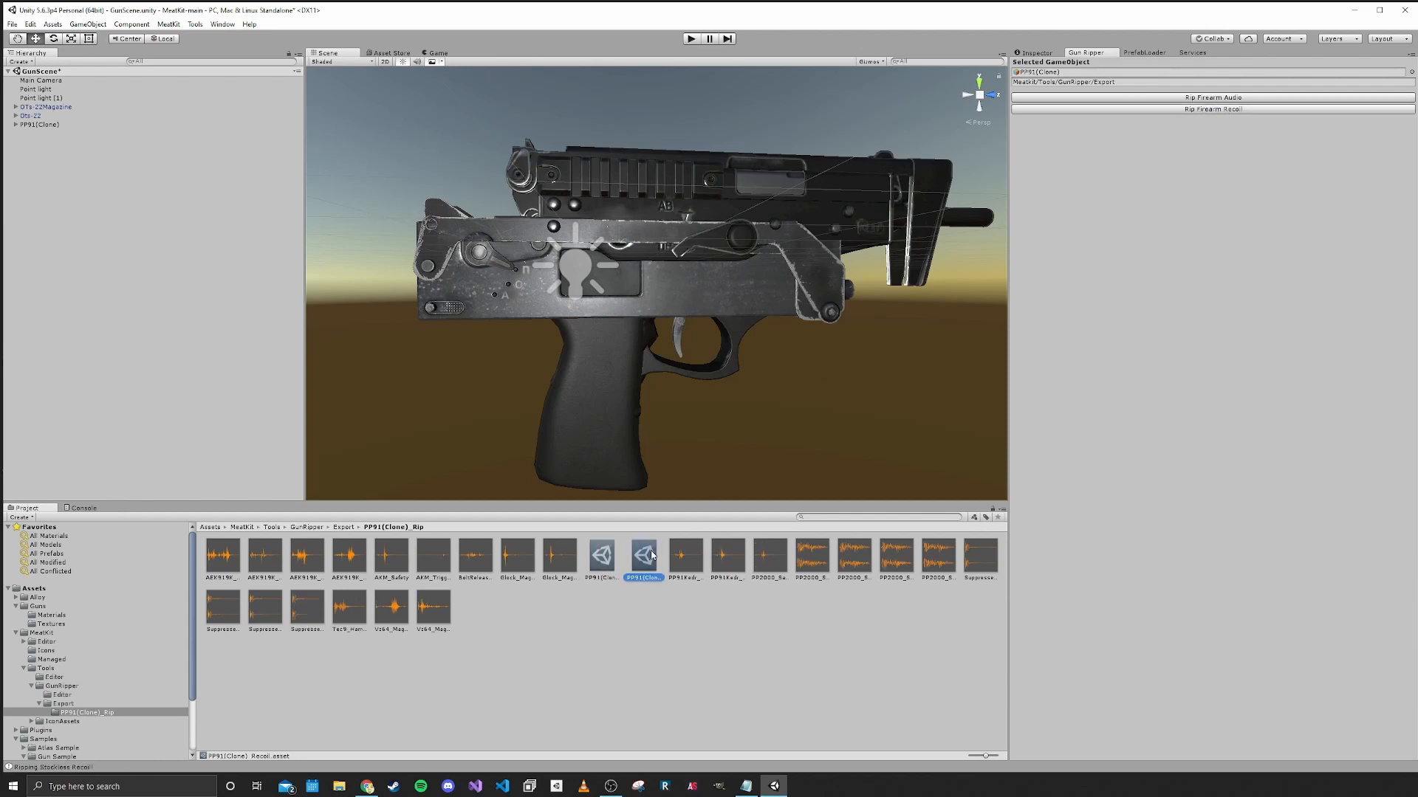
{"action": "left_click", "coordinate": [643, 555]}
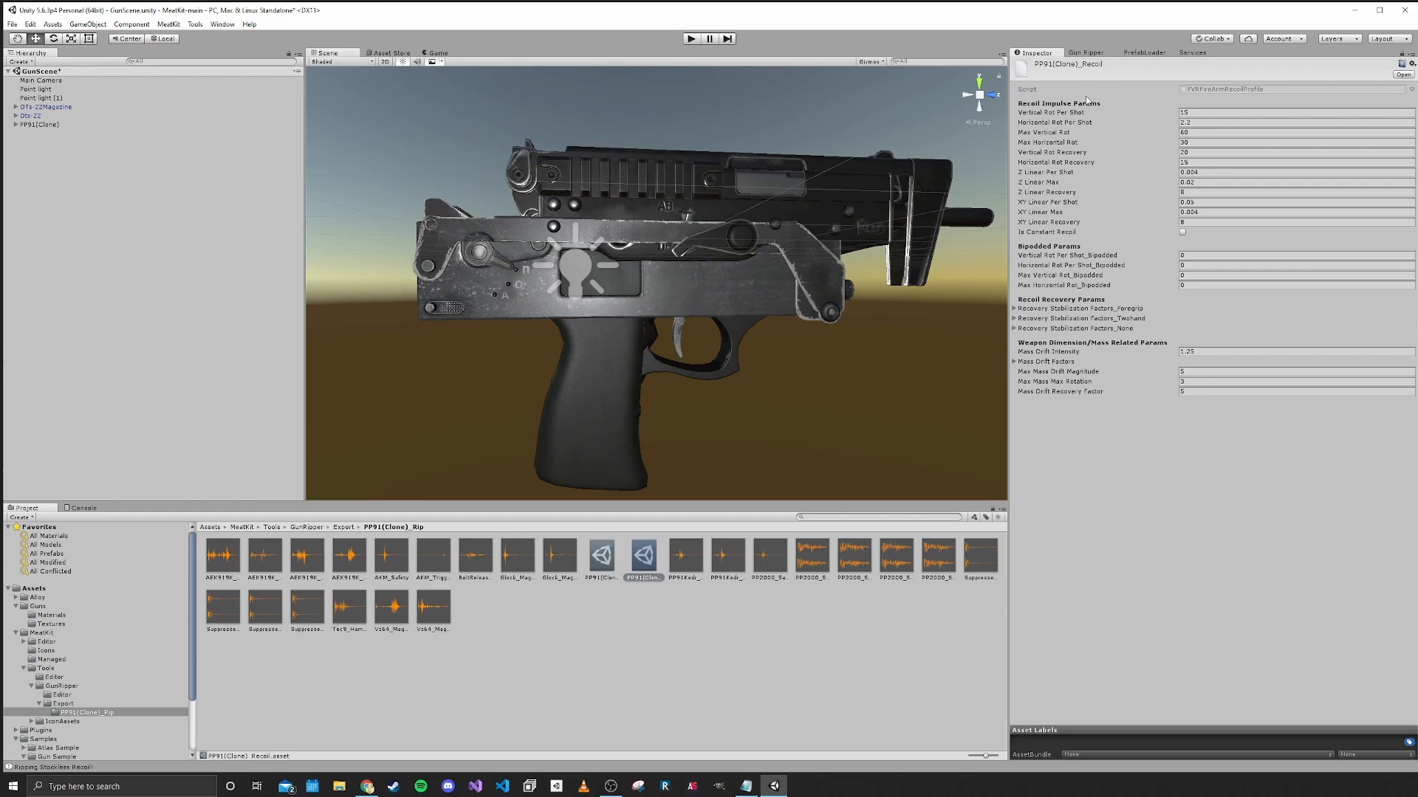
{"action": "left_click", "coordinate": [36, 116]}
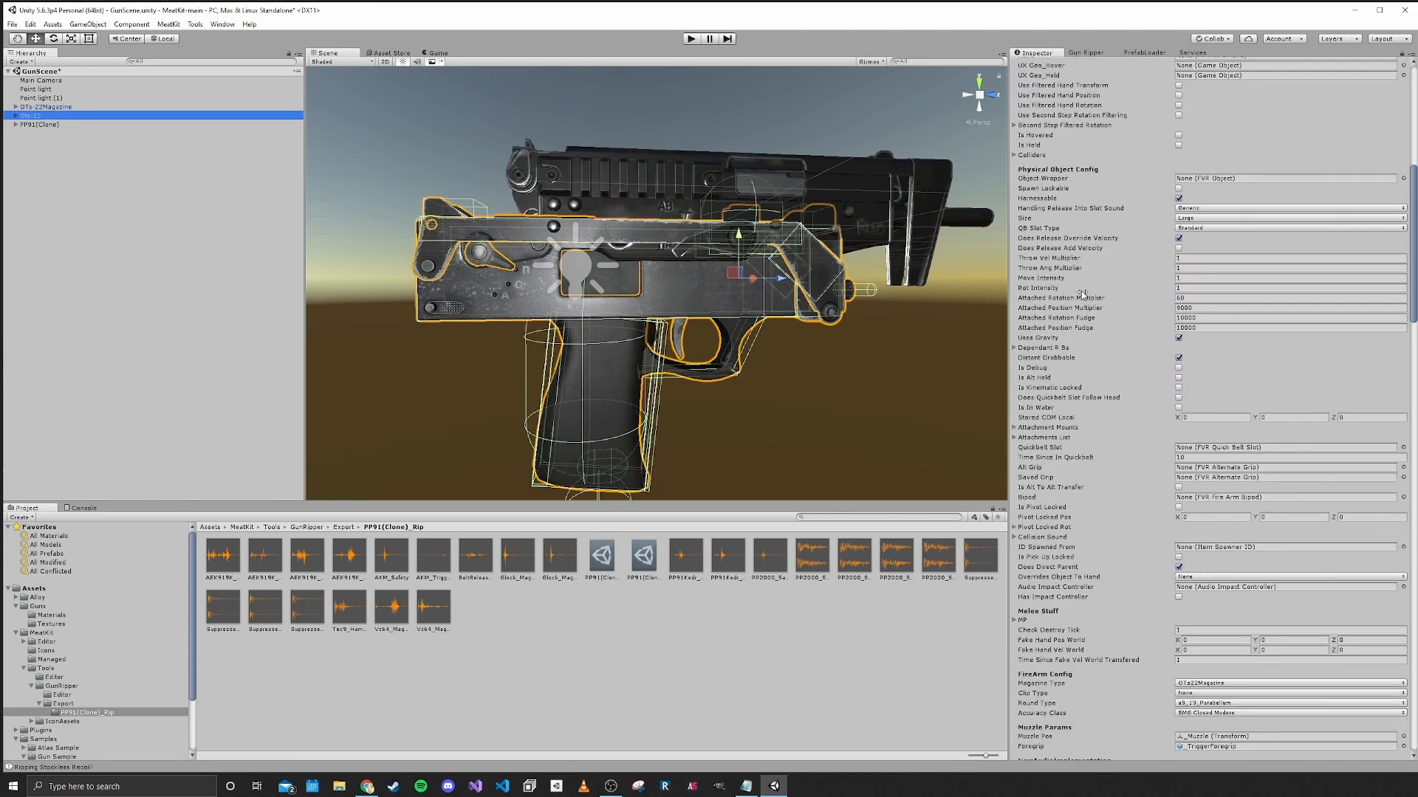
Set Otv-22's Audio Clip Set to PP91(Clone)_AudioSet and Recoil Profile to PP91(Clone)_Recoil
{"action": "scroll", "scroll_direction": "down", "scroll_amount": 3}
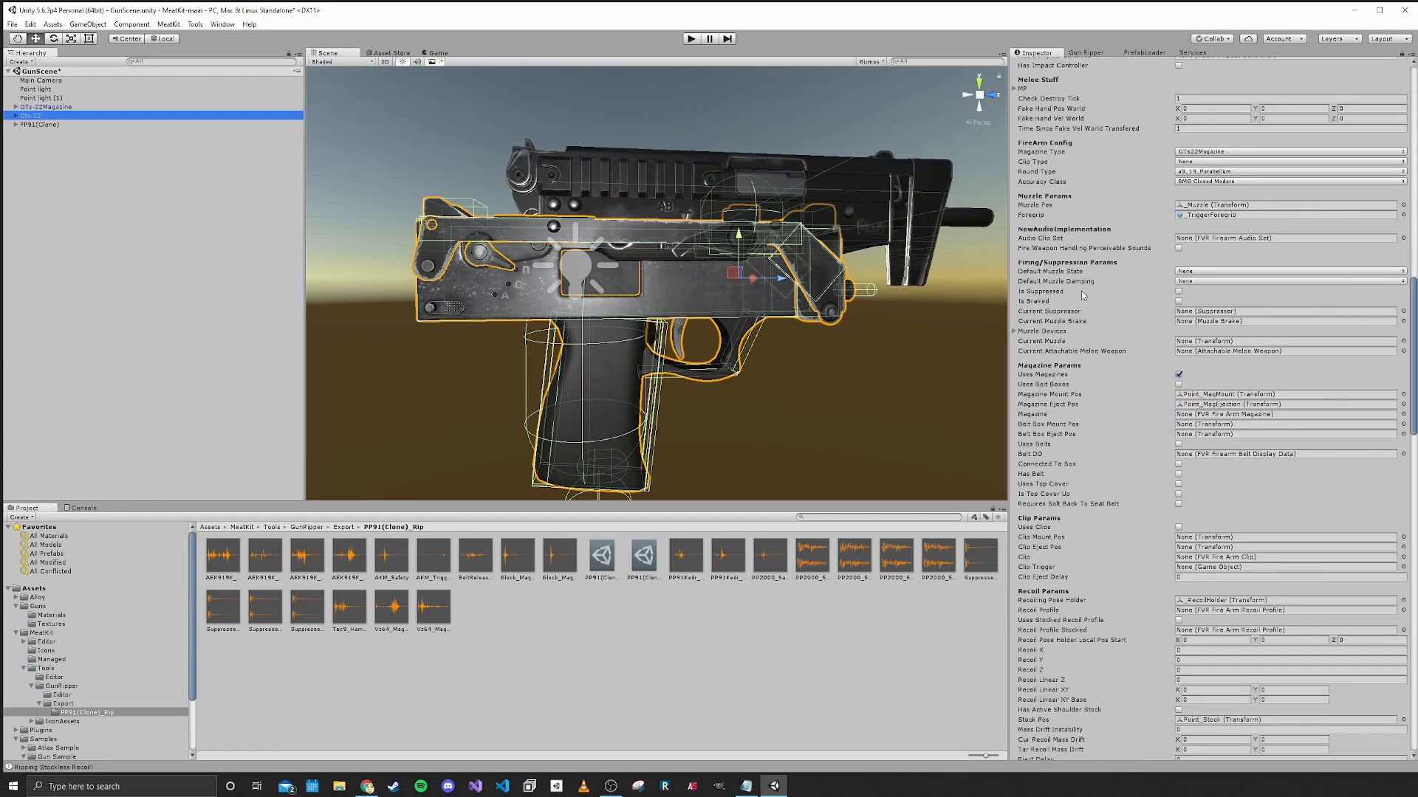
{"action": "scroll", "scroll_direction": "down", "scroll_amount": 3}
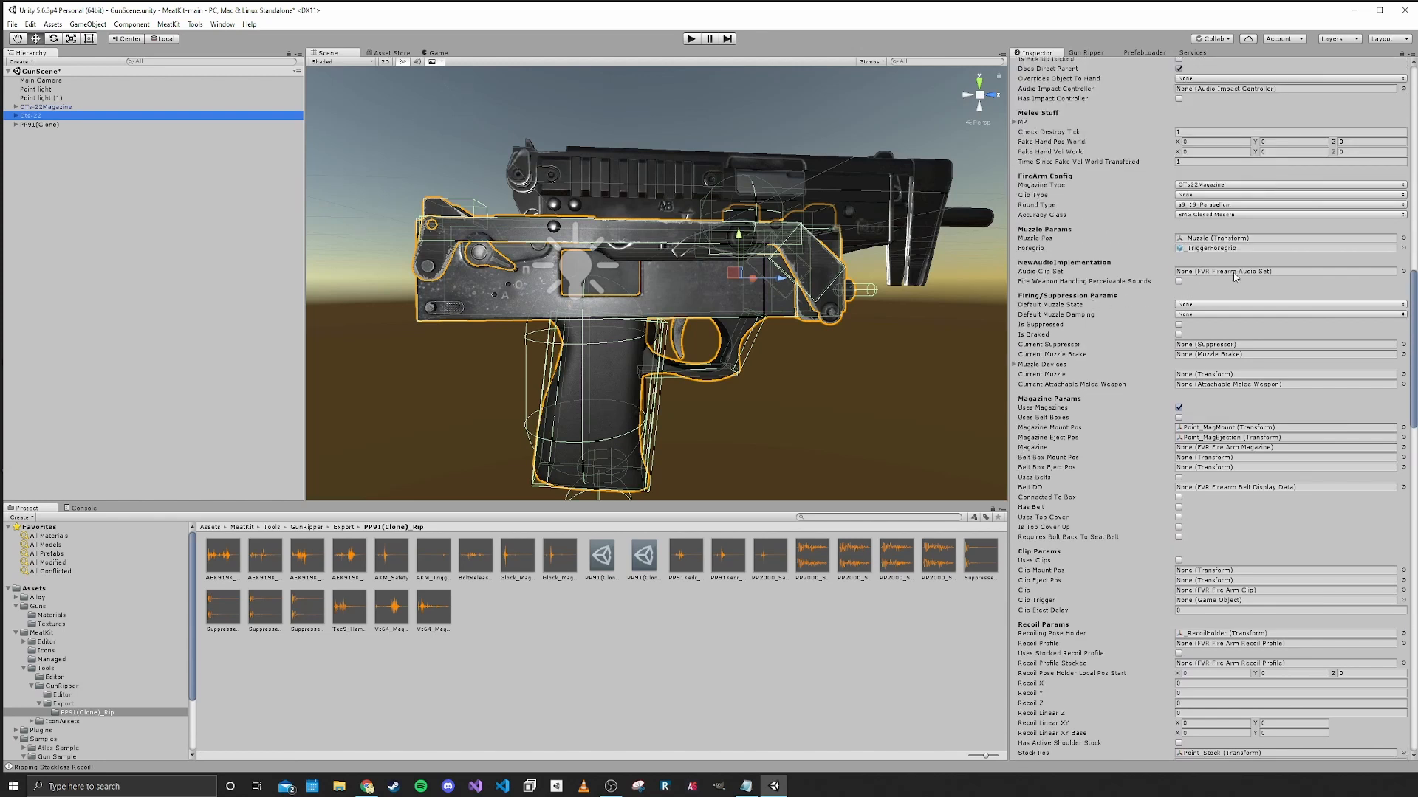
{"action": "left_click", "coordinate": [1265, 271]}
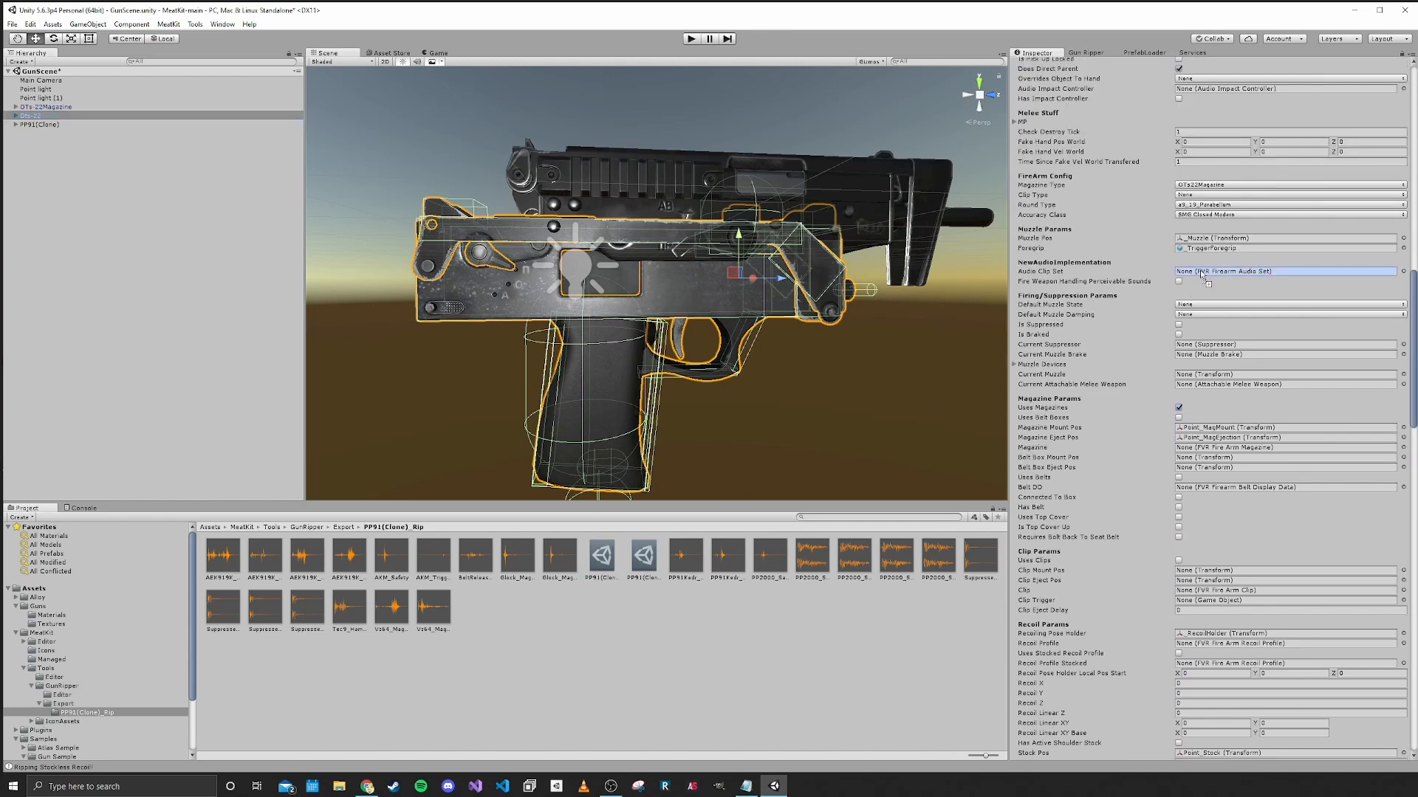
{"action": "left_click", "coordinate": [1284, 271]}
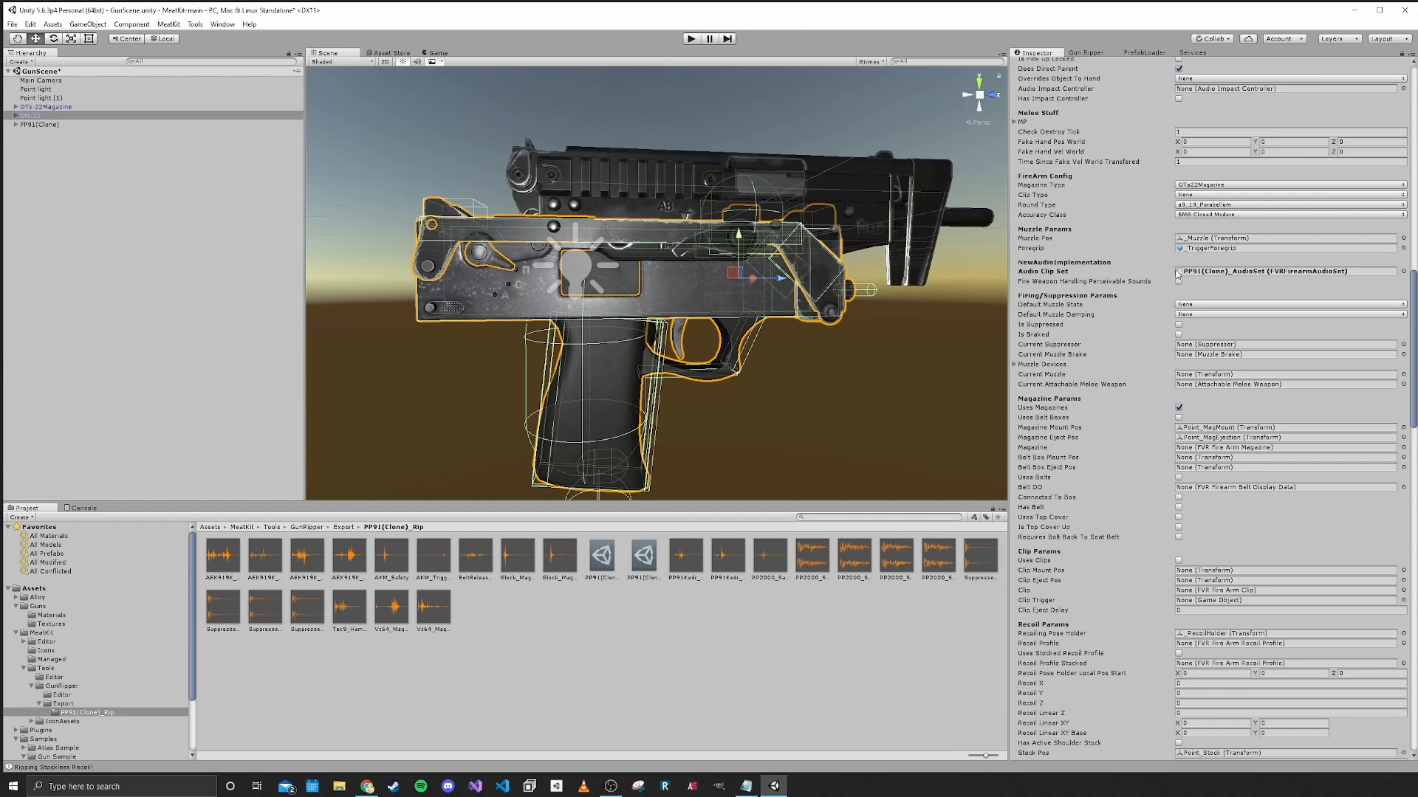
{"action": "scroll", "scroll_direction": "down", "scroll_amount": 3}
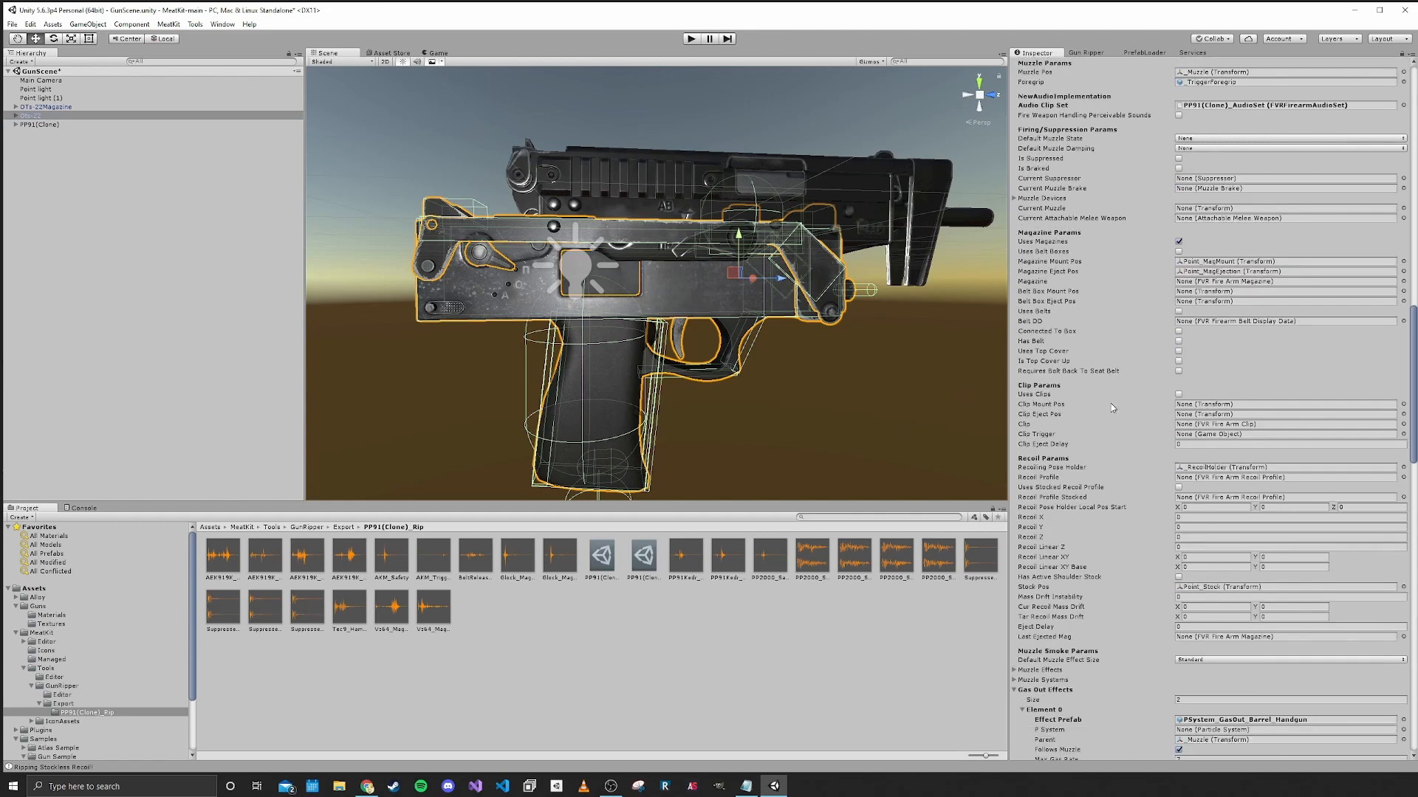
{"action": "left_click", "coordinate": [641, 561]}
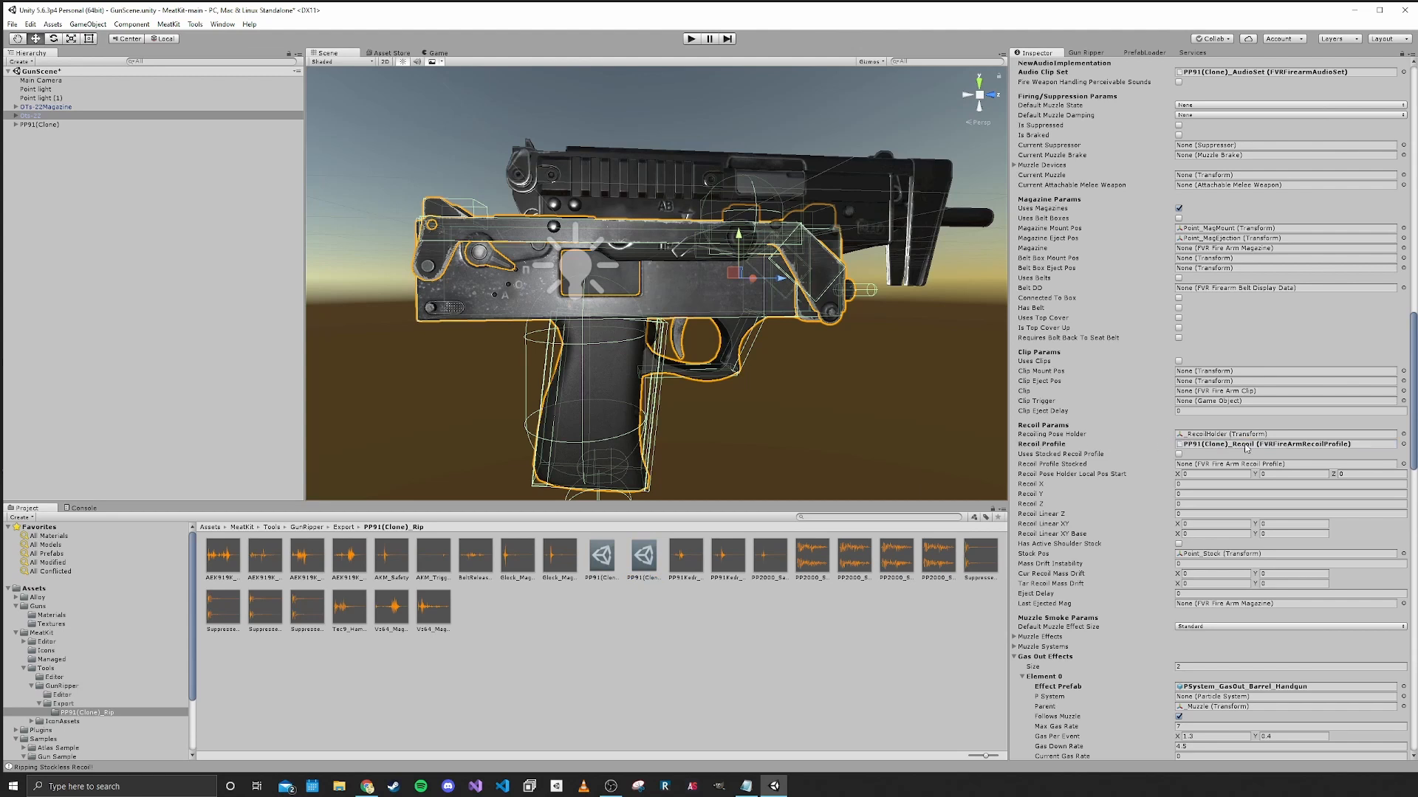
Select the PP91(Clone) object to compare its settings
{"action": "scroll", "scroll_direction": "down", "scroll_amount": 3}
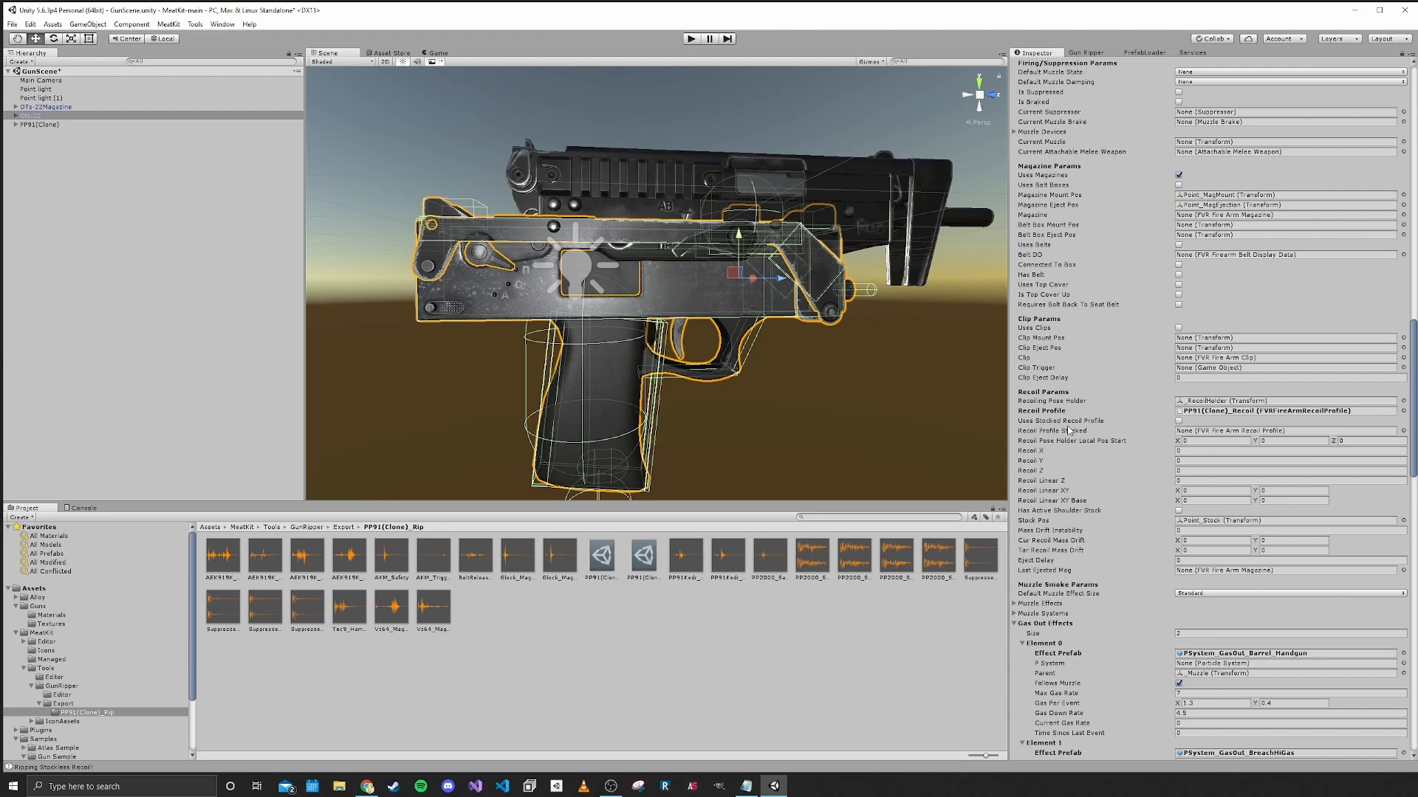
{"action": "left_click", "coordinate": [1178, 423]}
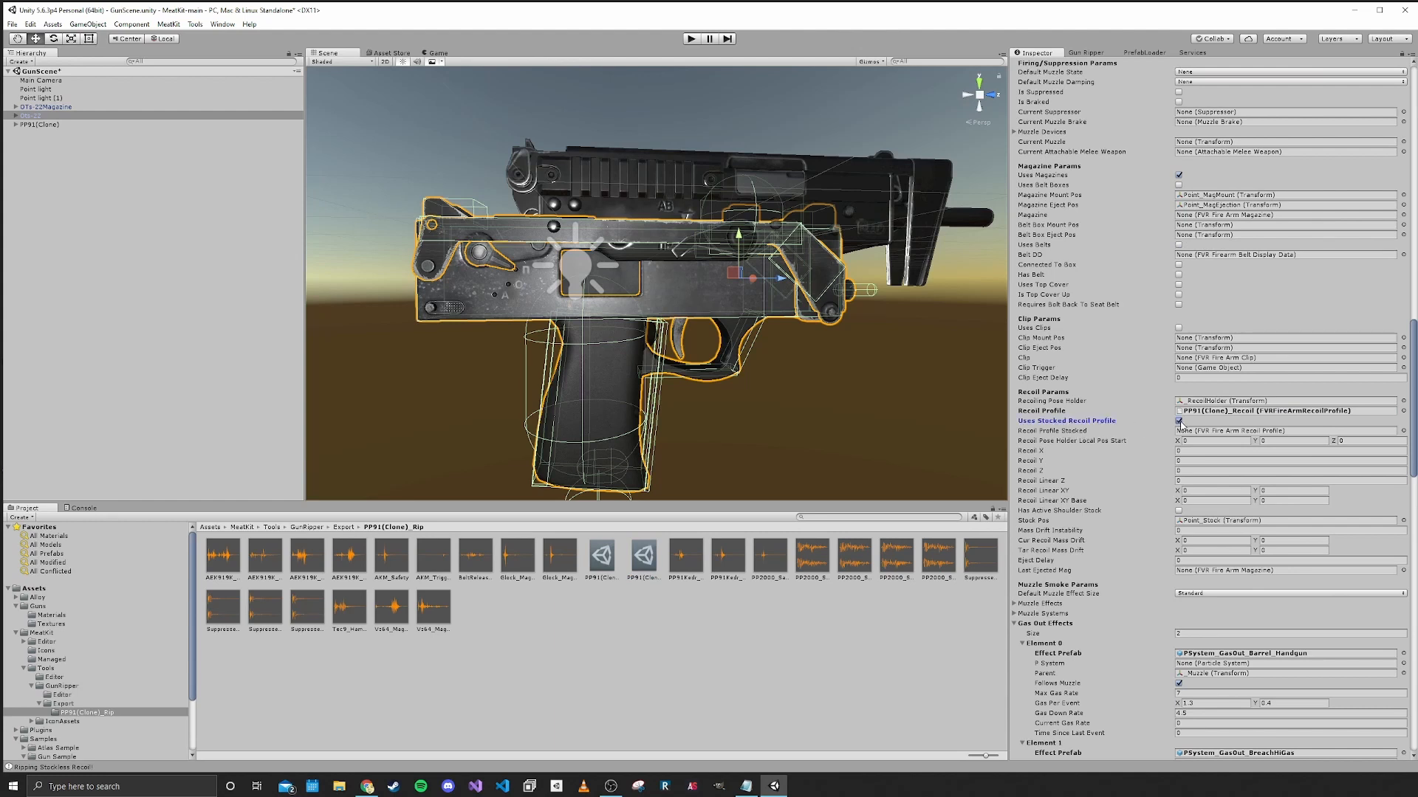
{"action": "left_click", "coordinate": [1179, 420]}
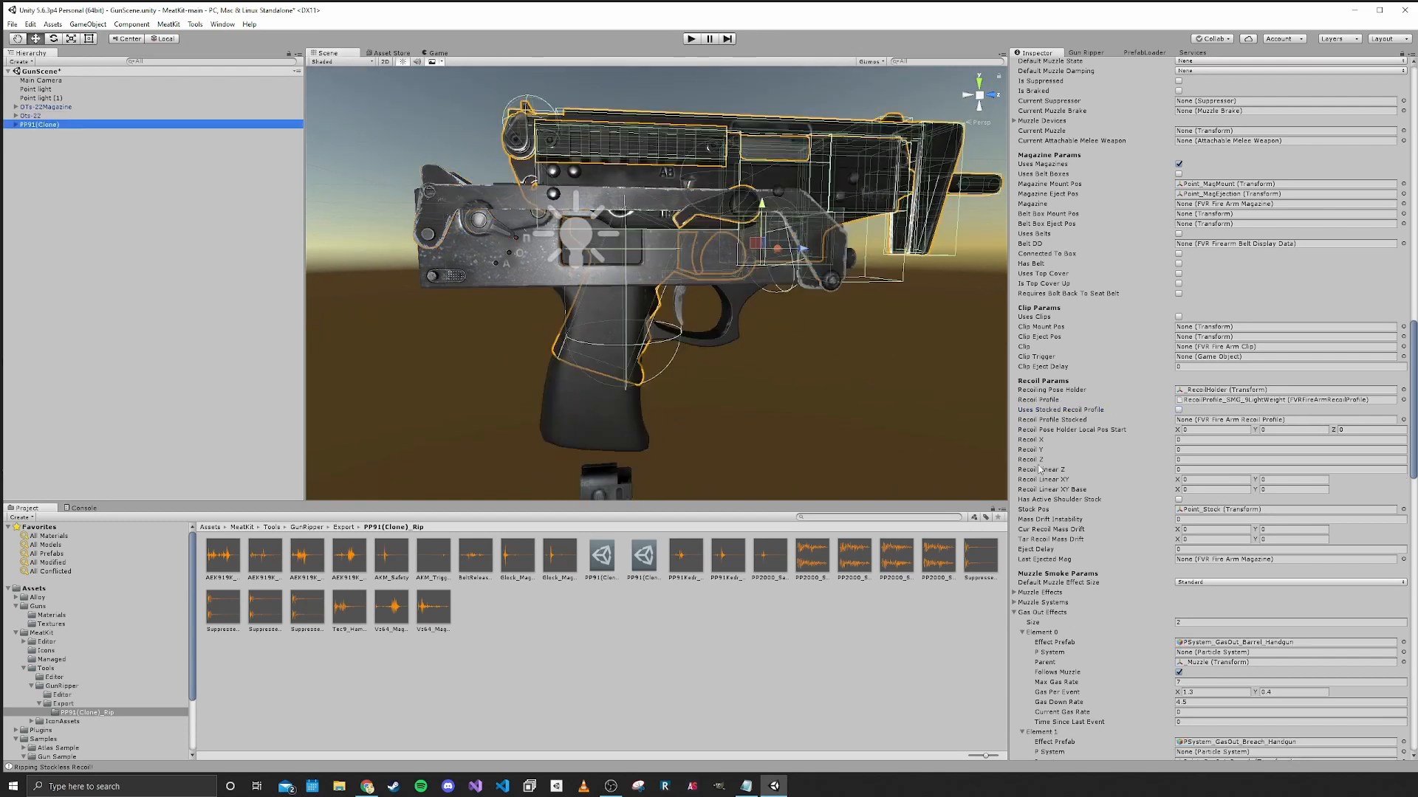
{"action": "scroll", "scroll_direction": "down", "scroll_amount": 3}
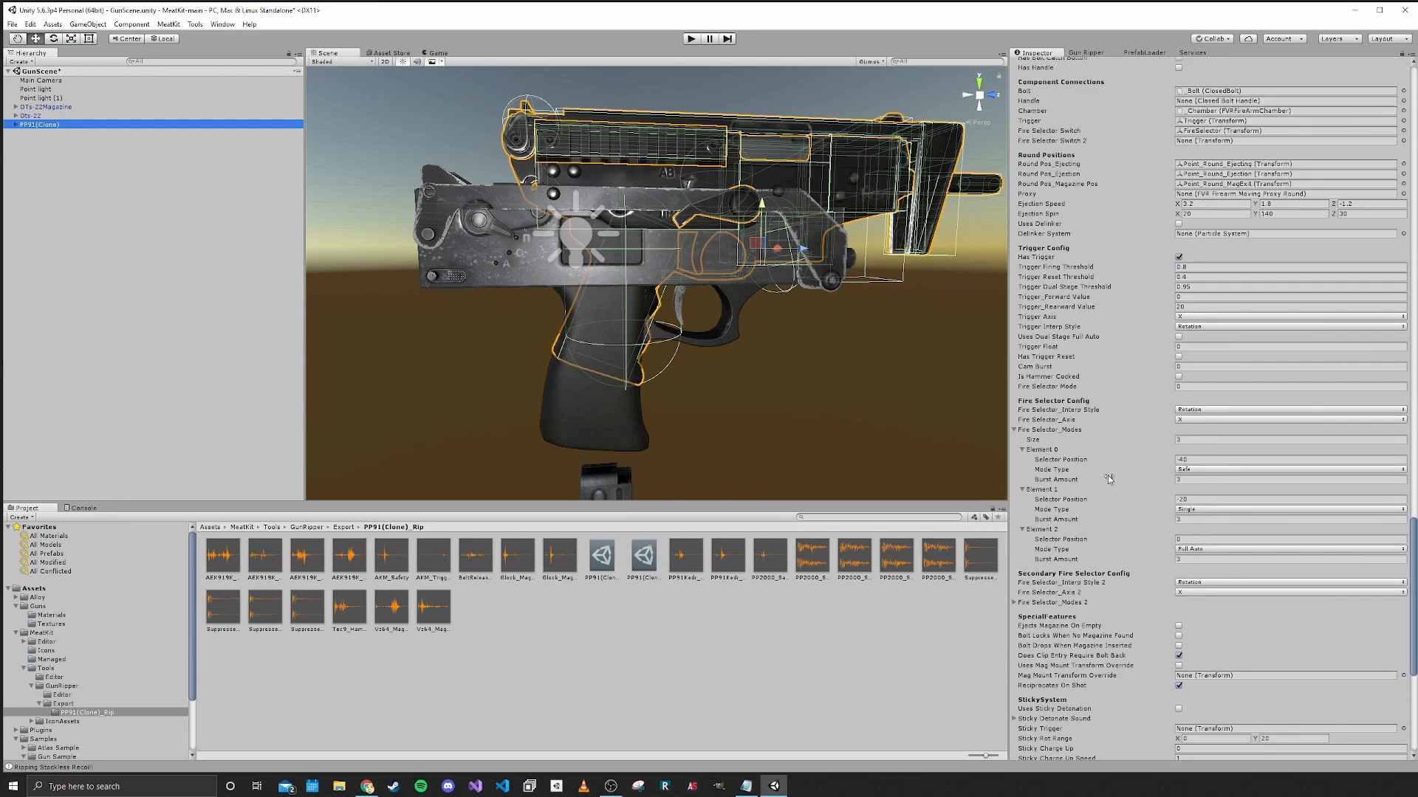
{"action": "scroll", "scroll_direction": "down", "scroll_amount": 3}
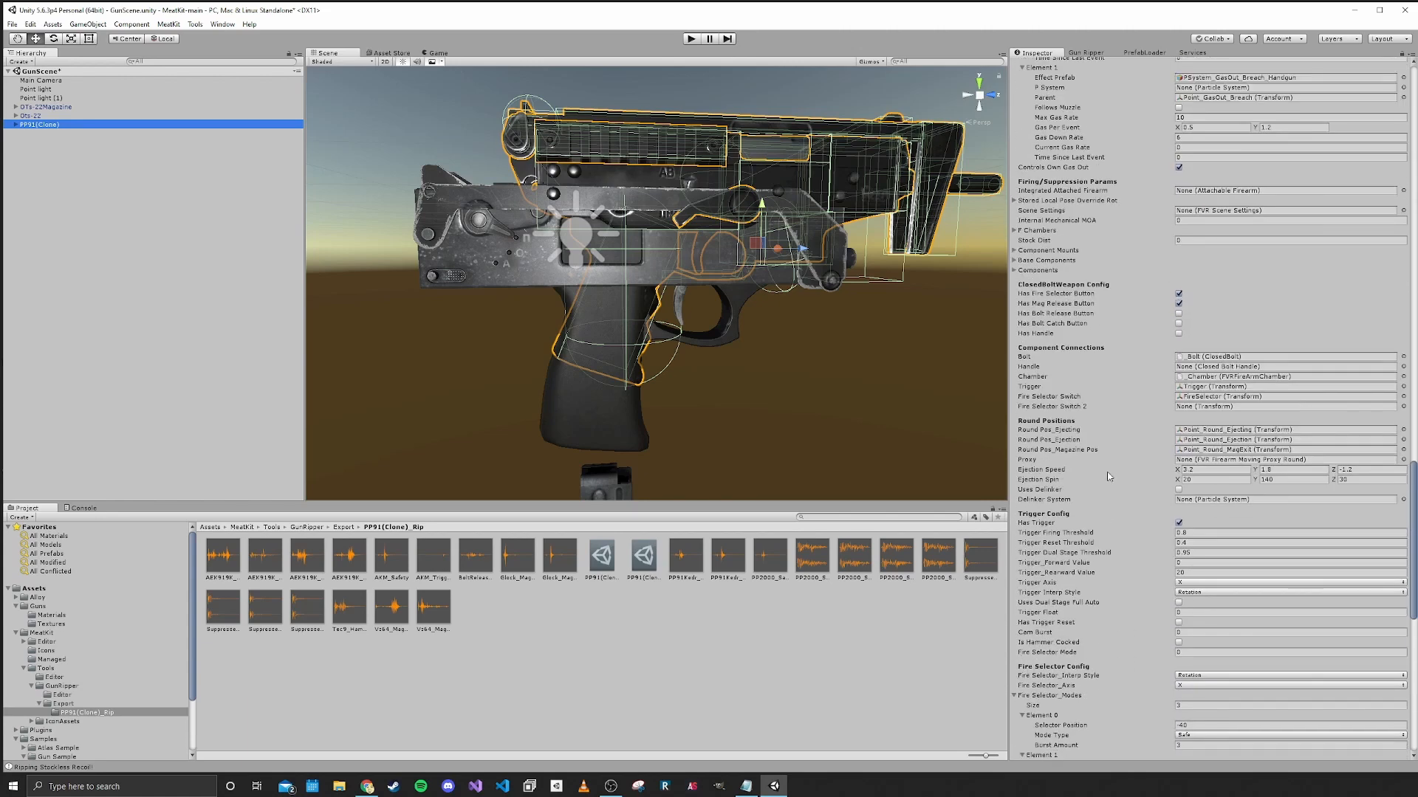
{"action": "scroll", "scroll_direction": "down", "scroll_amount": 3}
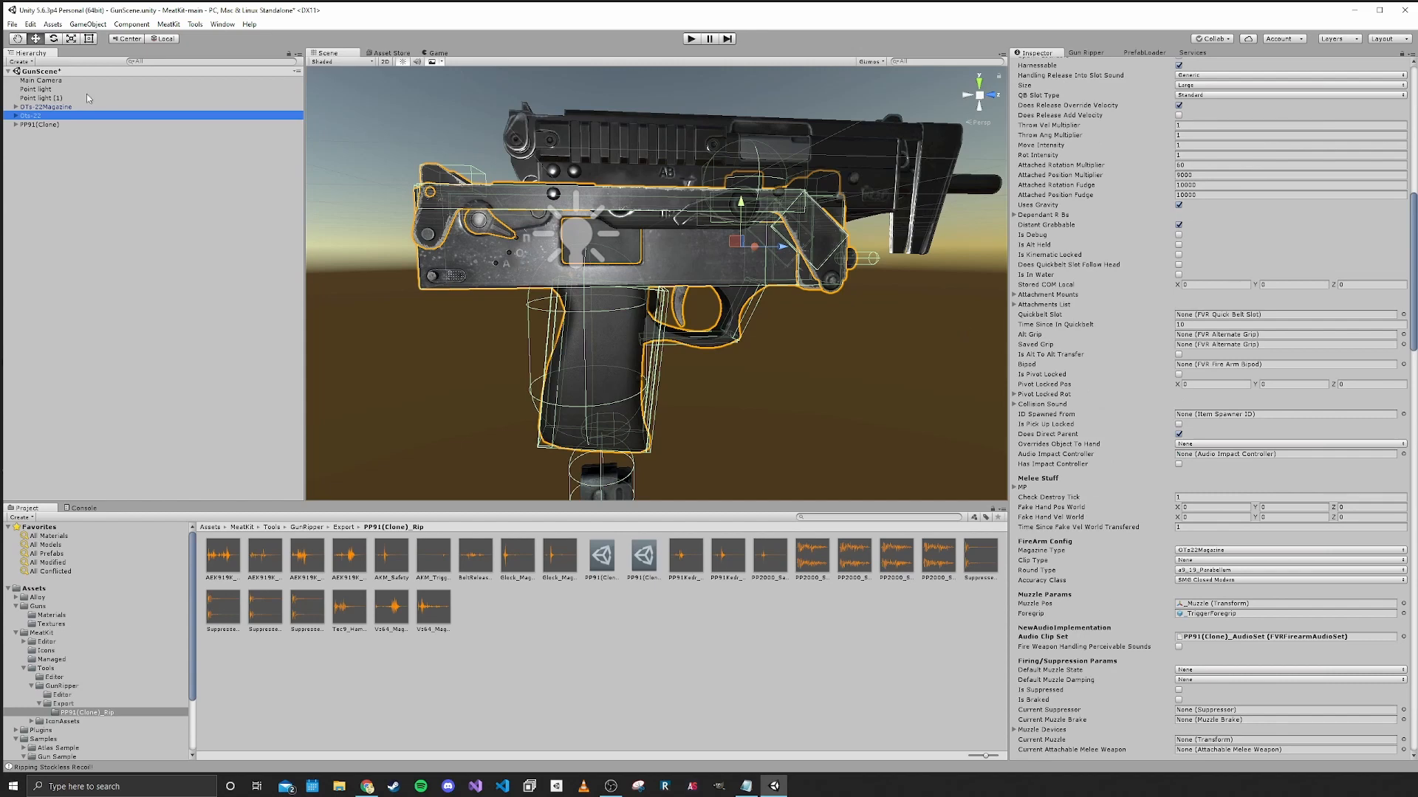
Apply the OTs-22Magazine changes to its prefab
{"action": "left_click", "coordinate": [46, 106]}
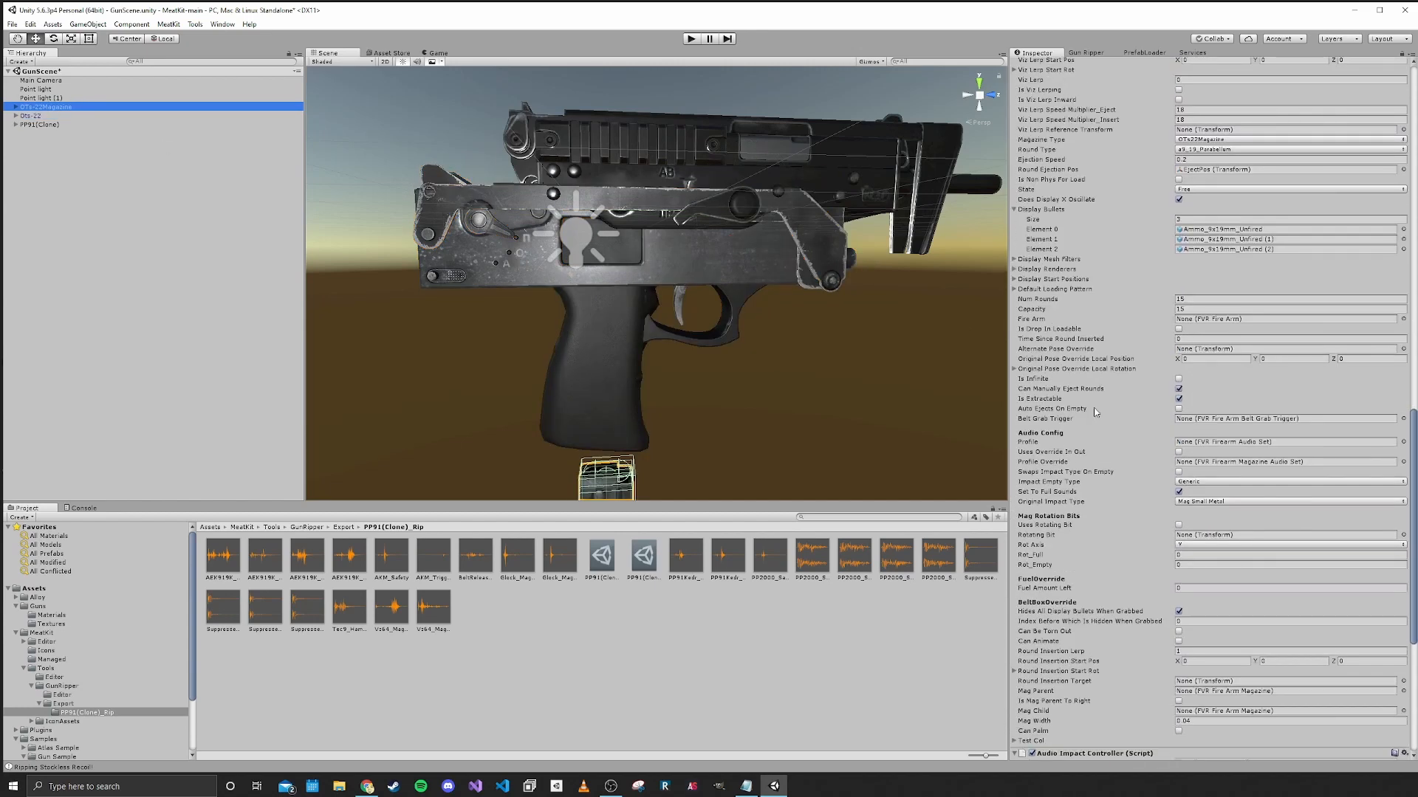
{"action": "mouse_move", "coordinate": [709, 555]}
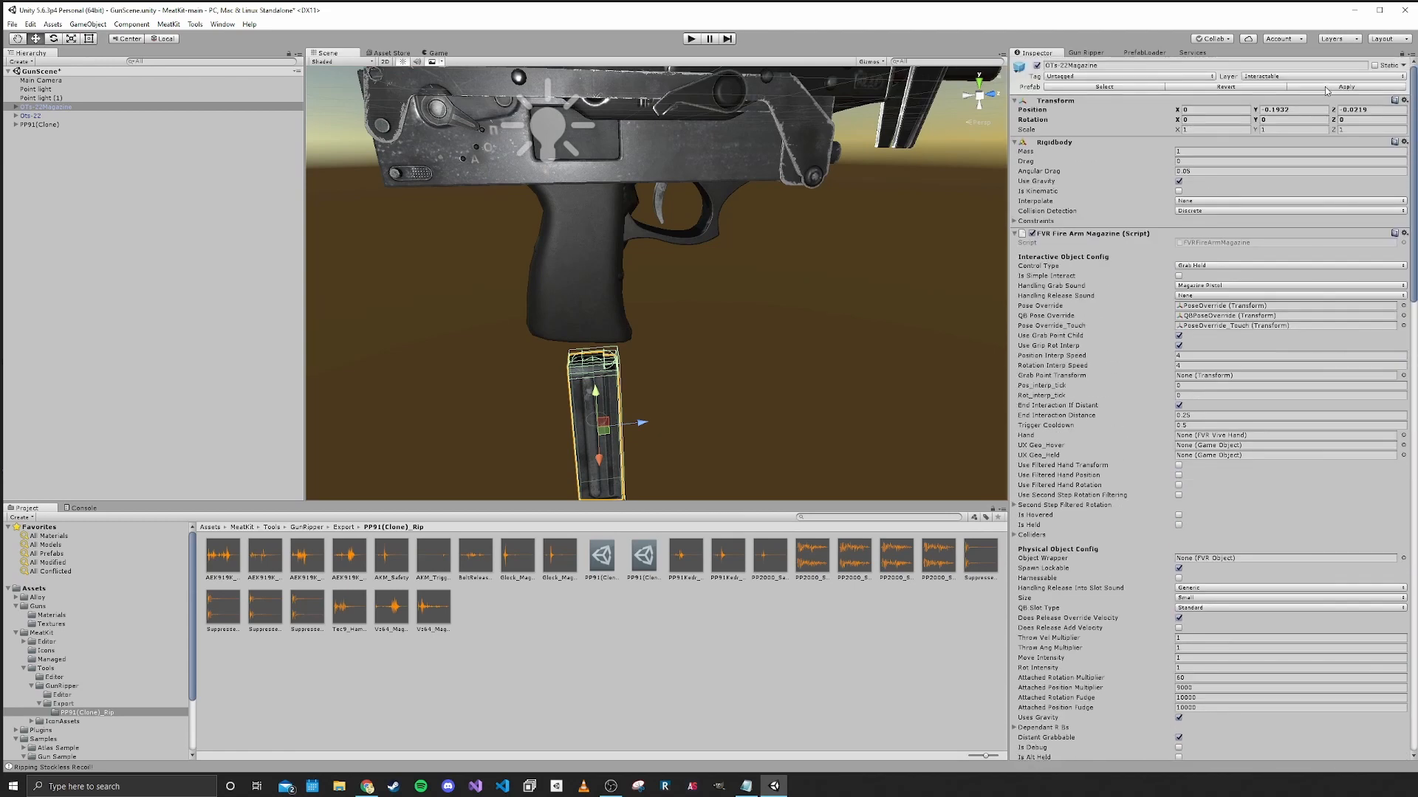
{"action": "left_click", "coordinate": [30, 116]}
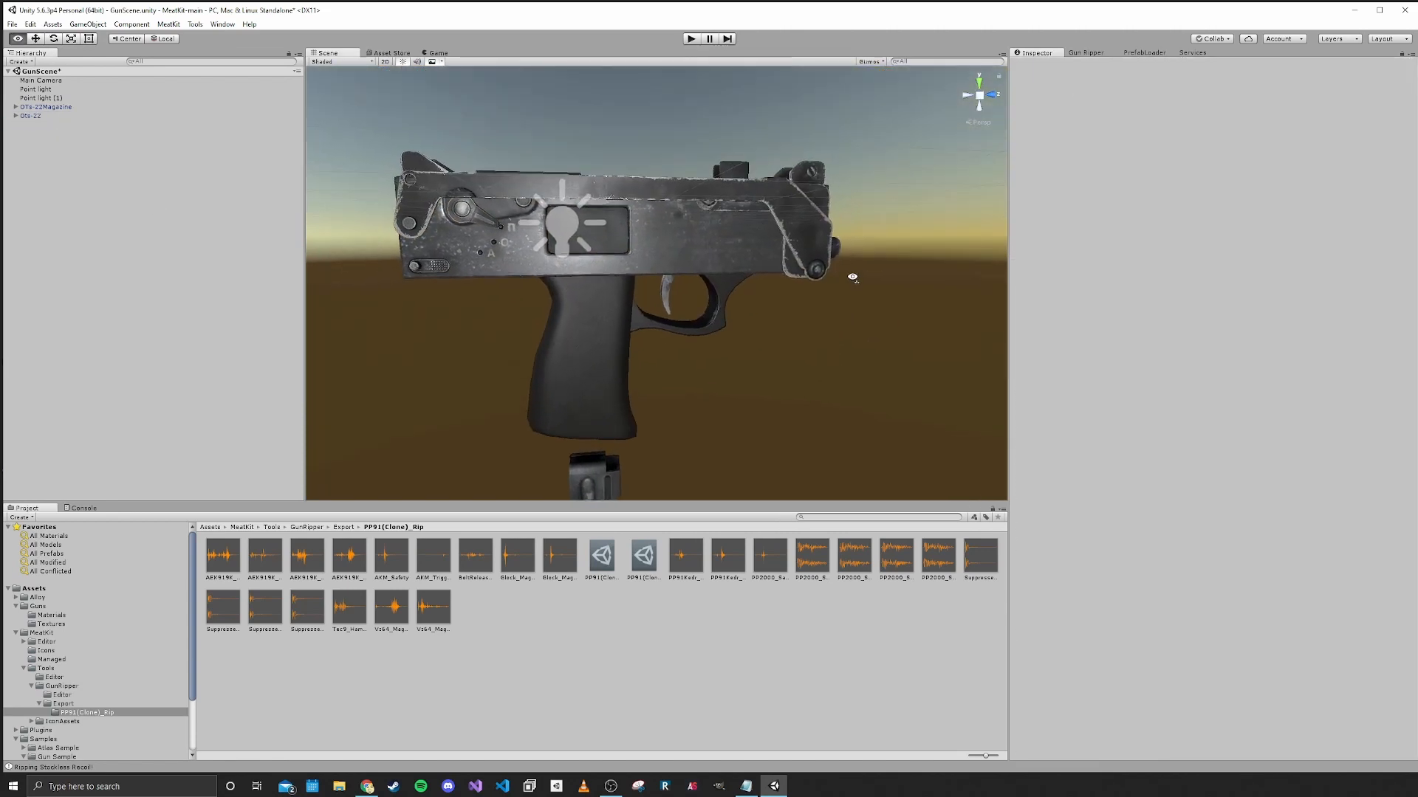
Review Otv-22's Recoil Params and Gas Out Effects in the Inspector
{"action": "left_click", "coordinate": [30, 115]}
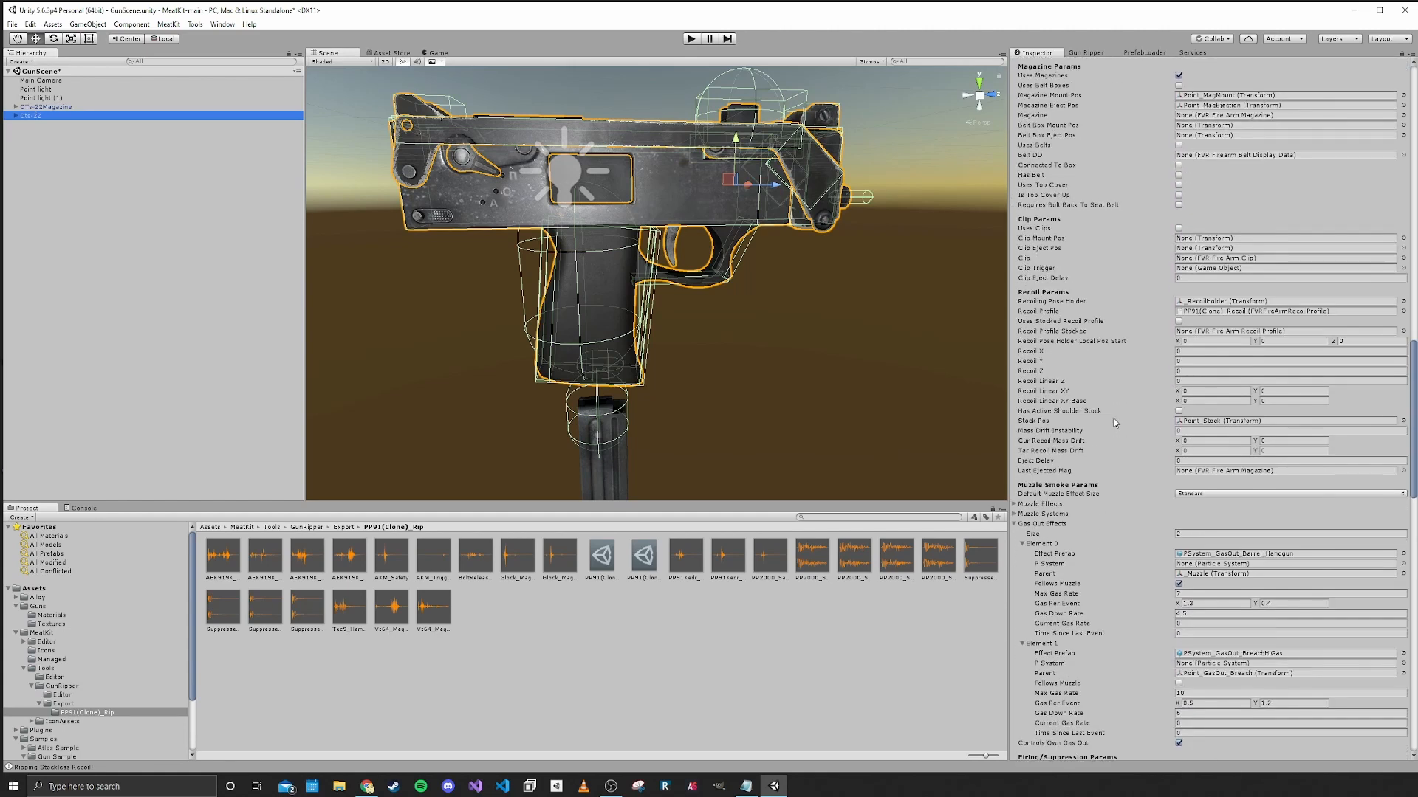
{"action": "scroll", "scroll_direction": "down", "scroll_amount": 3}
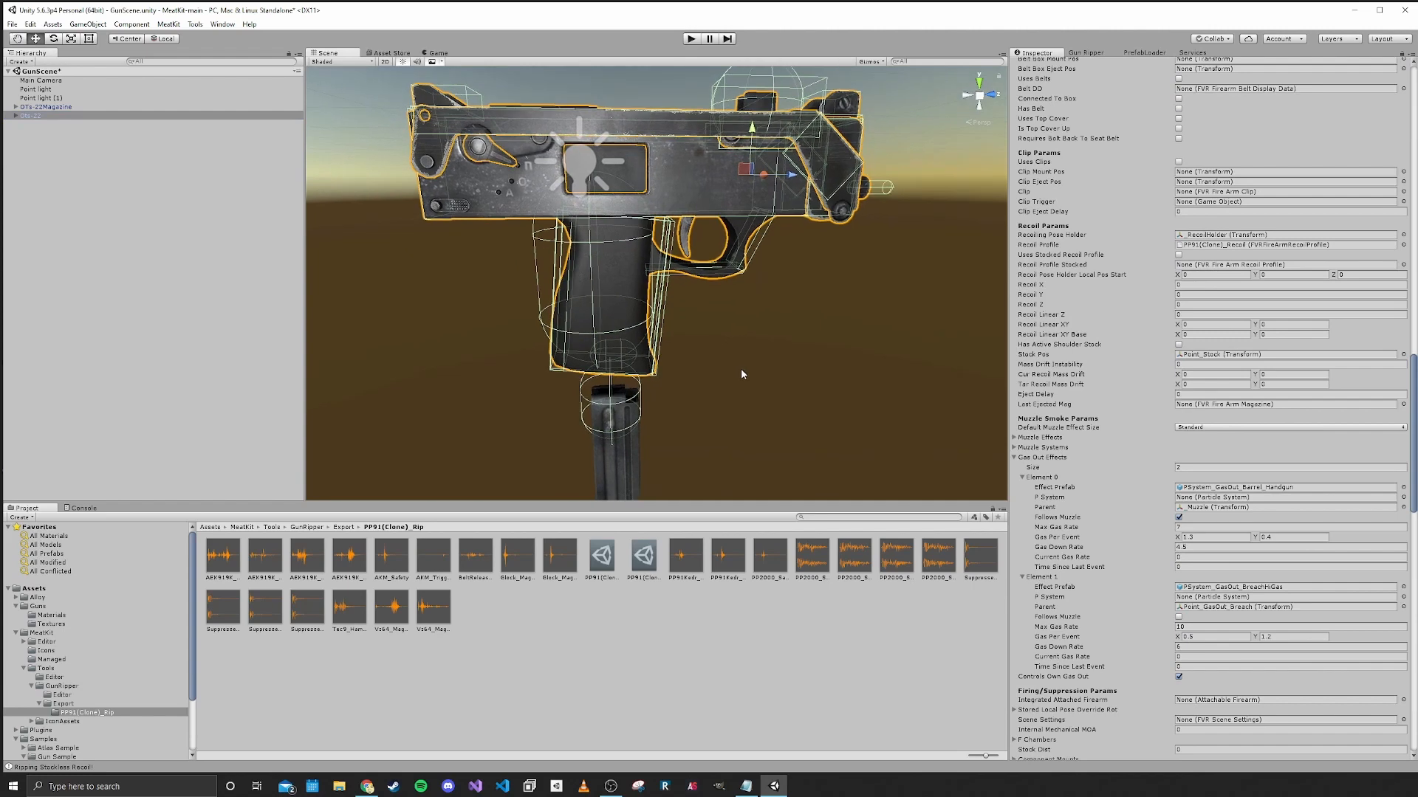
{"action": "mouse_move", "coordinate": [753, 359]}
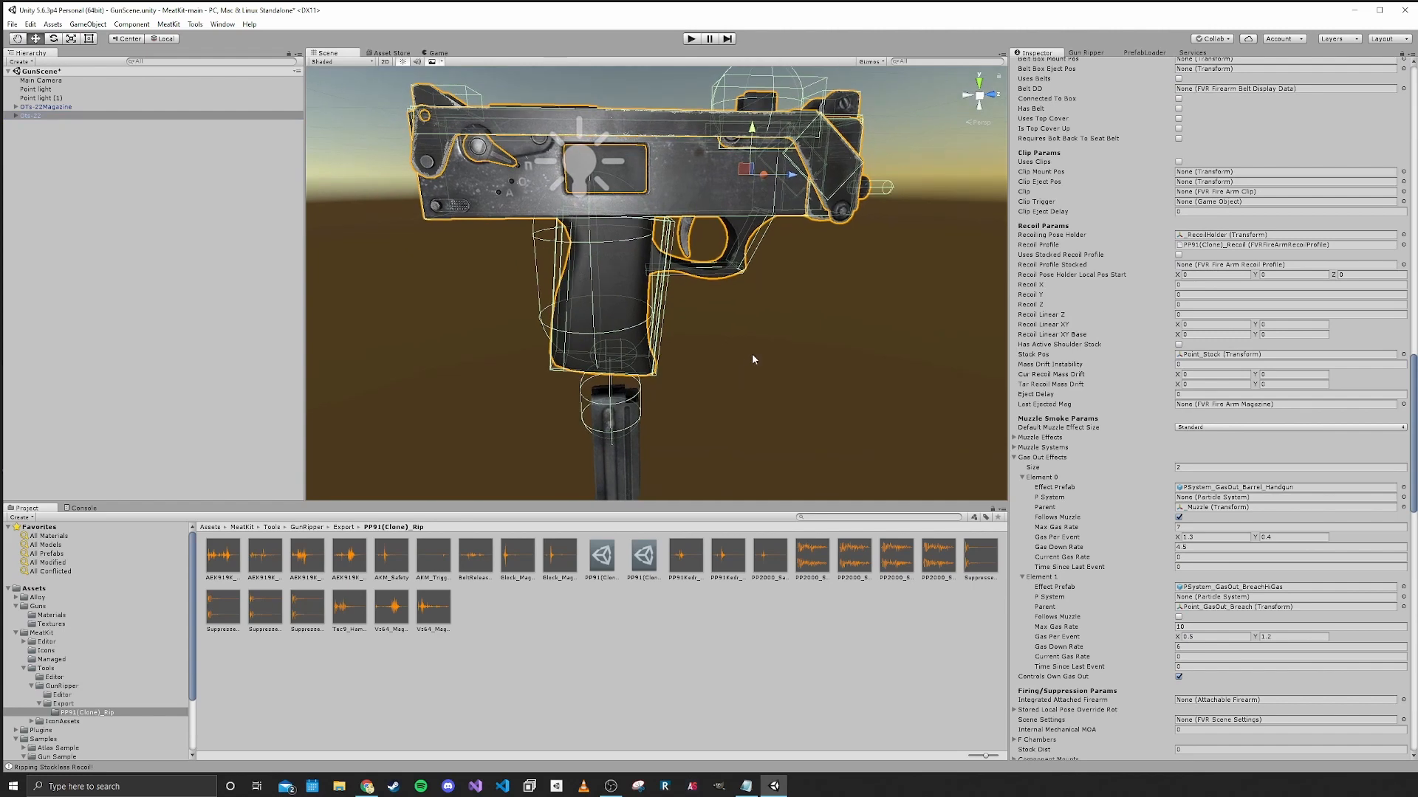